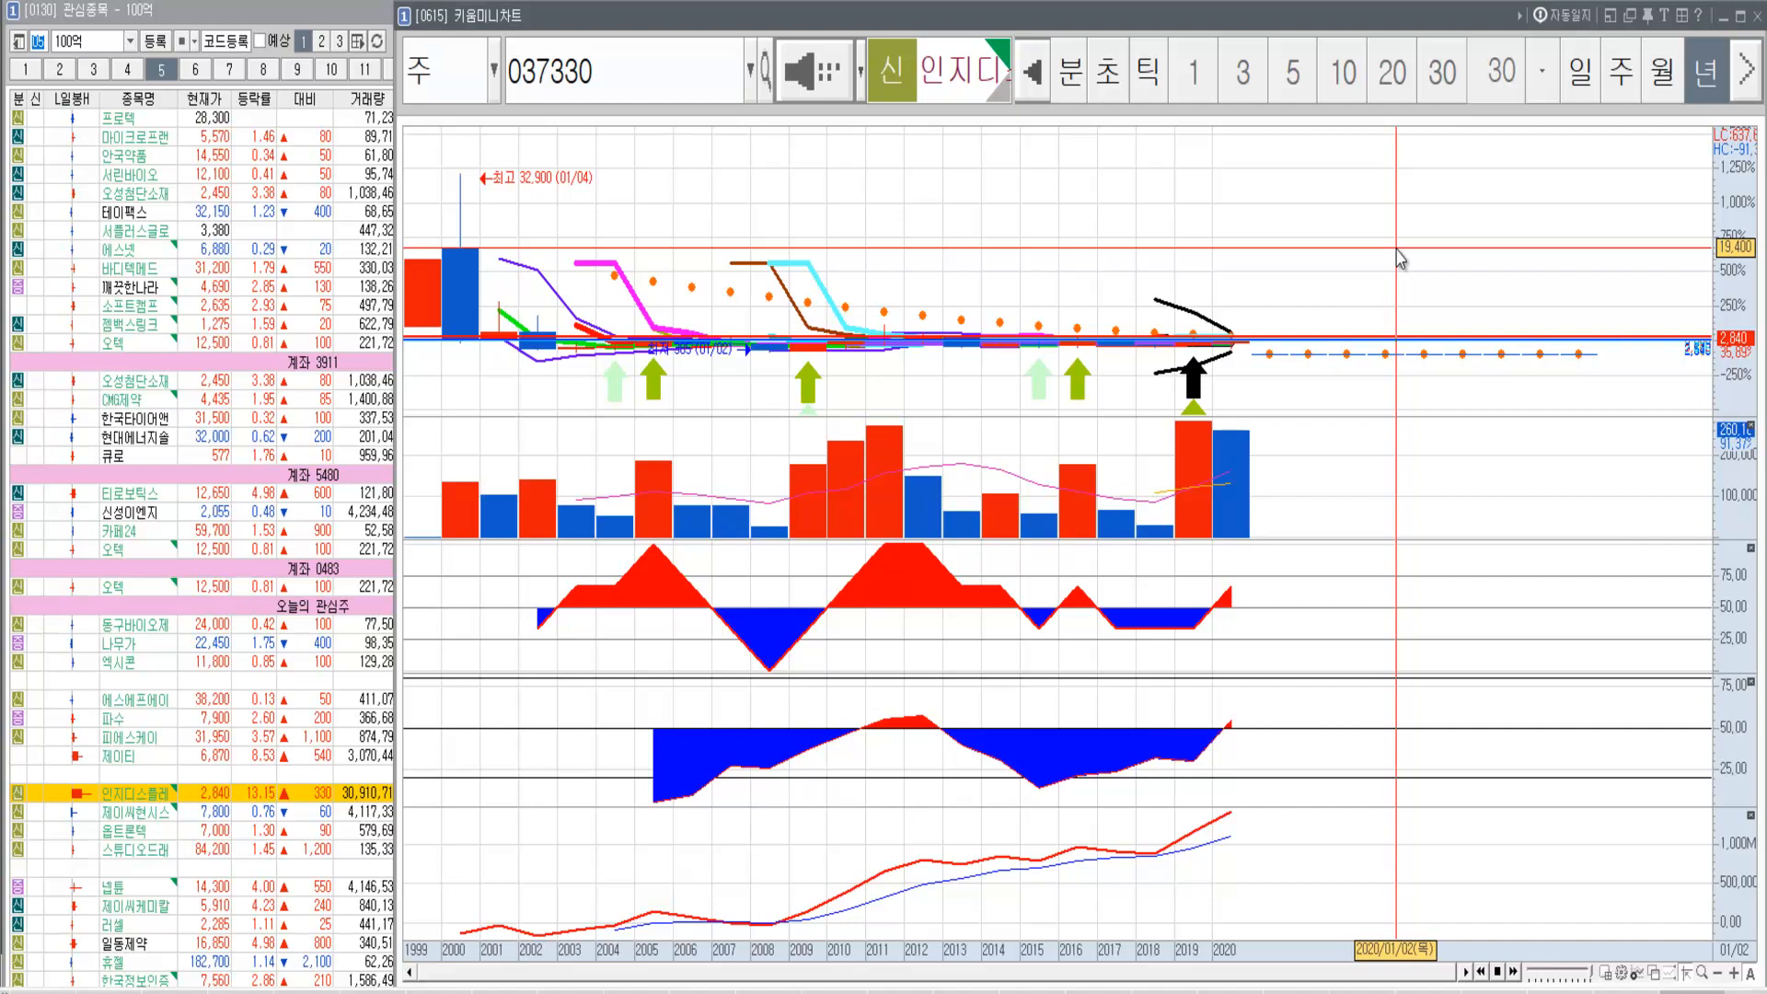
pyautogui.moveTo(1384, 278)
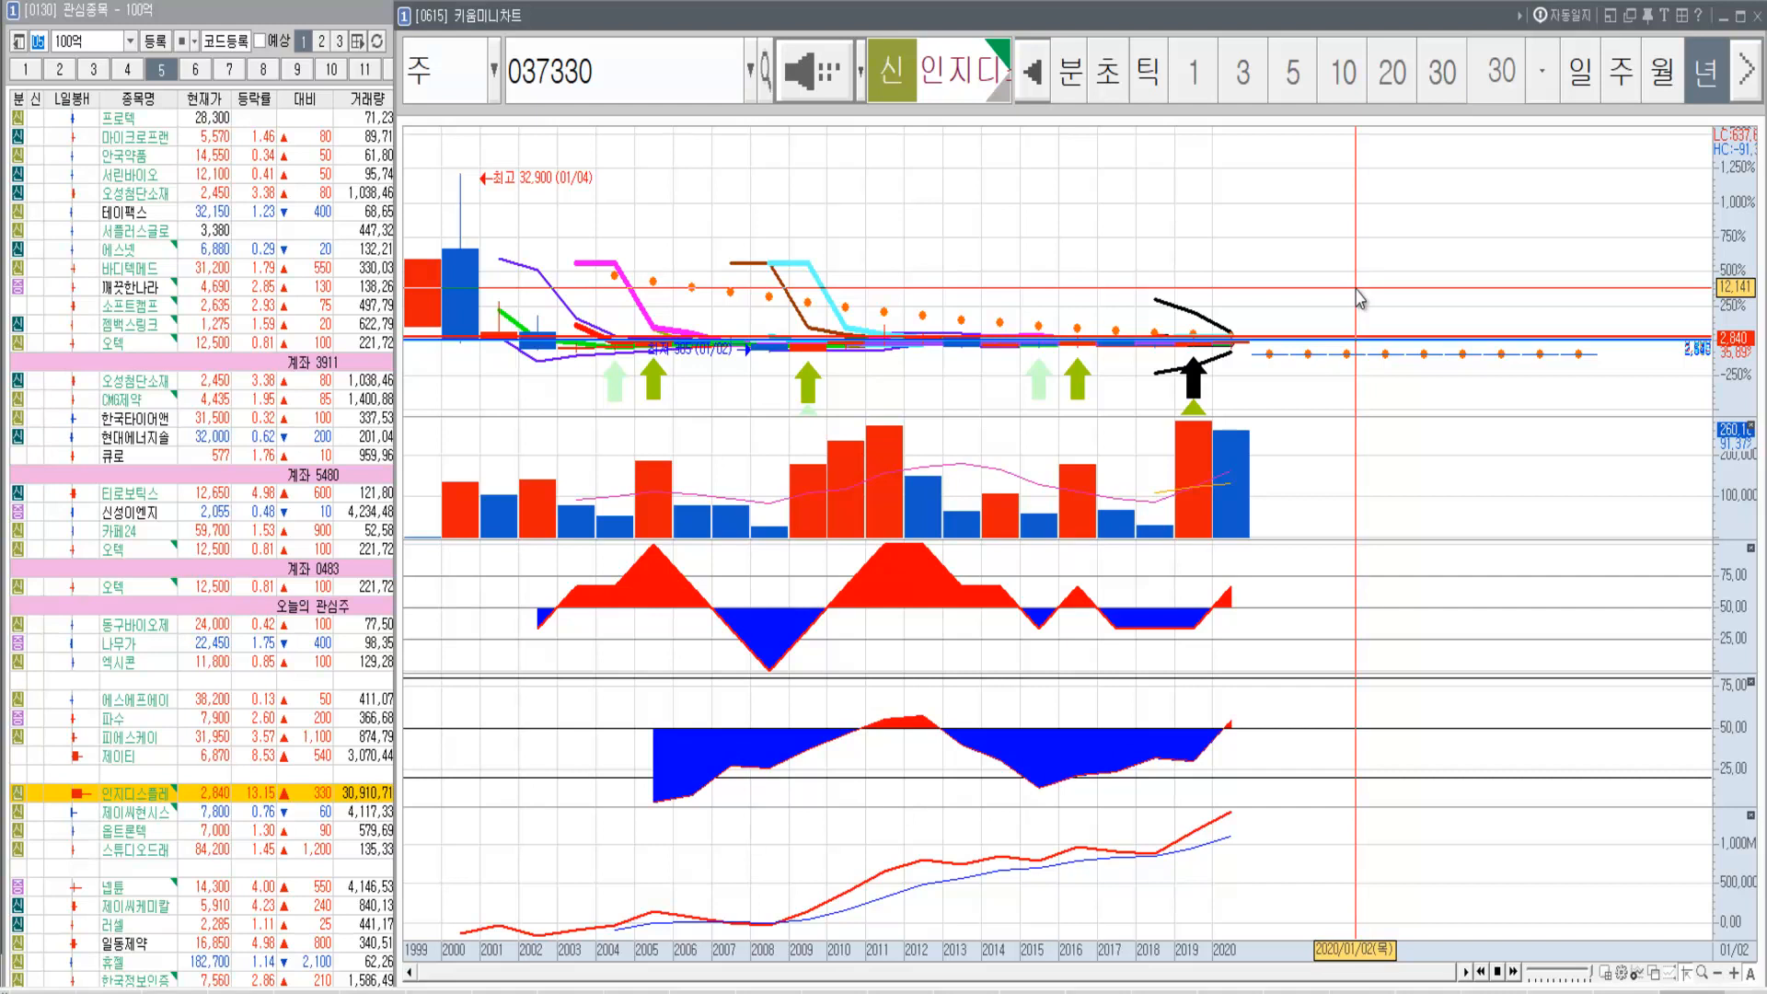
pyautogui.moveTo(1284, 242)
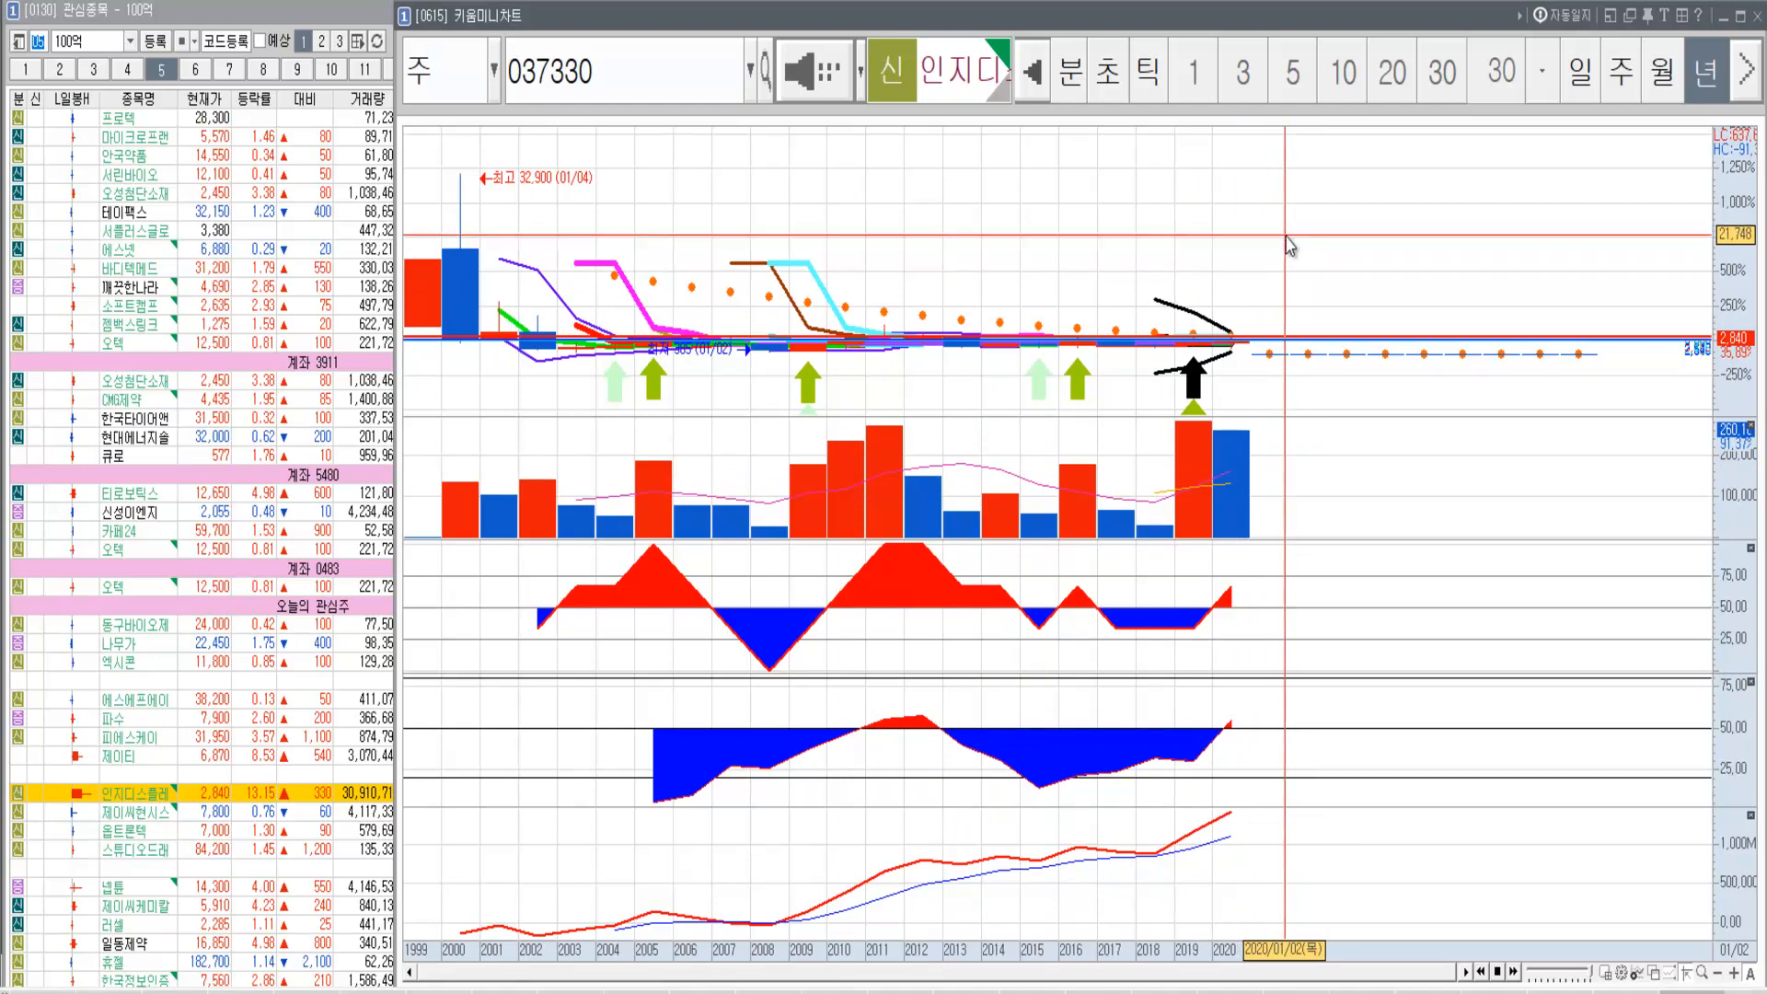
pyautogui.moveTo(1327, 241)
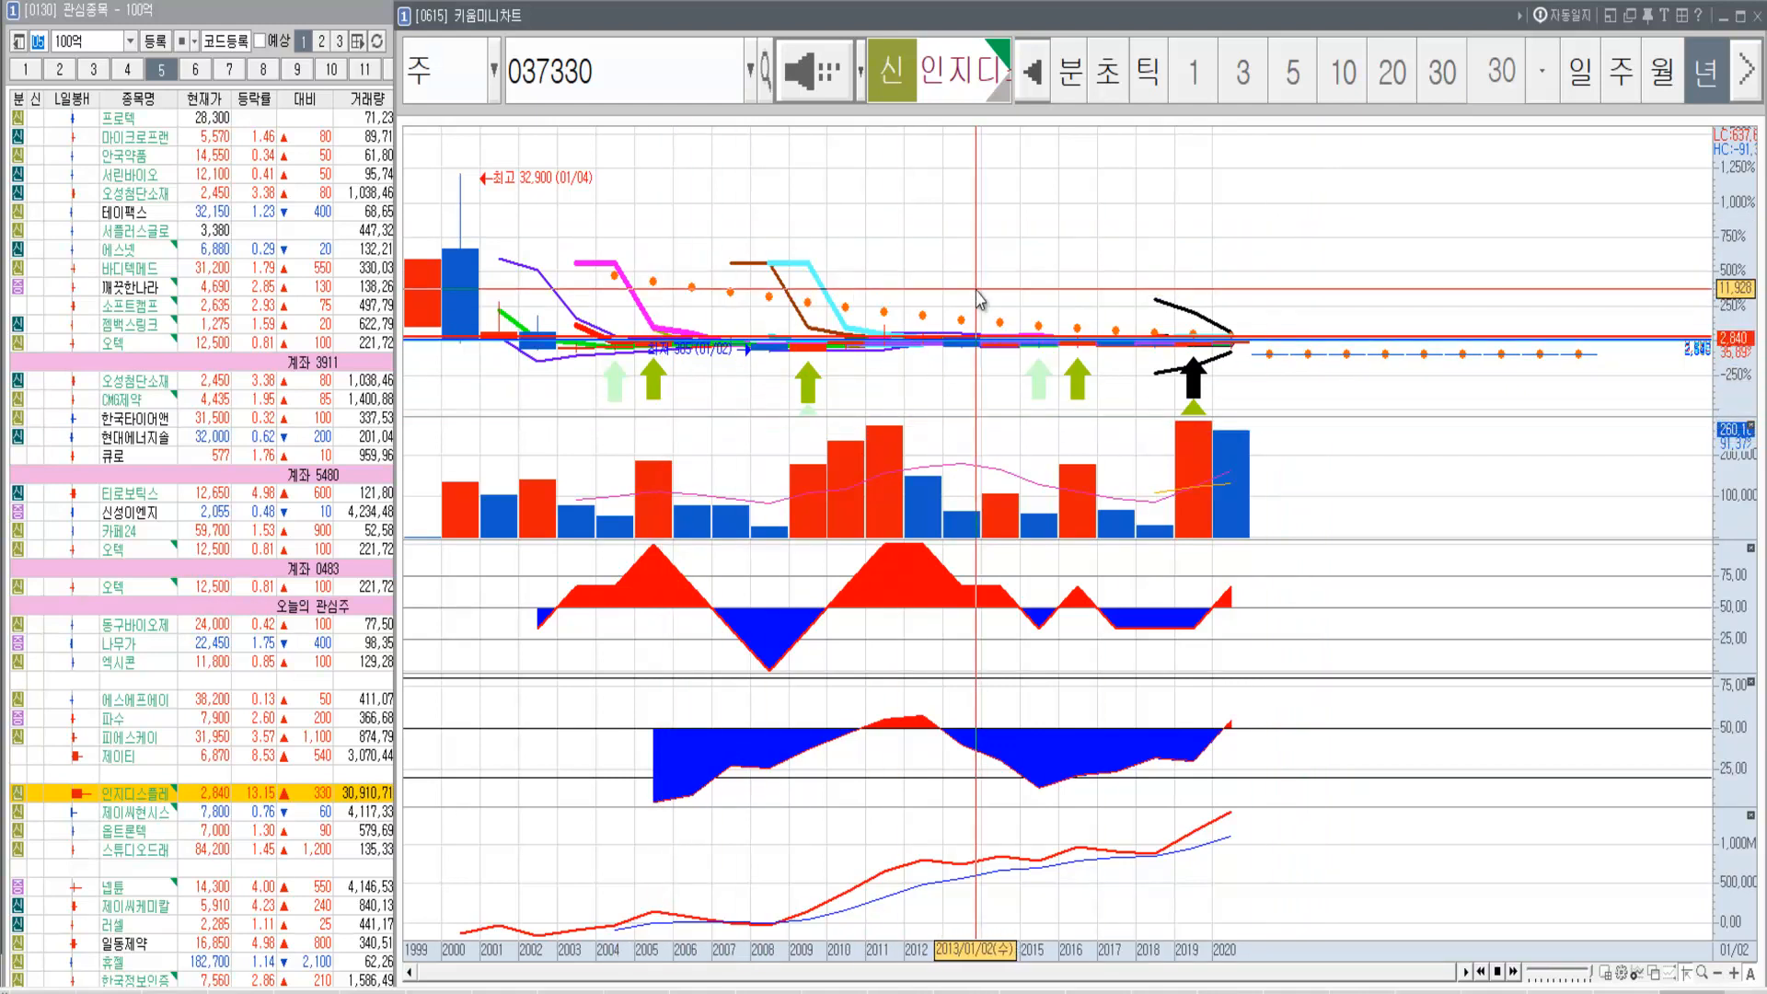
pyautogui.moveTo(157, 804)
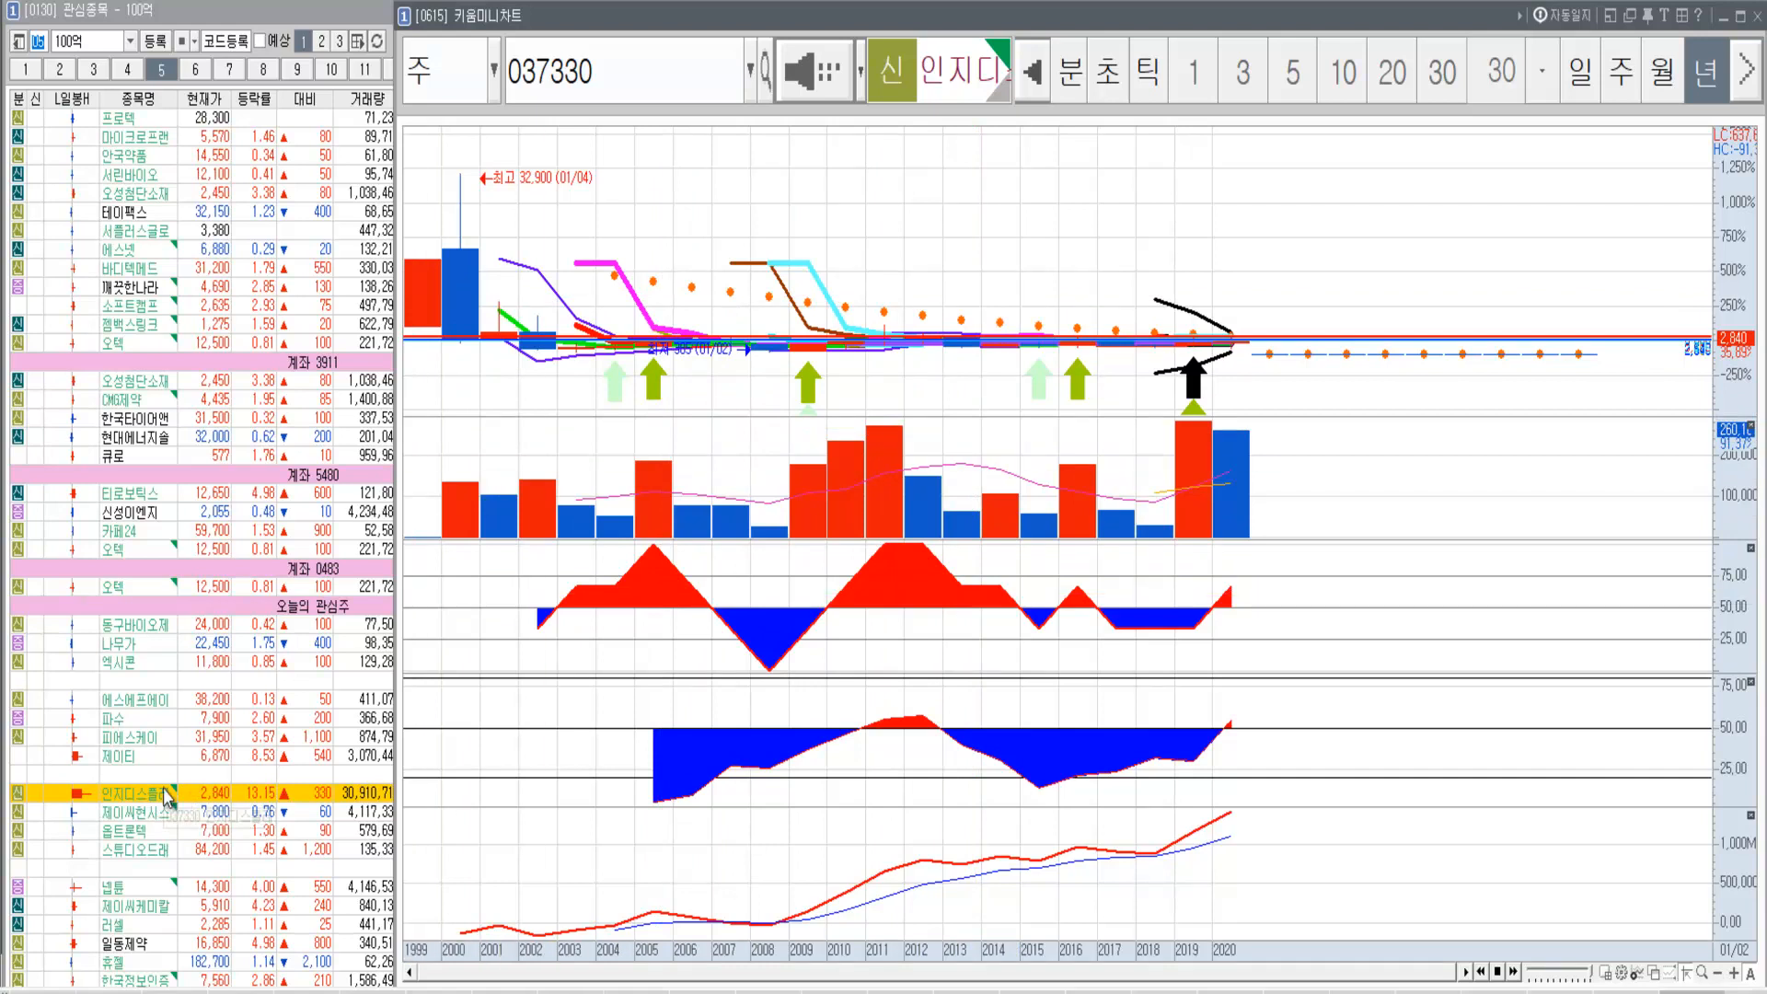
pyautogui.moveTo(671, 388)
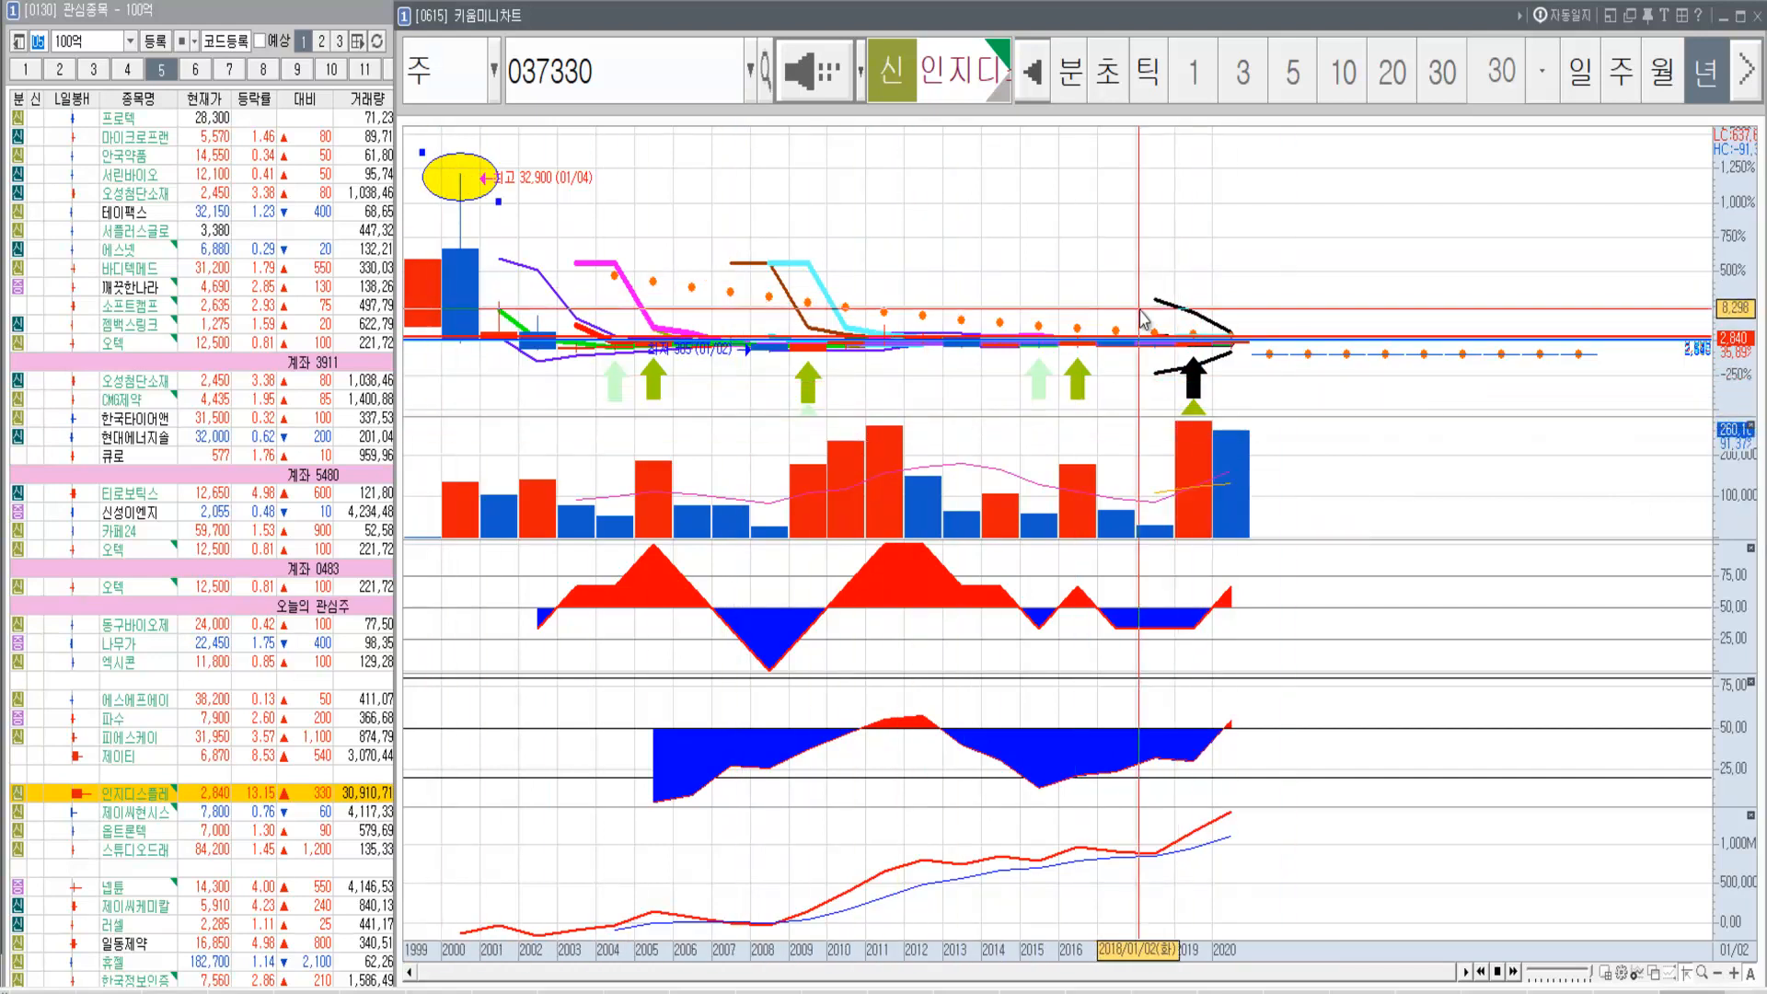
pyautogui.moveTo(1200, 530)
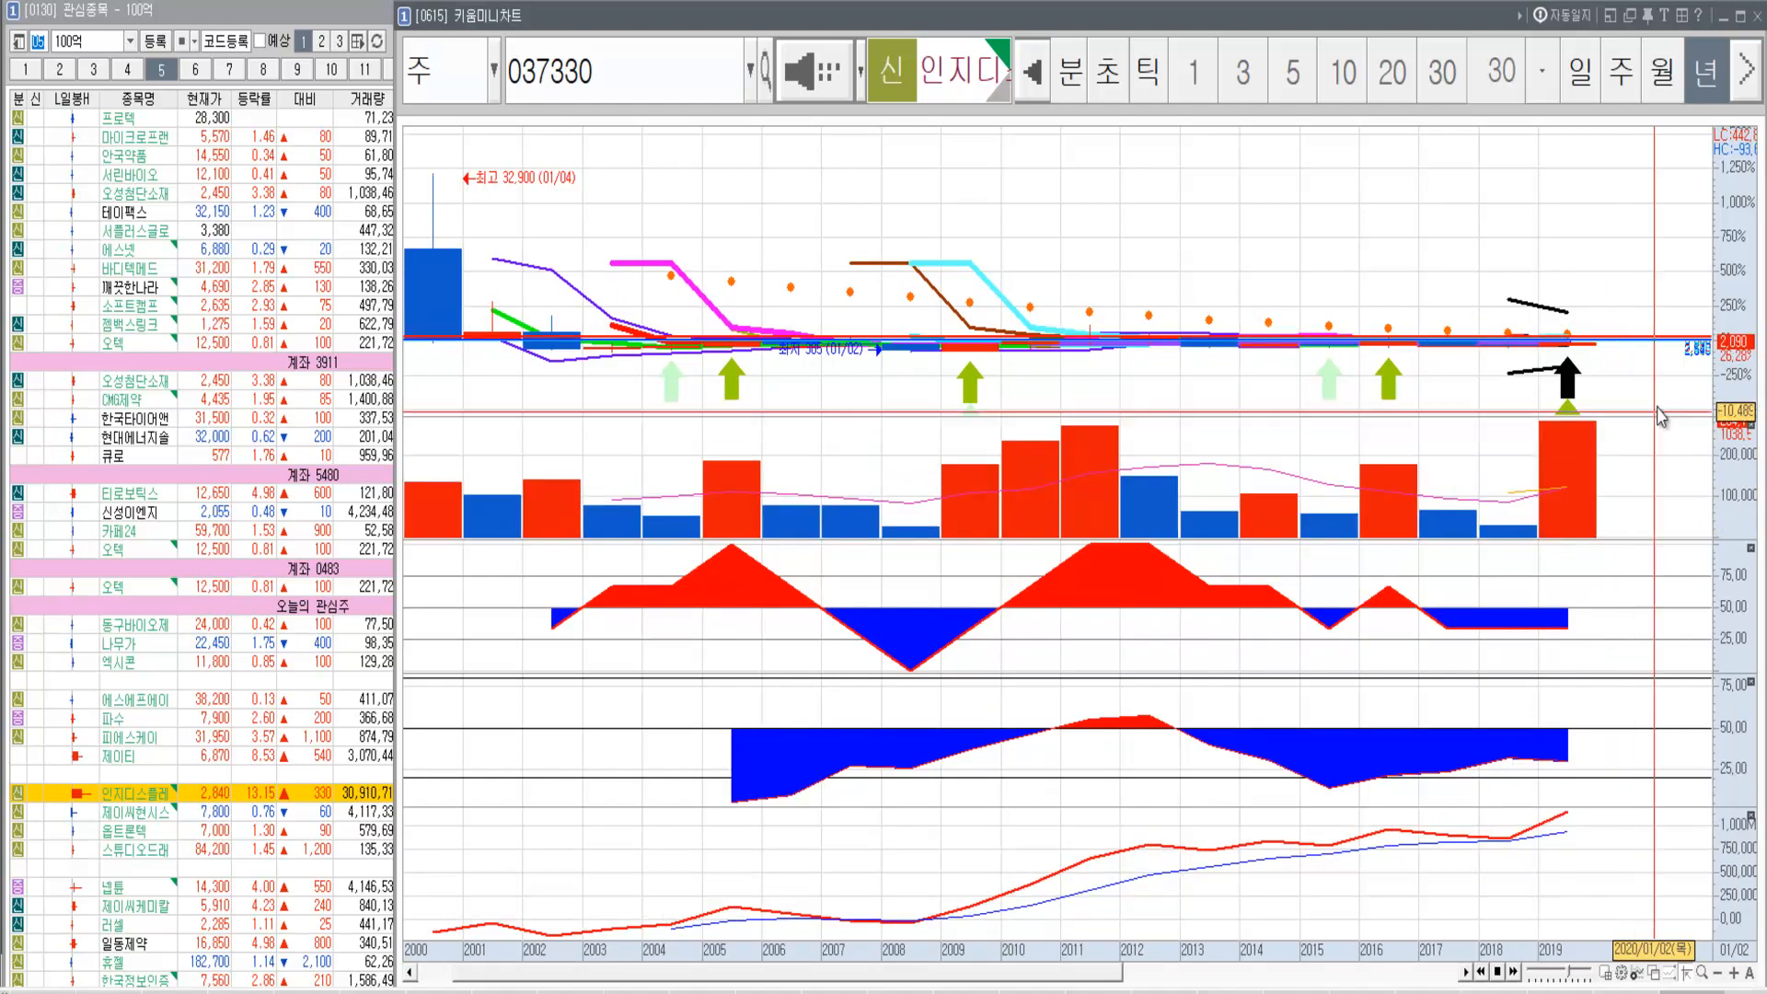
pyautogui.moveTo(512, 246)
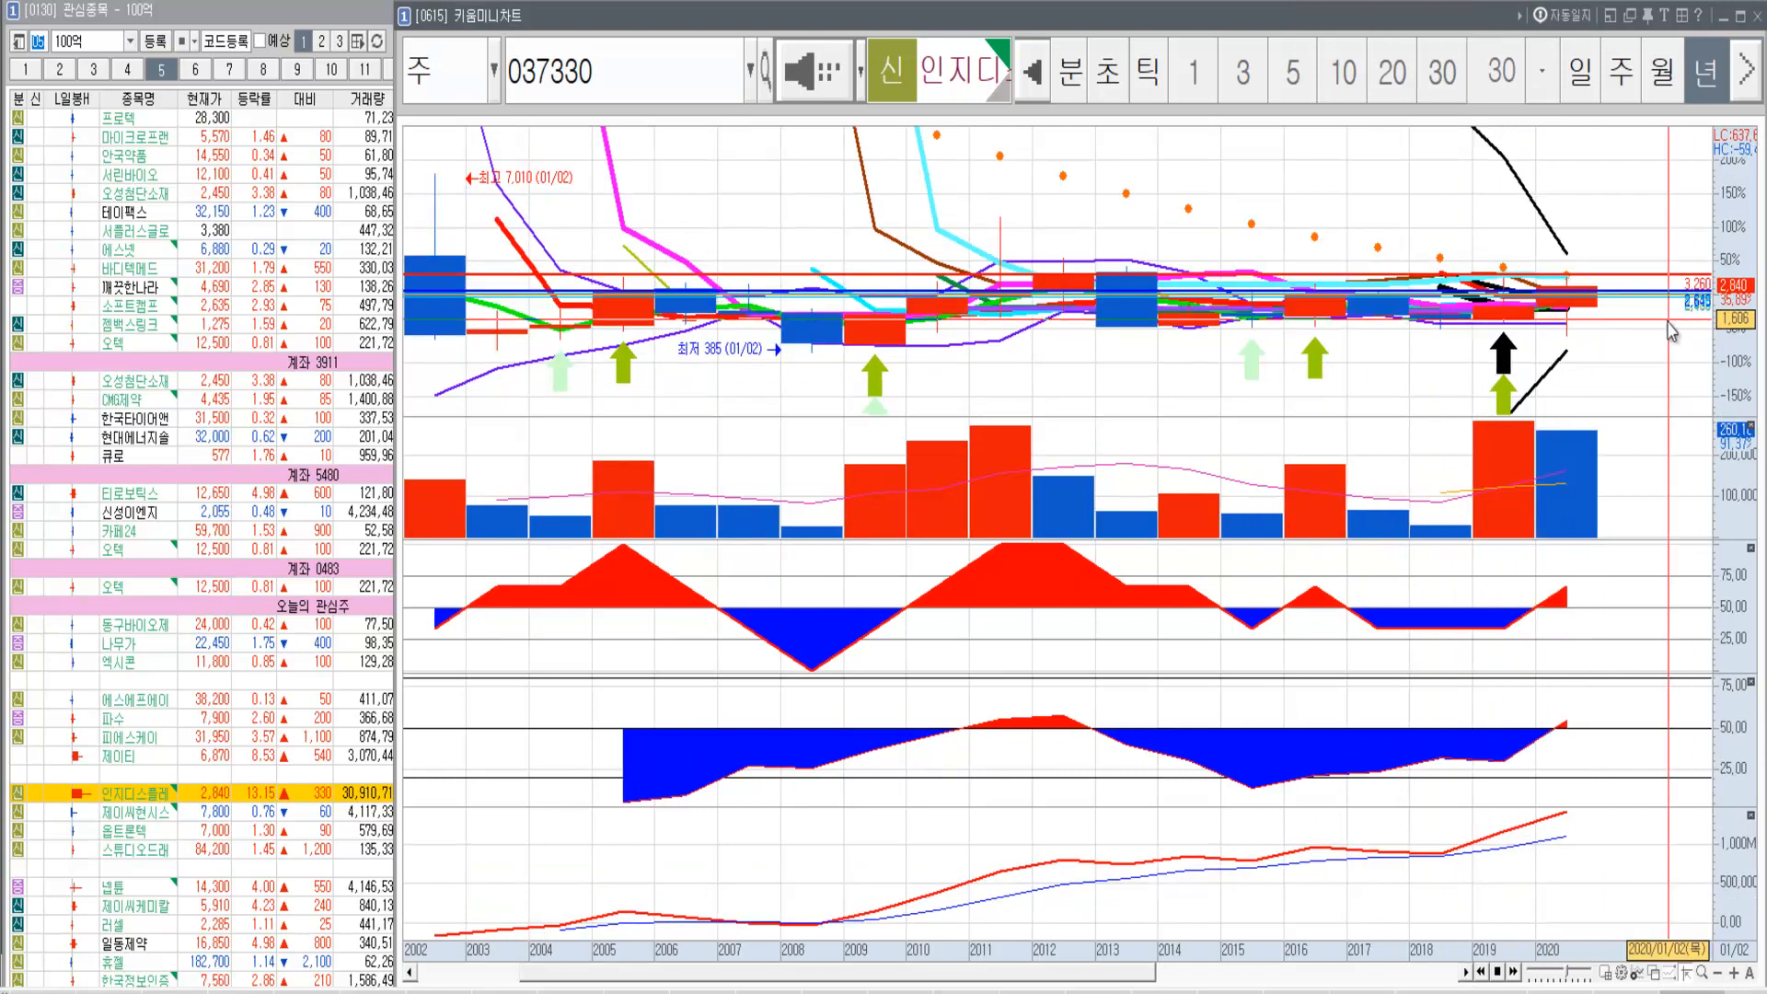
pyautogui.moveTo(1741, 823)
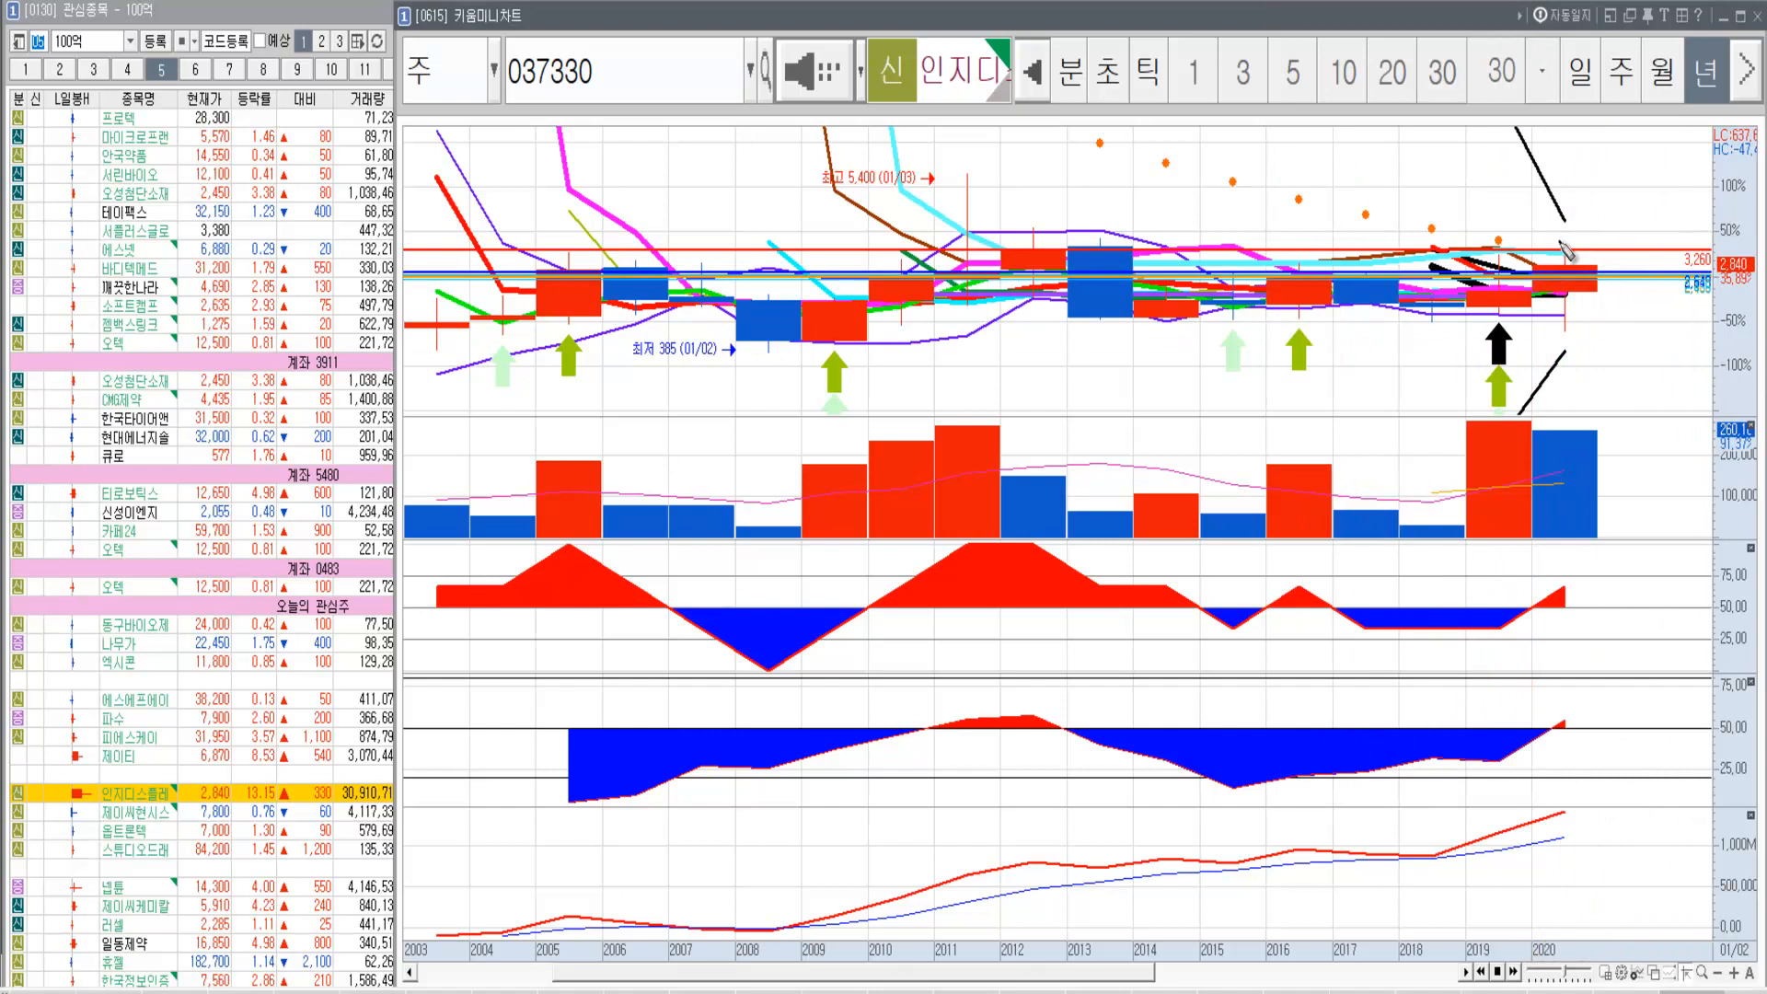
pyautogui.moveTo(1631, 357)
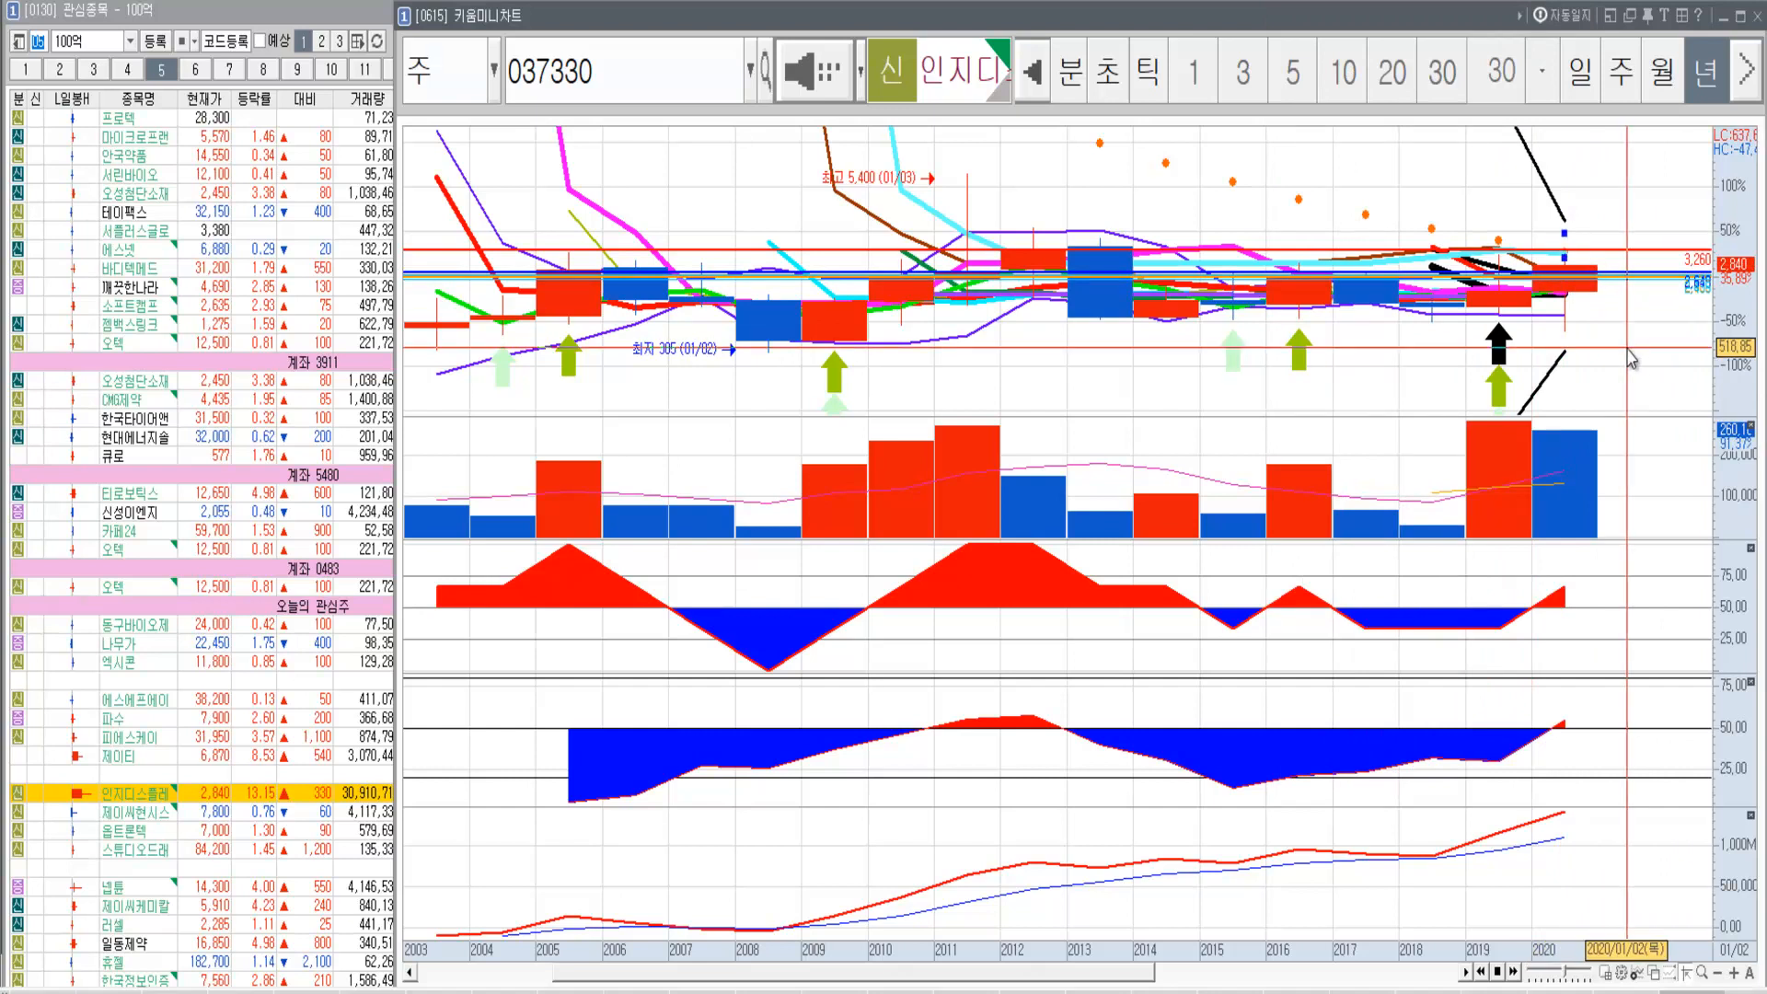
pyautogui.moveTo(1589, 290)
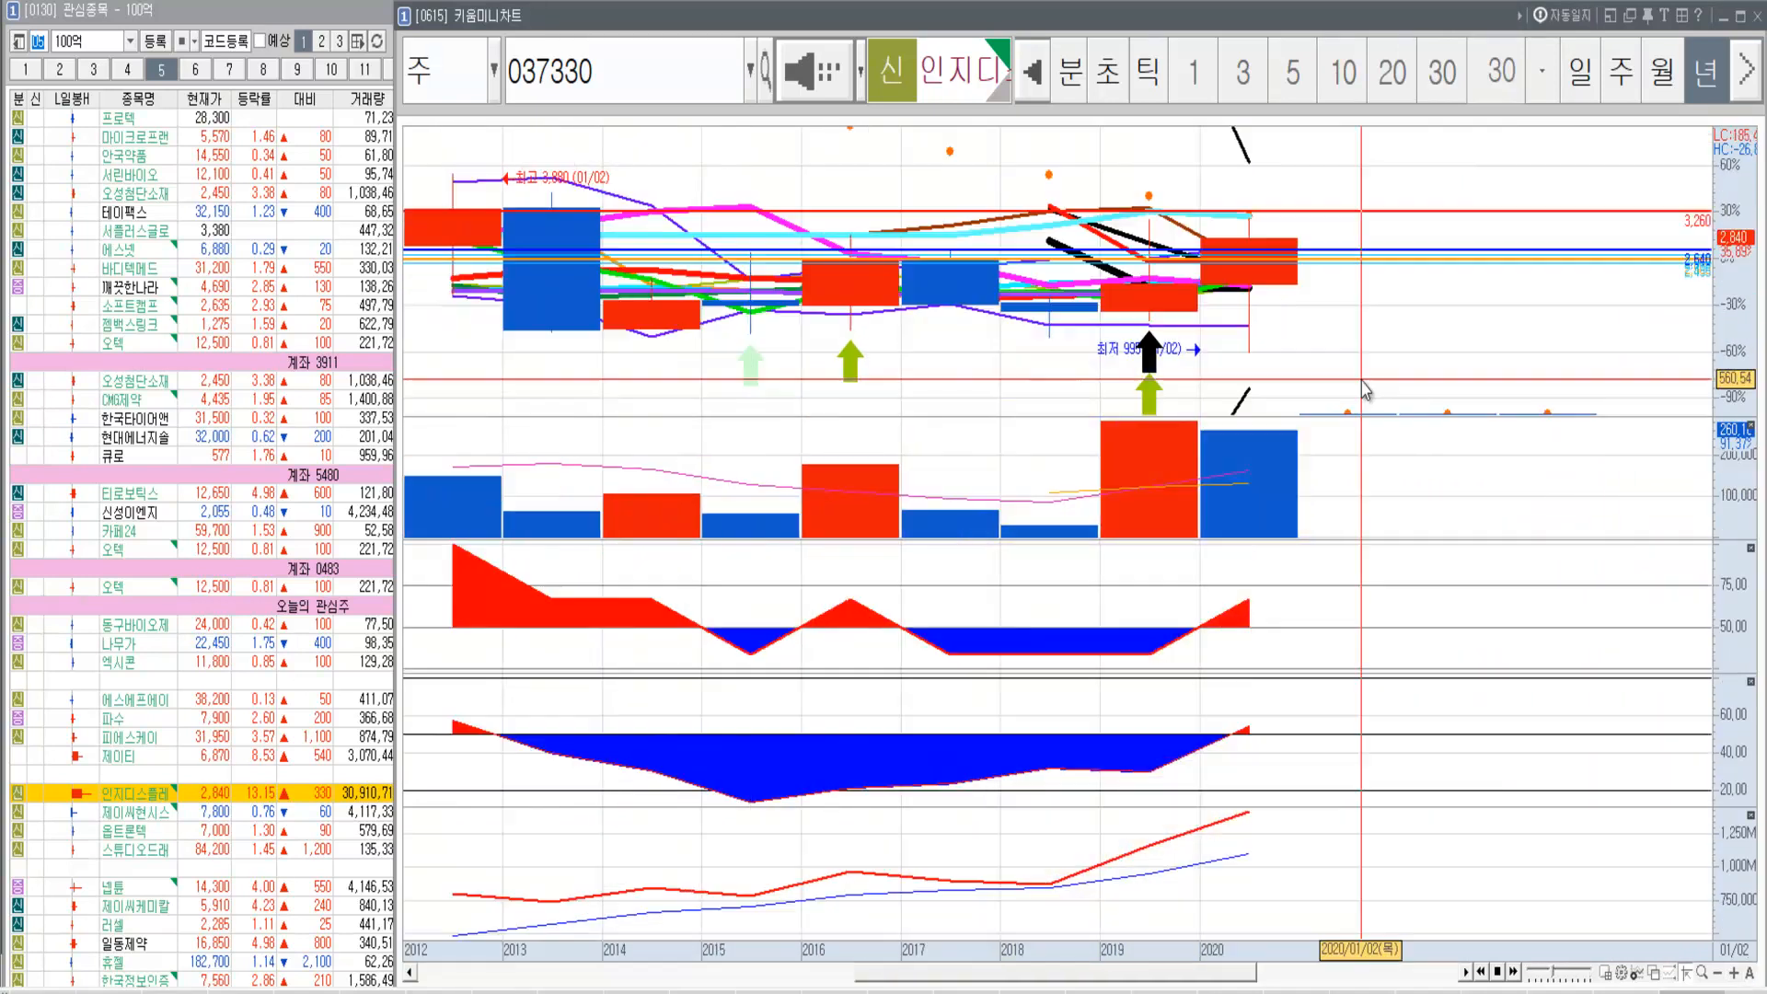
pyautogui.moveTo(1351, 347)
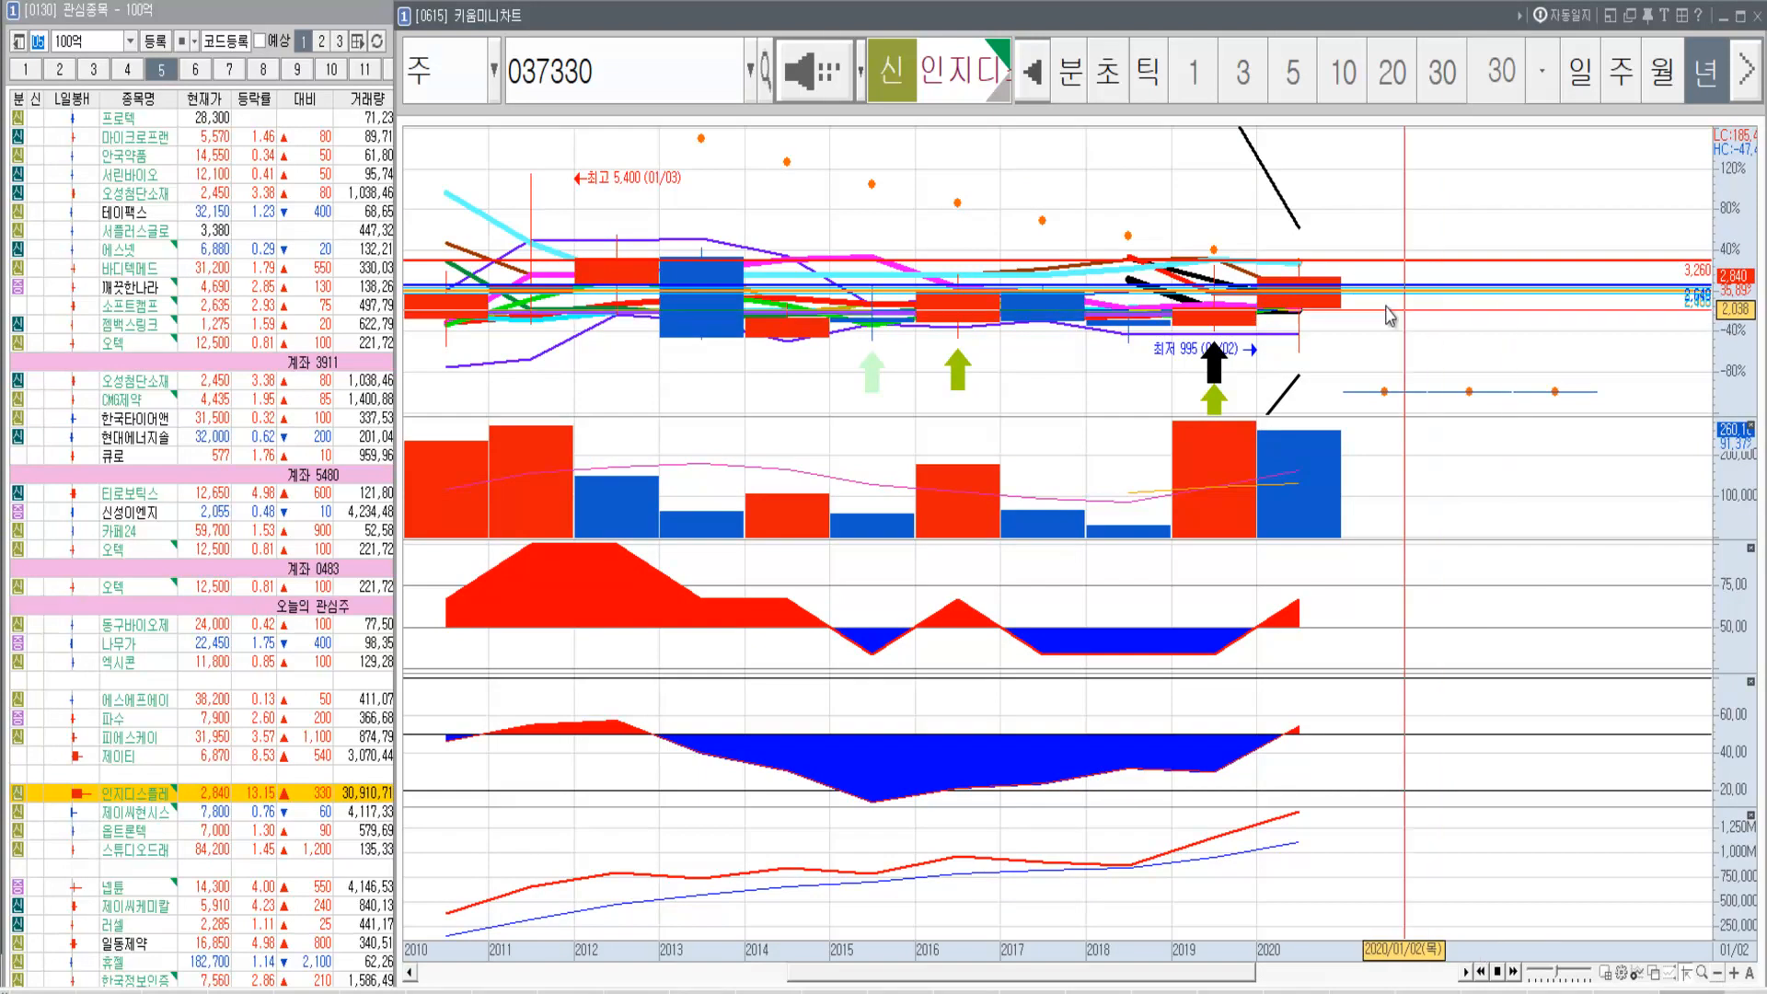
pyautogui.moveTo(1318, 296)
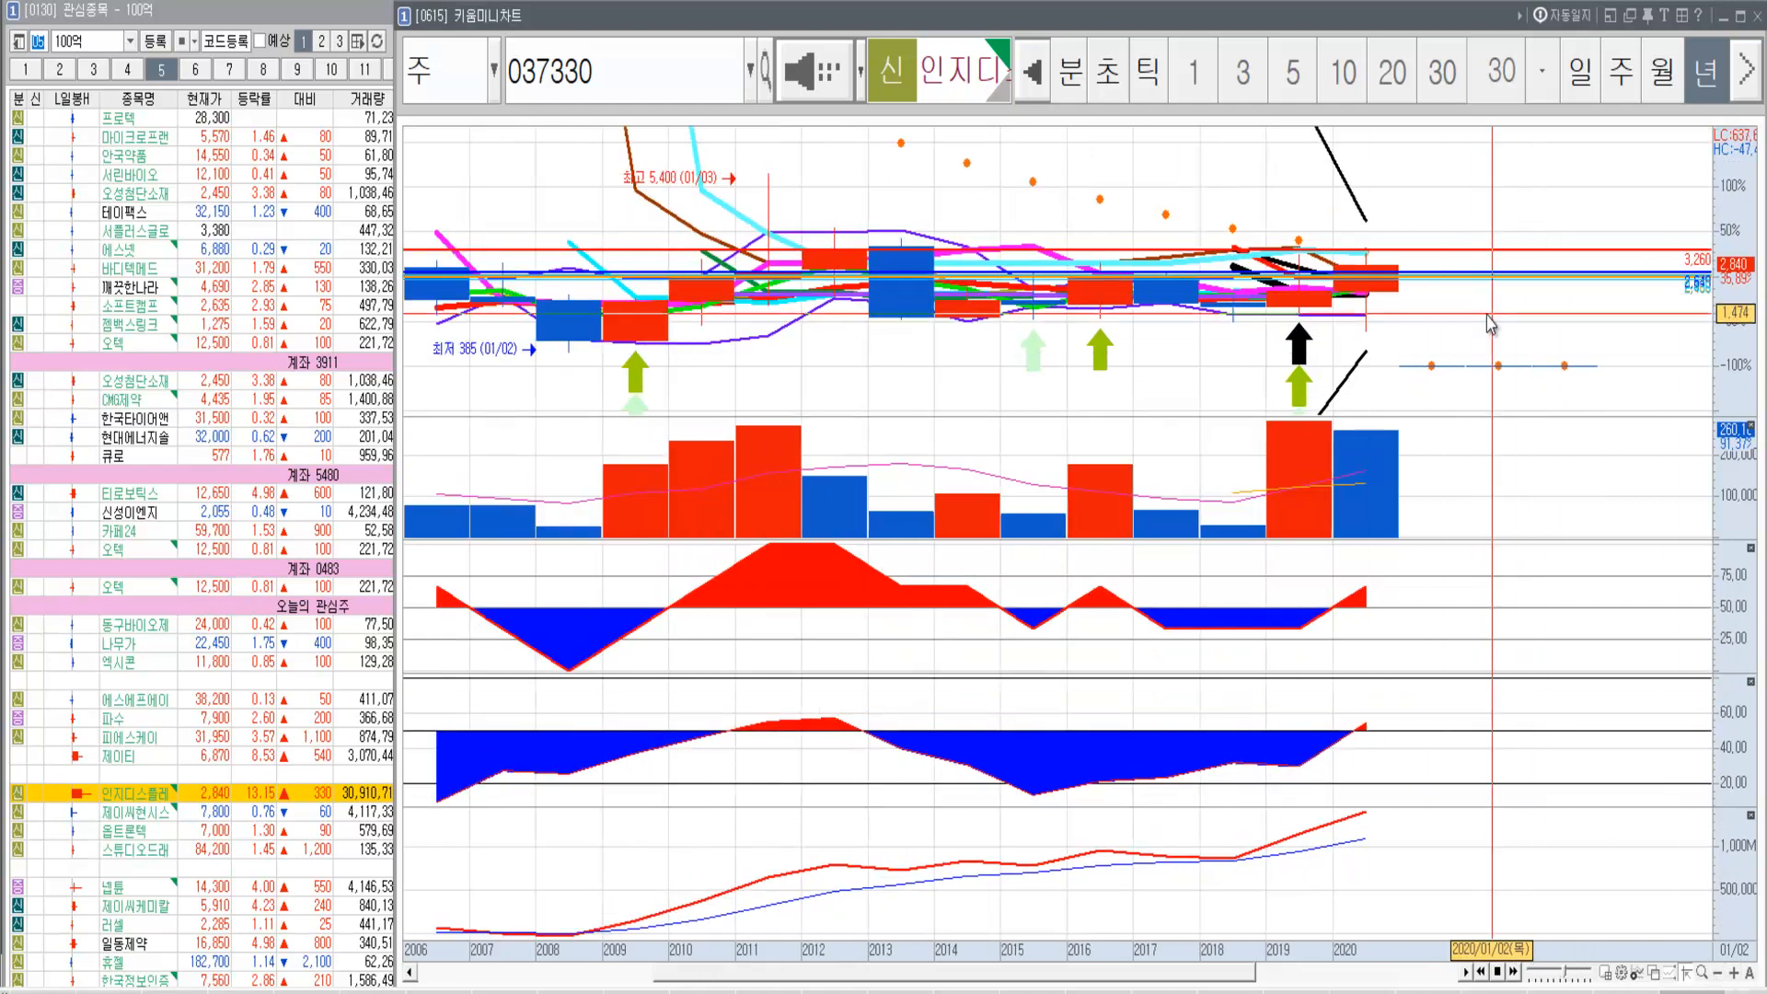
pyautogui.moveTo(1504, 327)
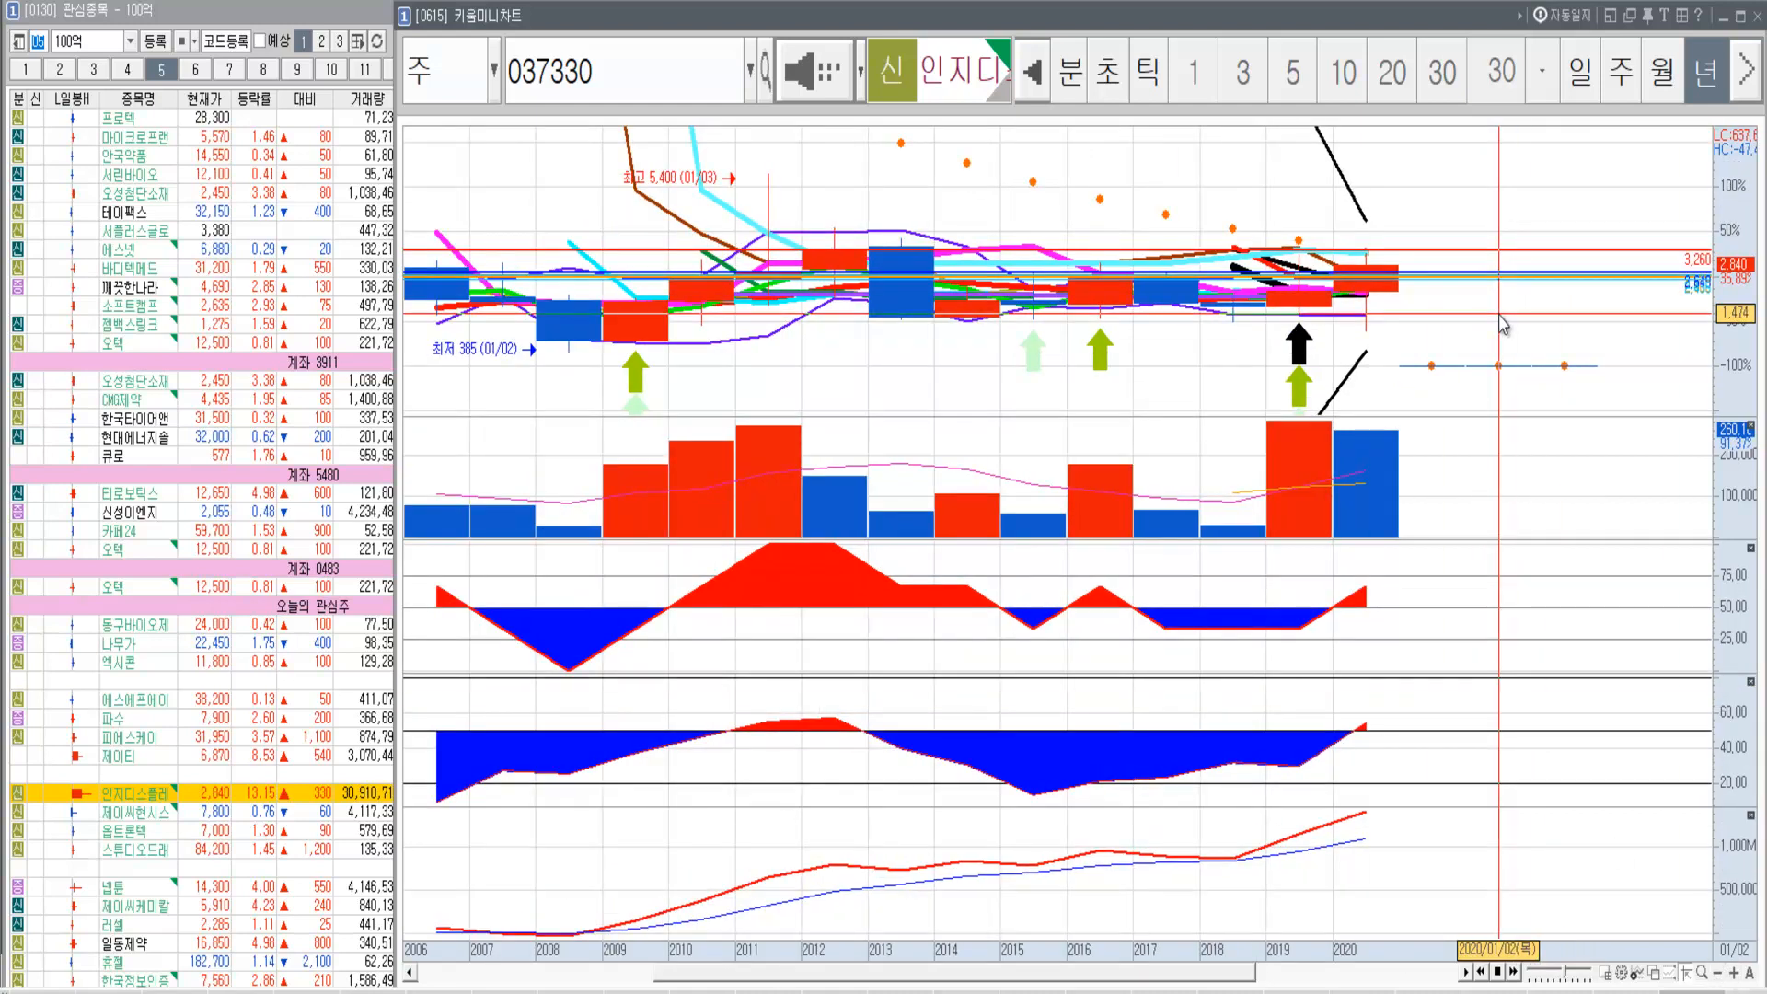
pyautogui.moveTo(1480, 233)
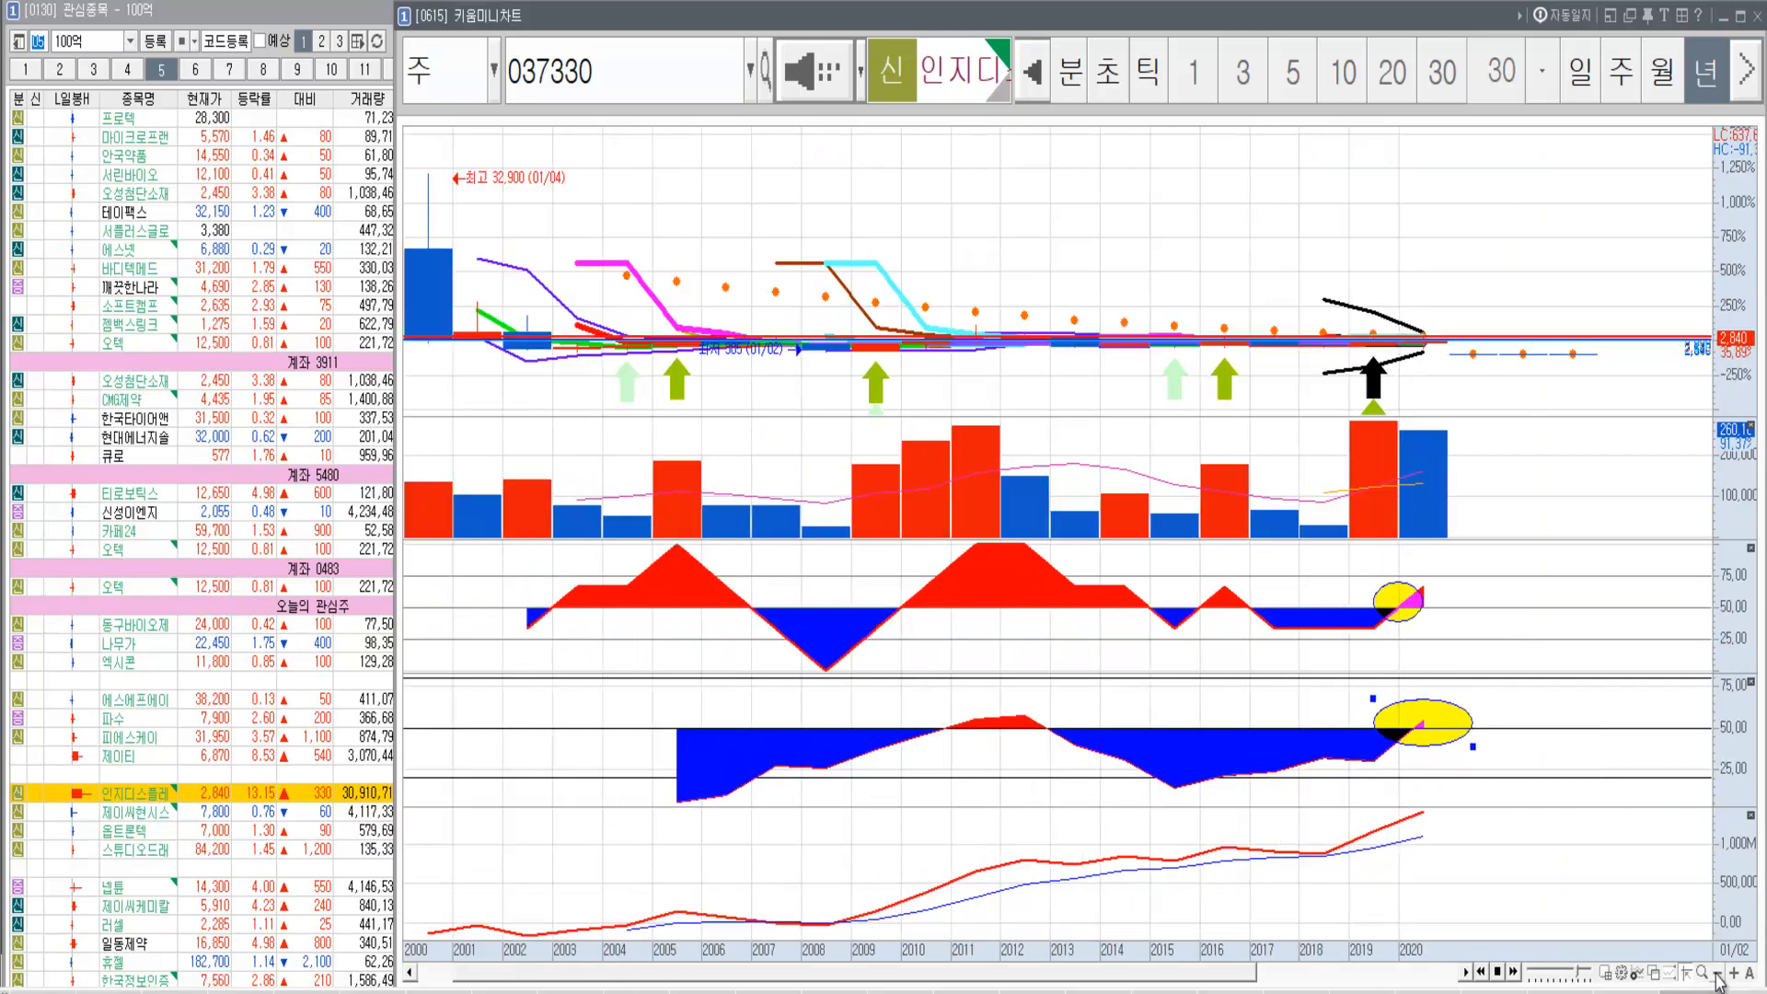
pyautogui.moveTo(1284, 581)
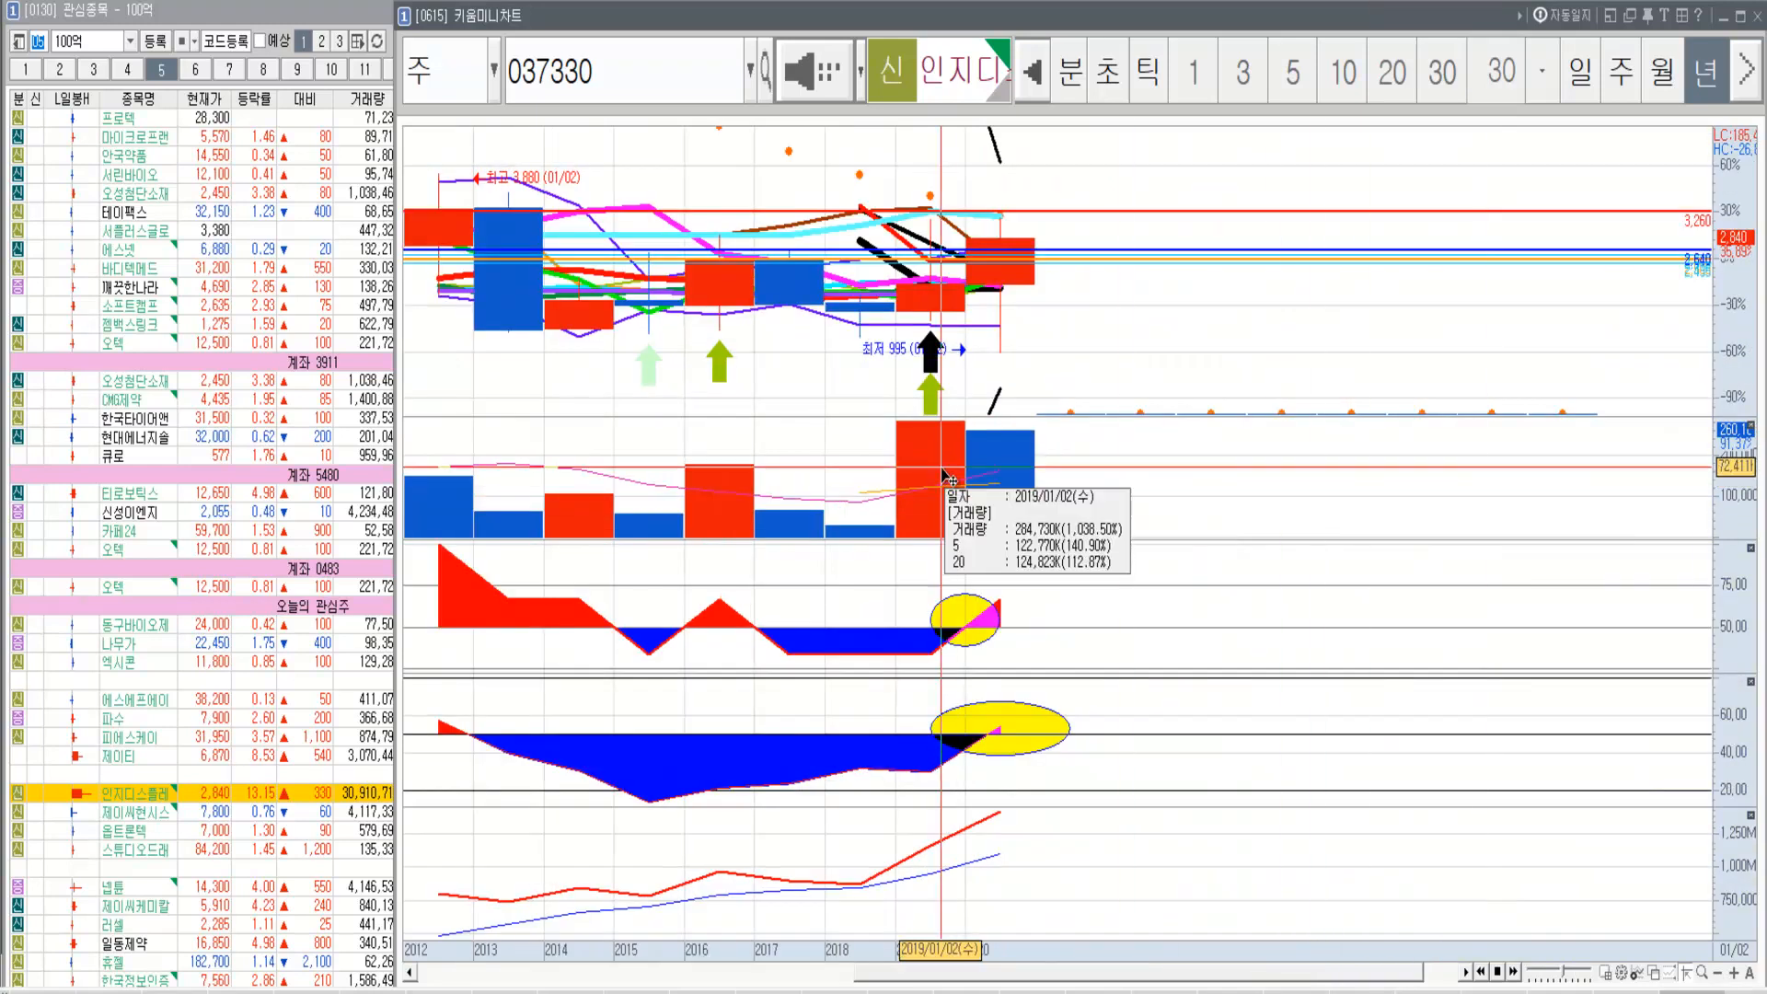
pyautogui.moveTo(1080, 298)
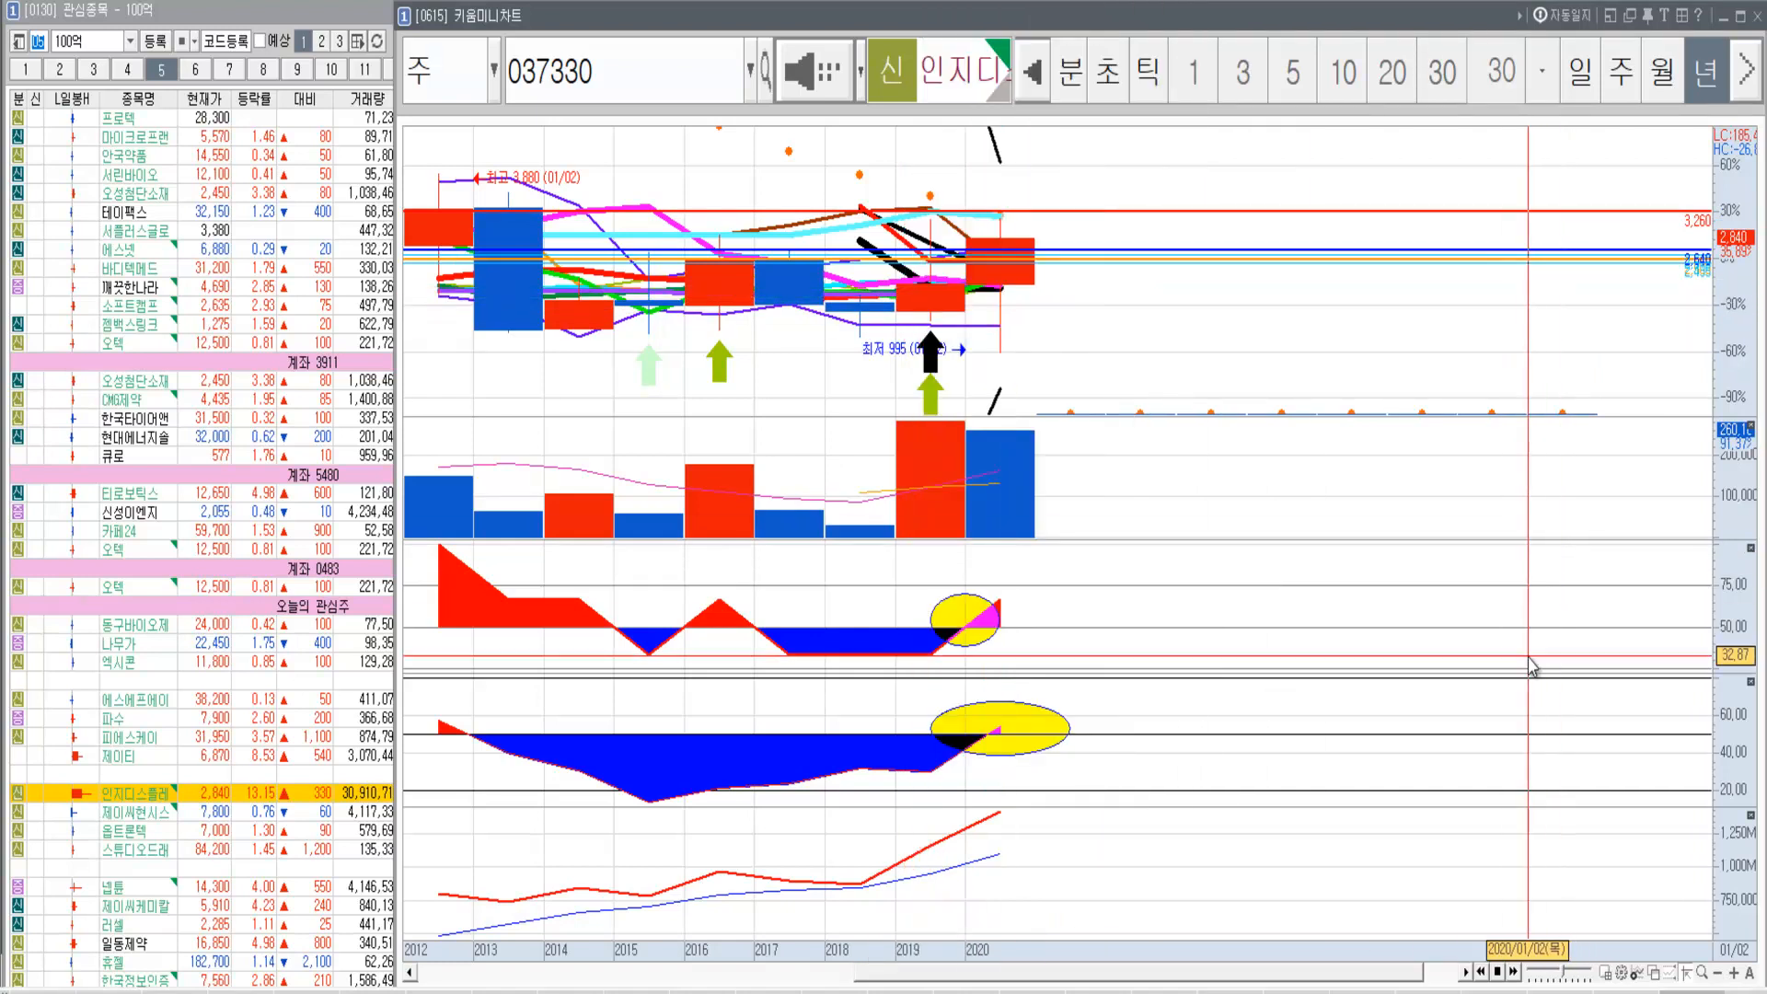
pyautogui.moveTo(1240, 418)
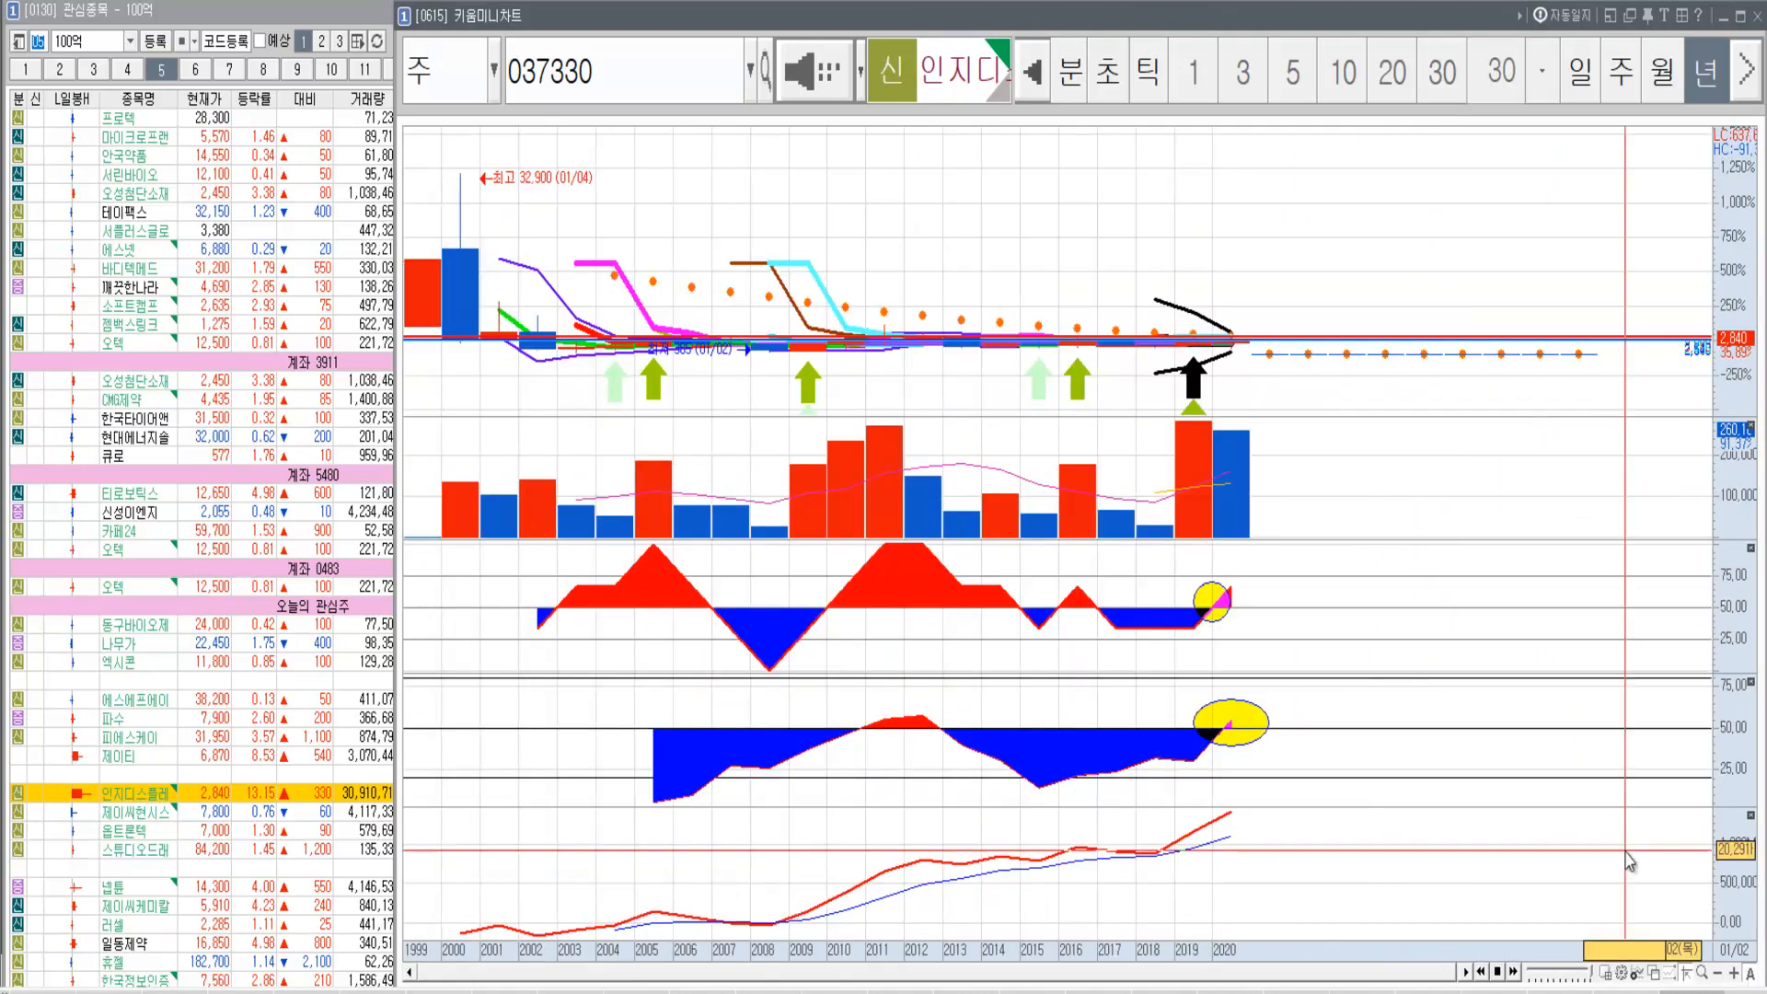
# Switch the 037330 chart to monthly candles.
pyautogui.click(1661, 71)
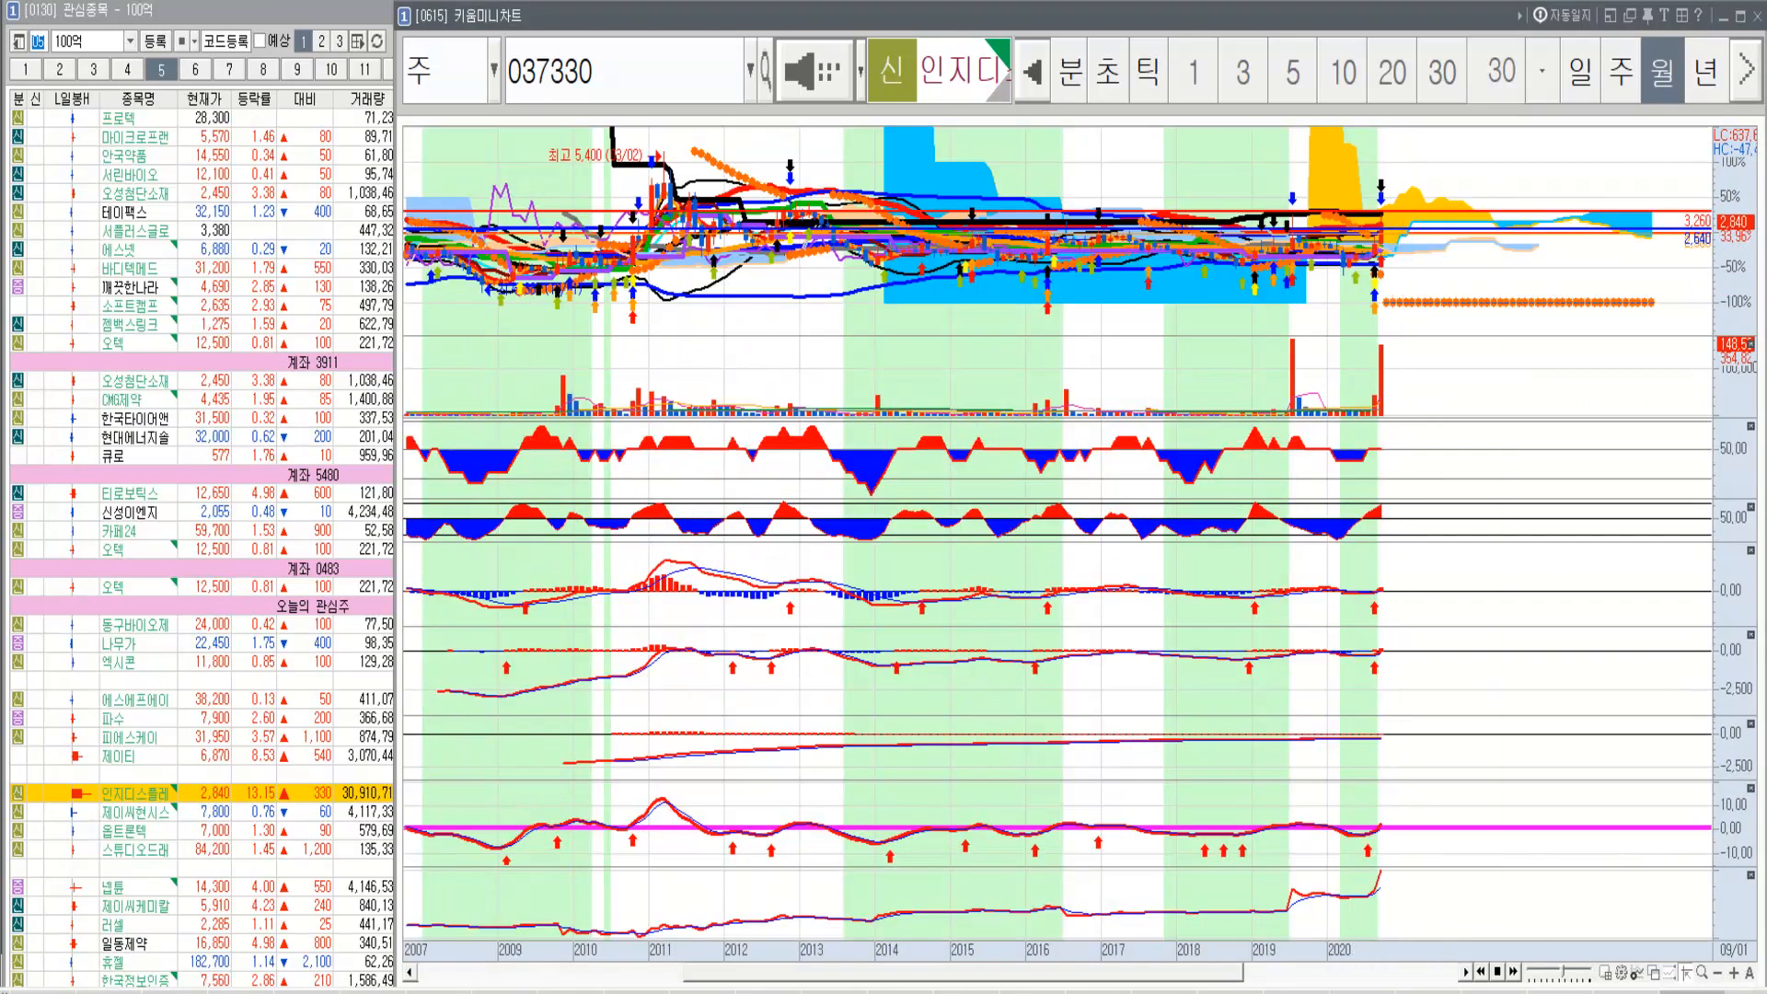
pyautogui.moveTo(1099, 181)
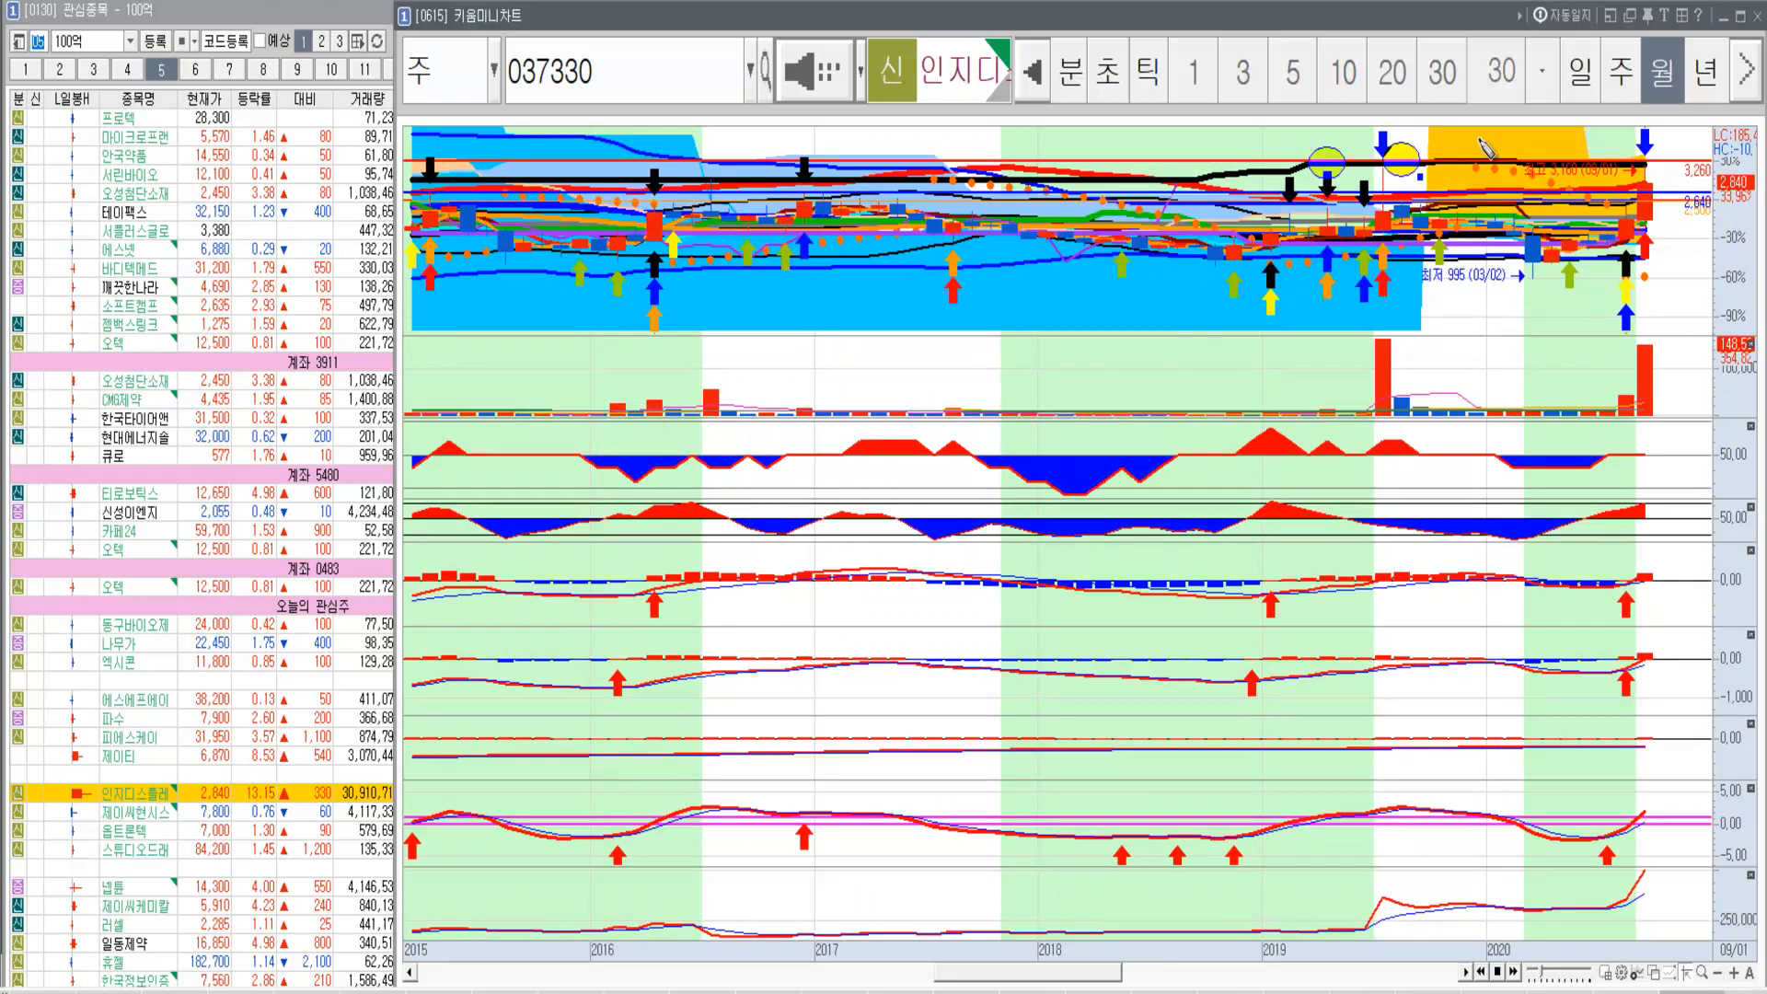
pyautogui.moveTo(1659, 178)
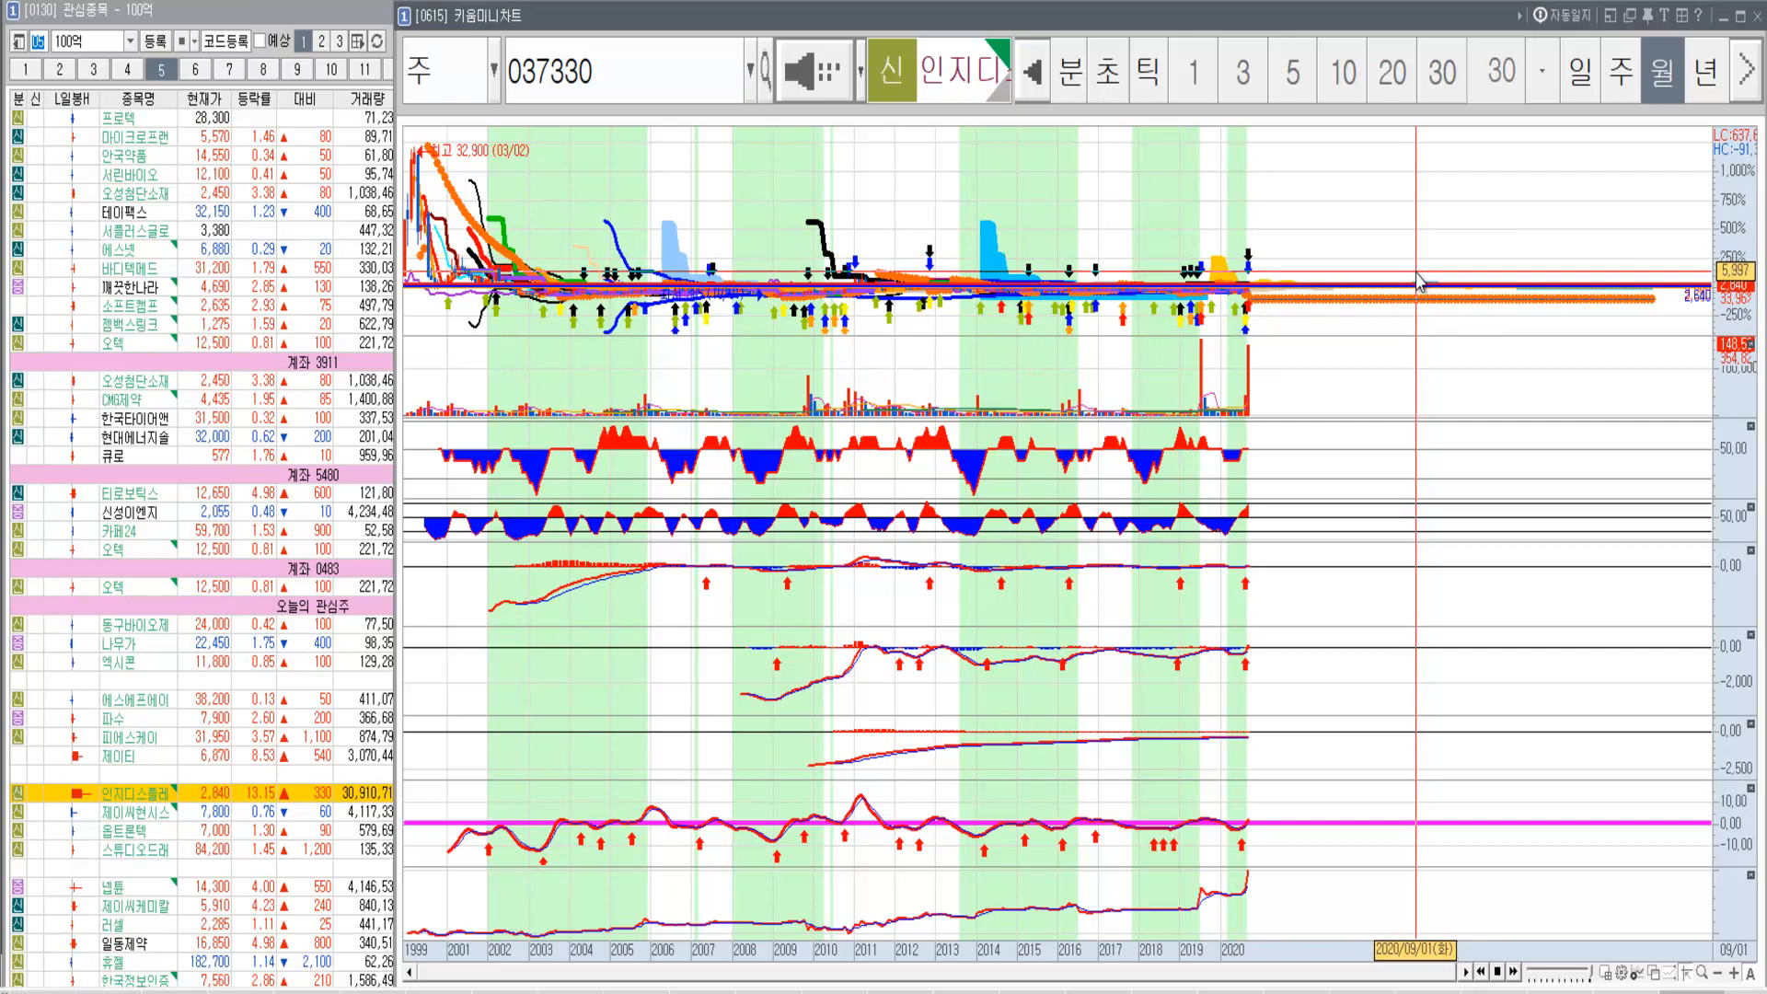
pyautogui.moveTo(1412, 275)
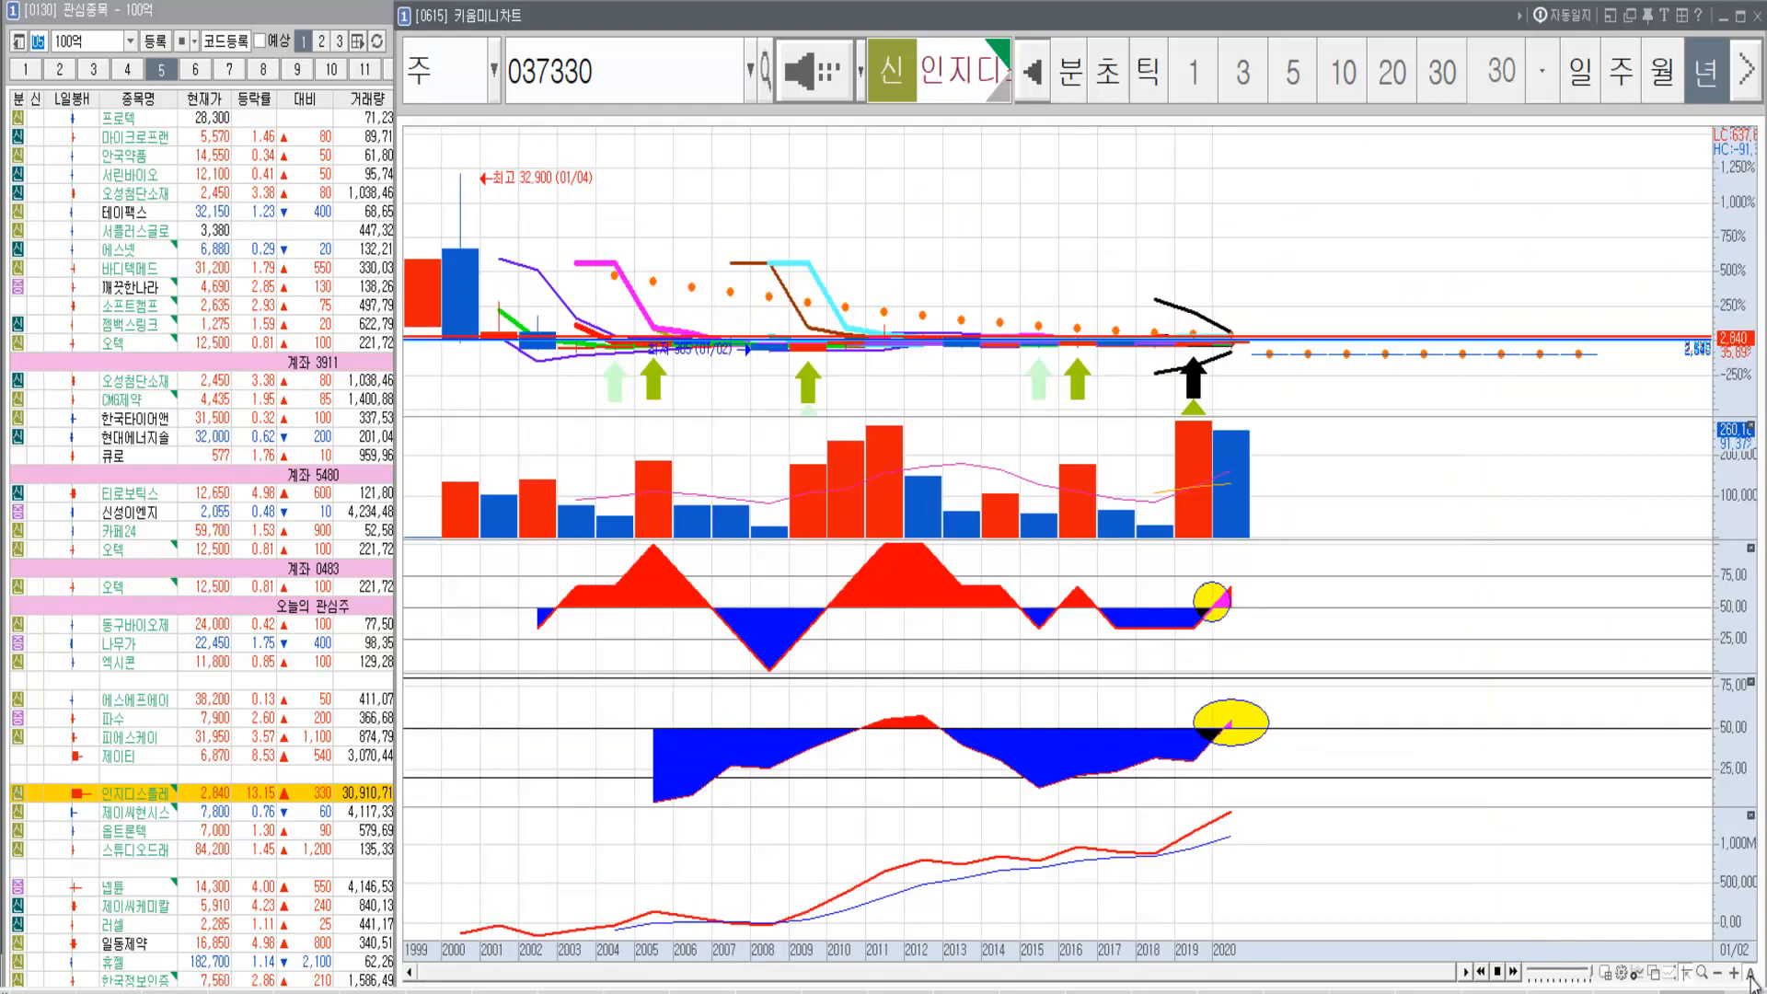
# Return the 037330 chart to monthly candles showing the full 1999–2020 history.
pyautogui.click(1659, 71)
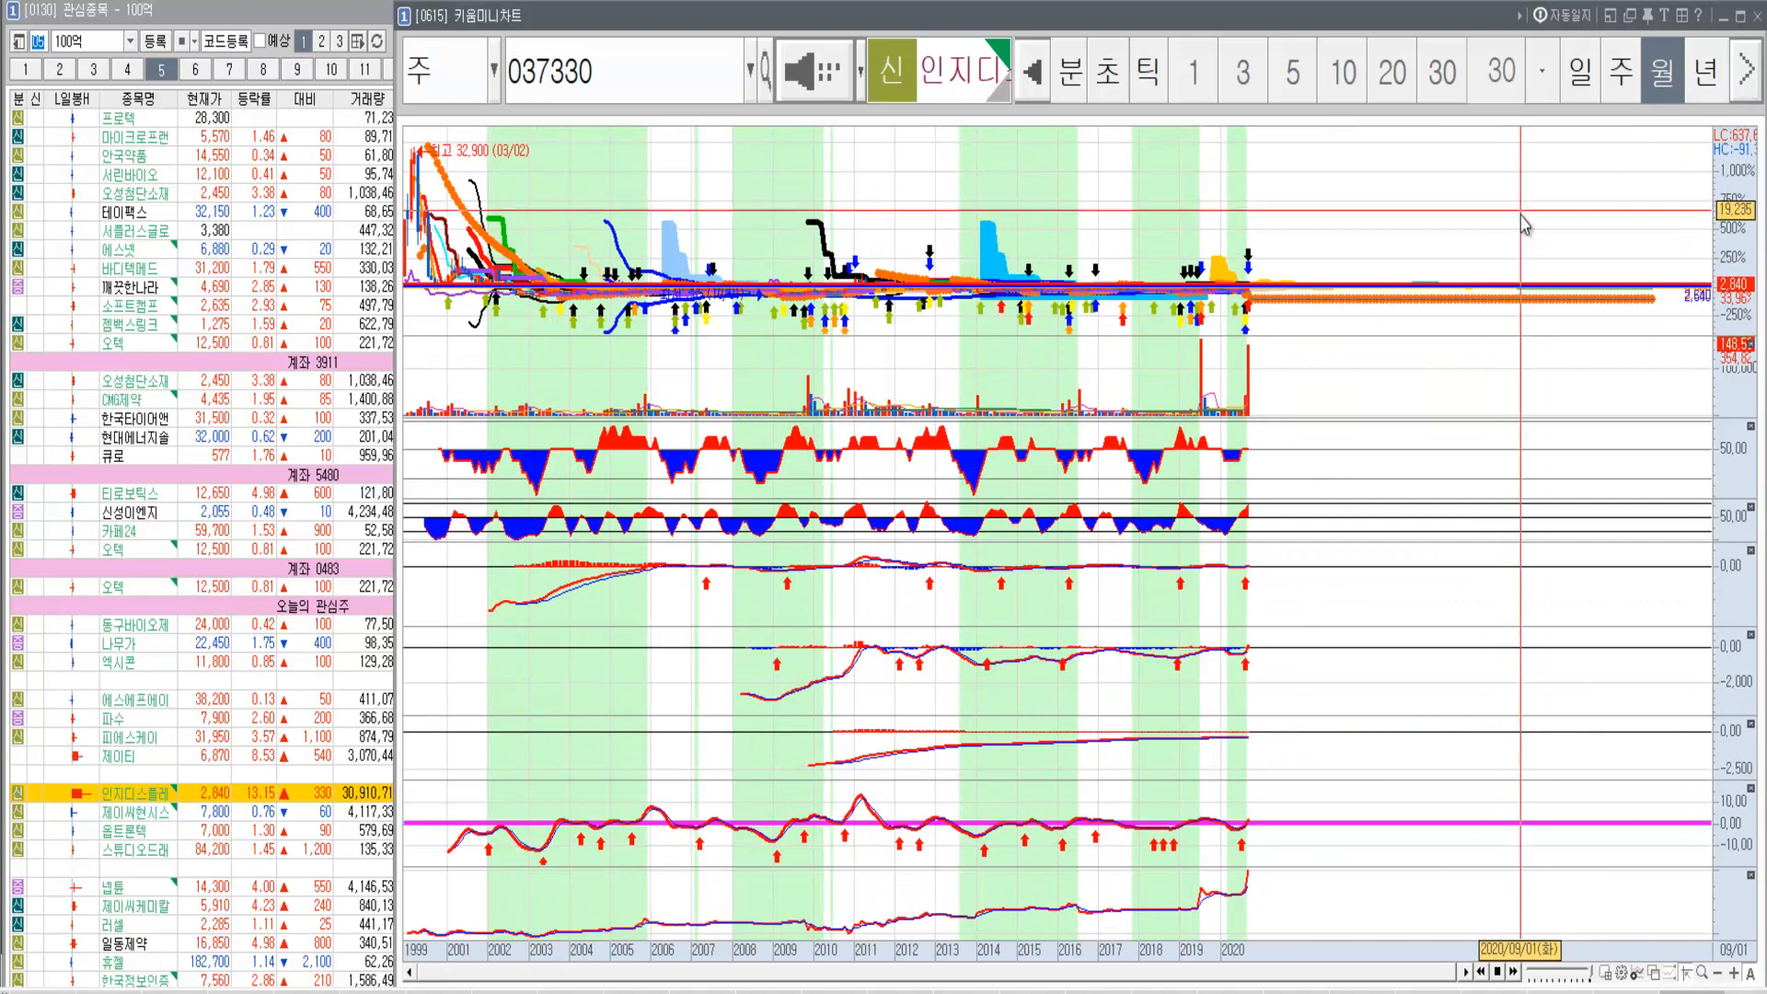
pyautogui.moveTo(1460, 313)
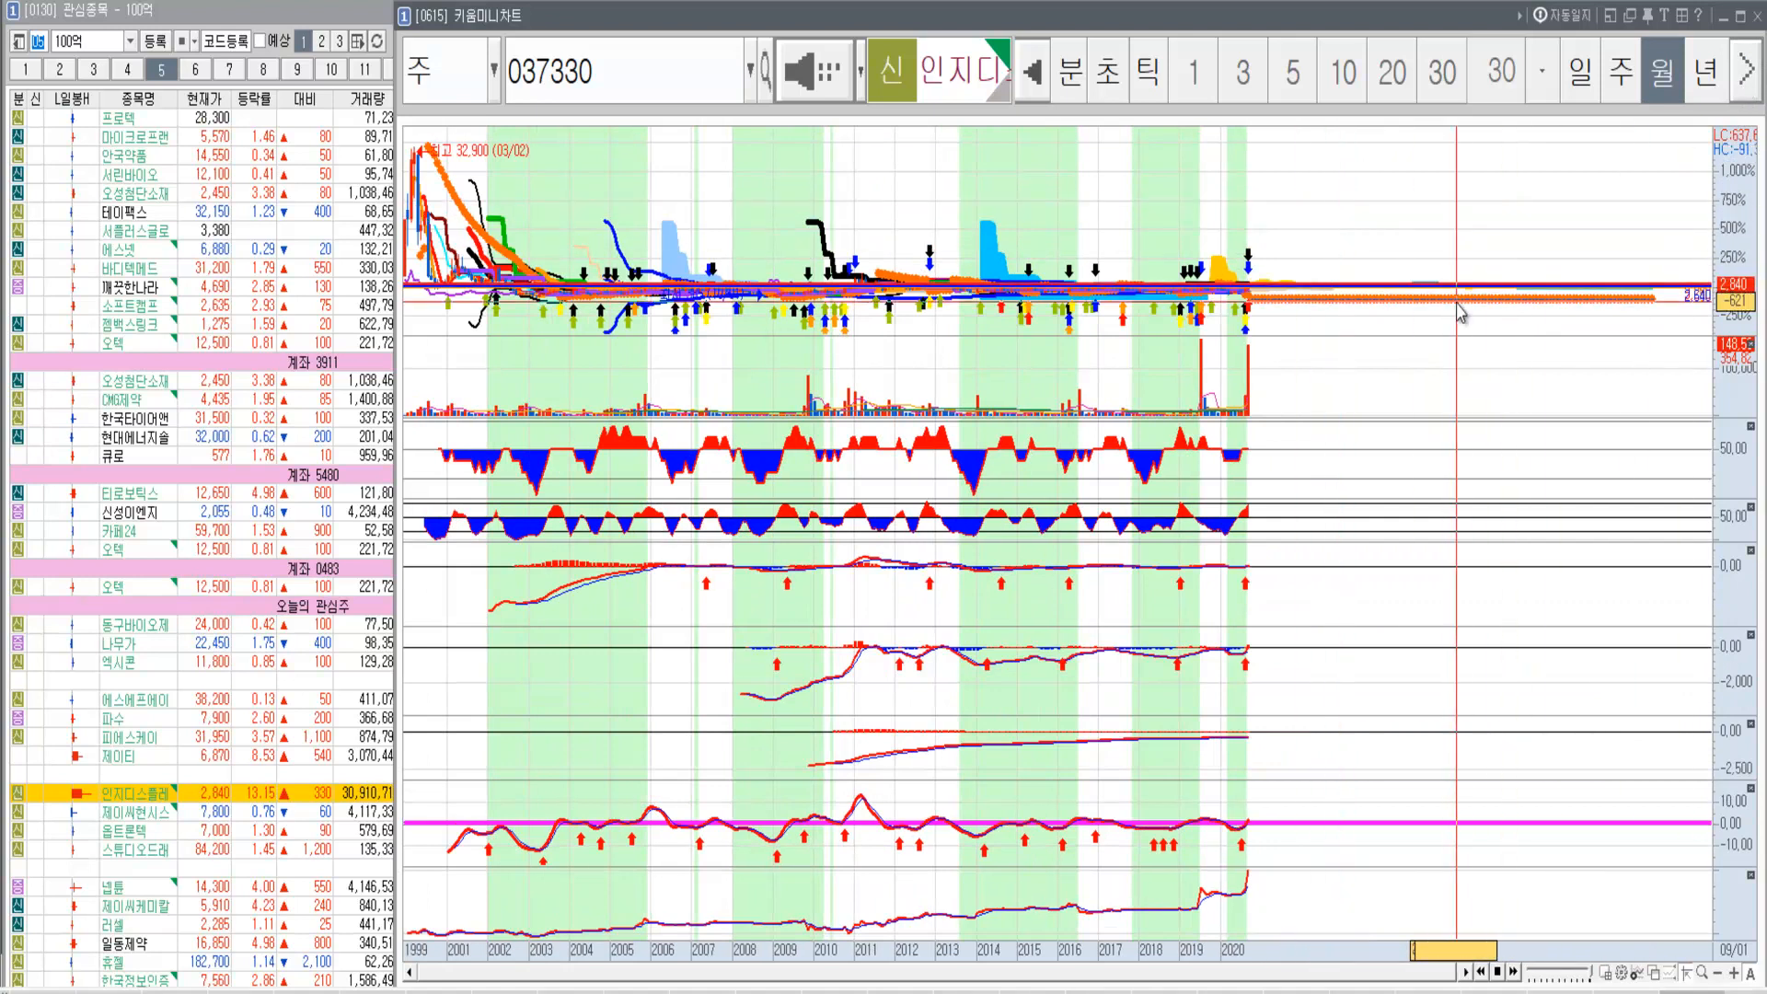
pyautogui.moveTo(1460, 313)
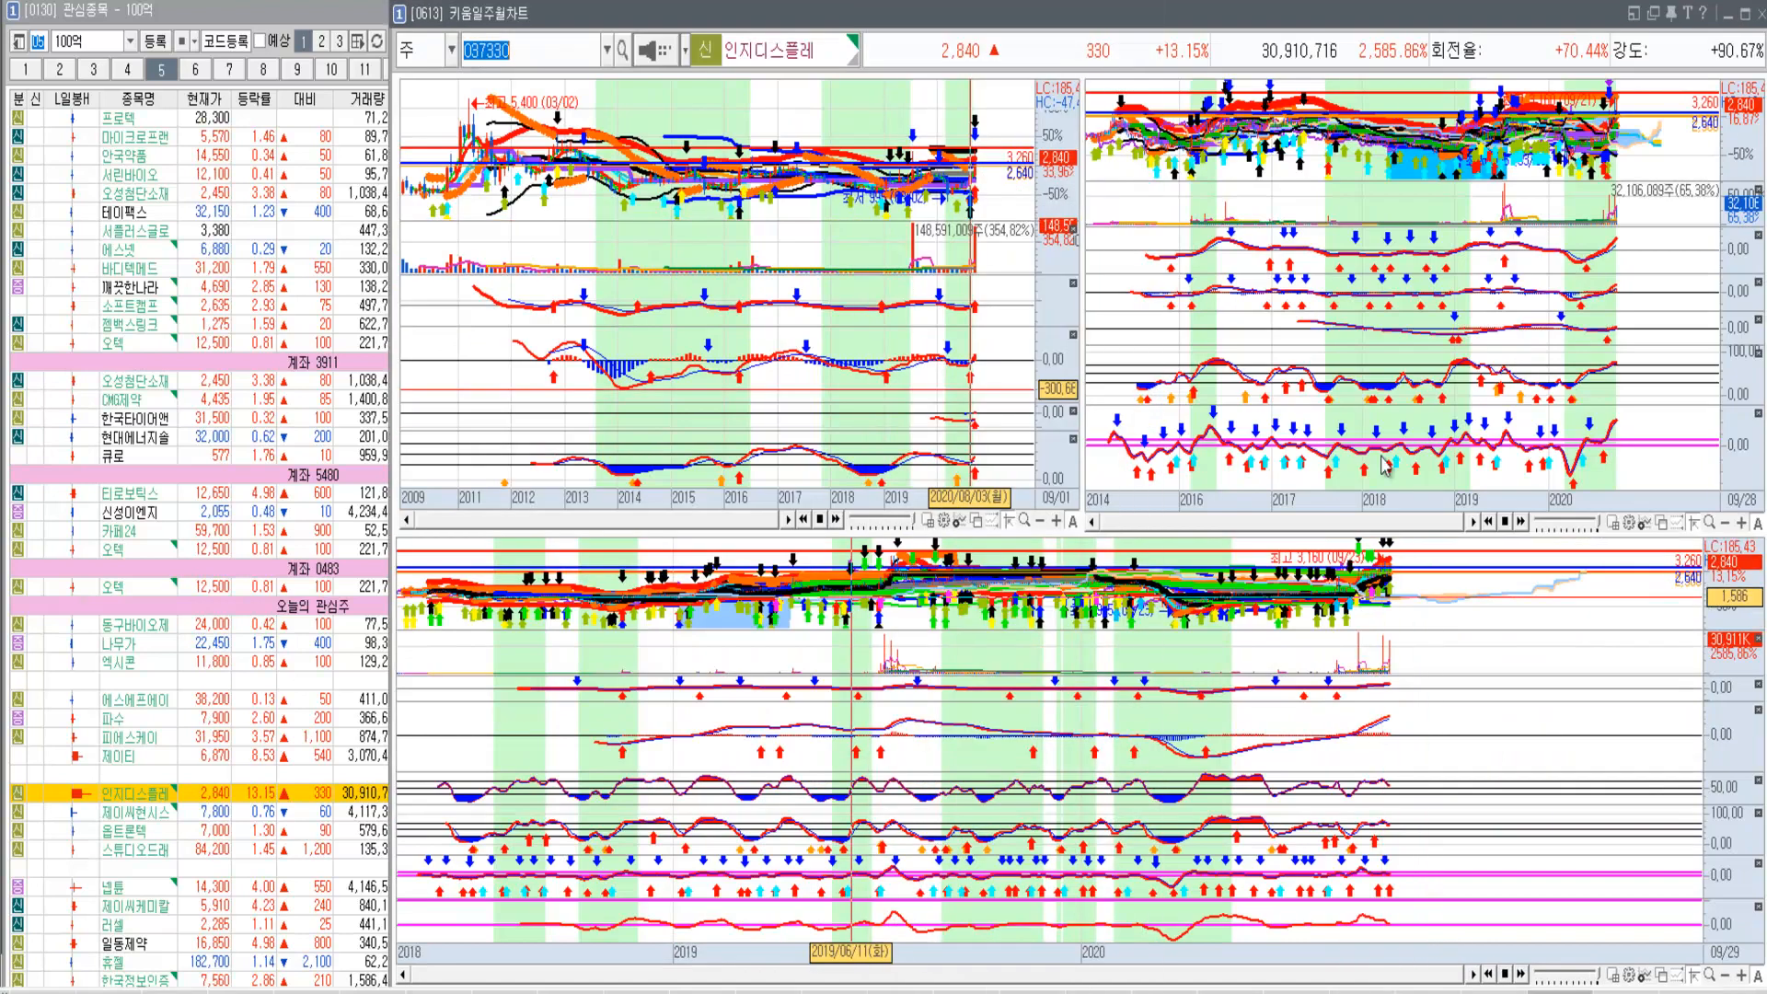
pyautogui.moveTo(972, 305)
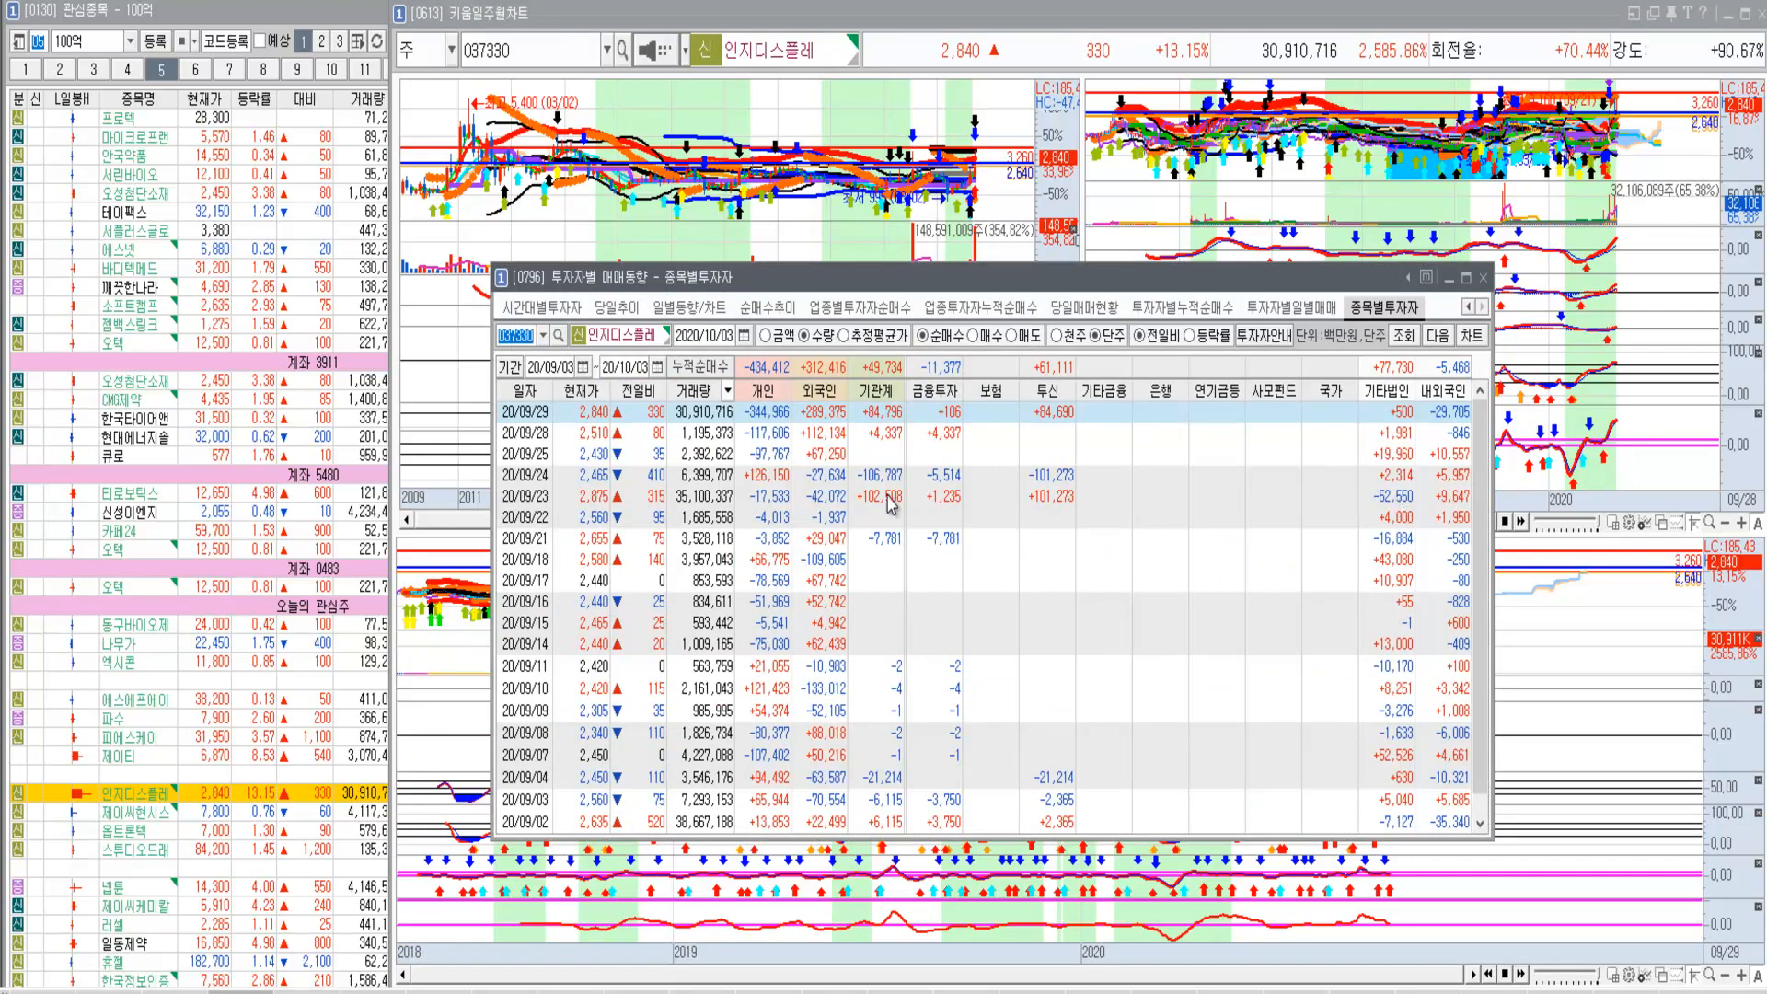
# Bring up the combined daily/weekly/monthly chart screen for 인지디스플레이.
pyautogui.click(1482, 278)
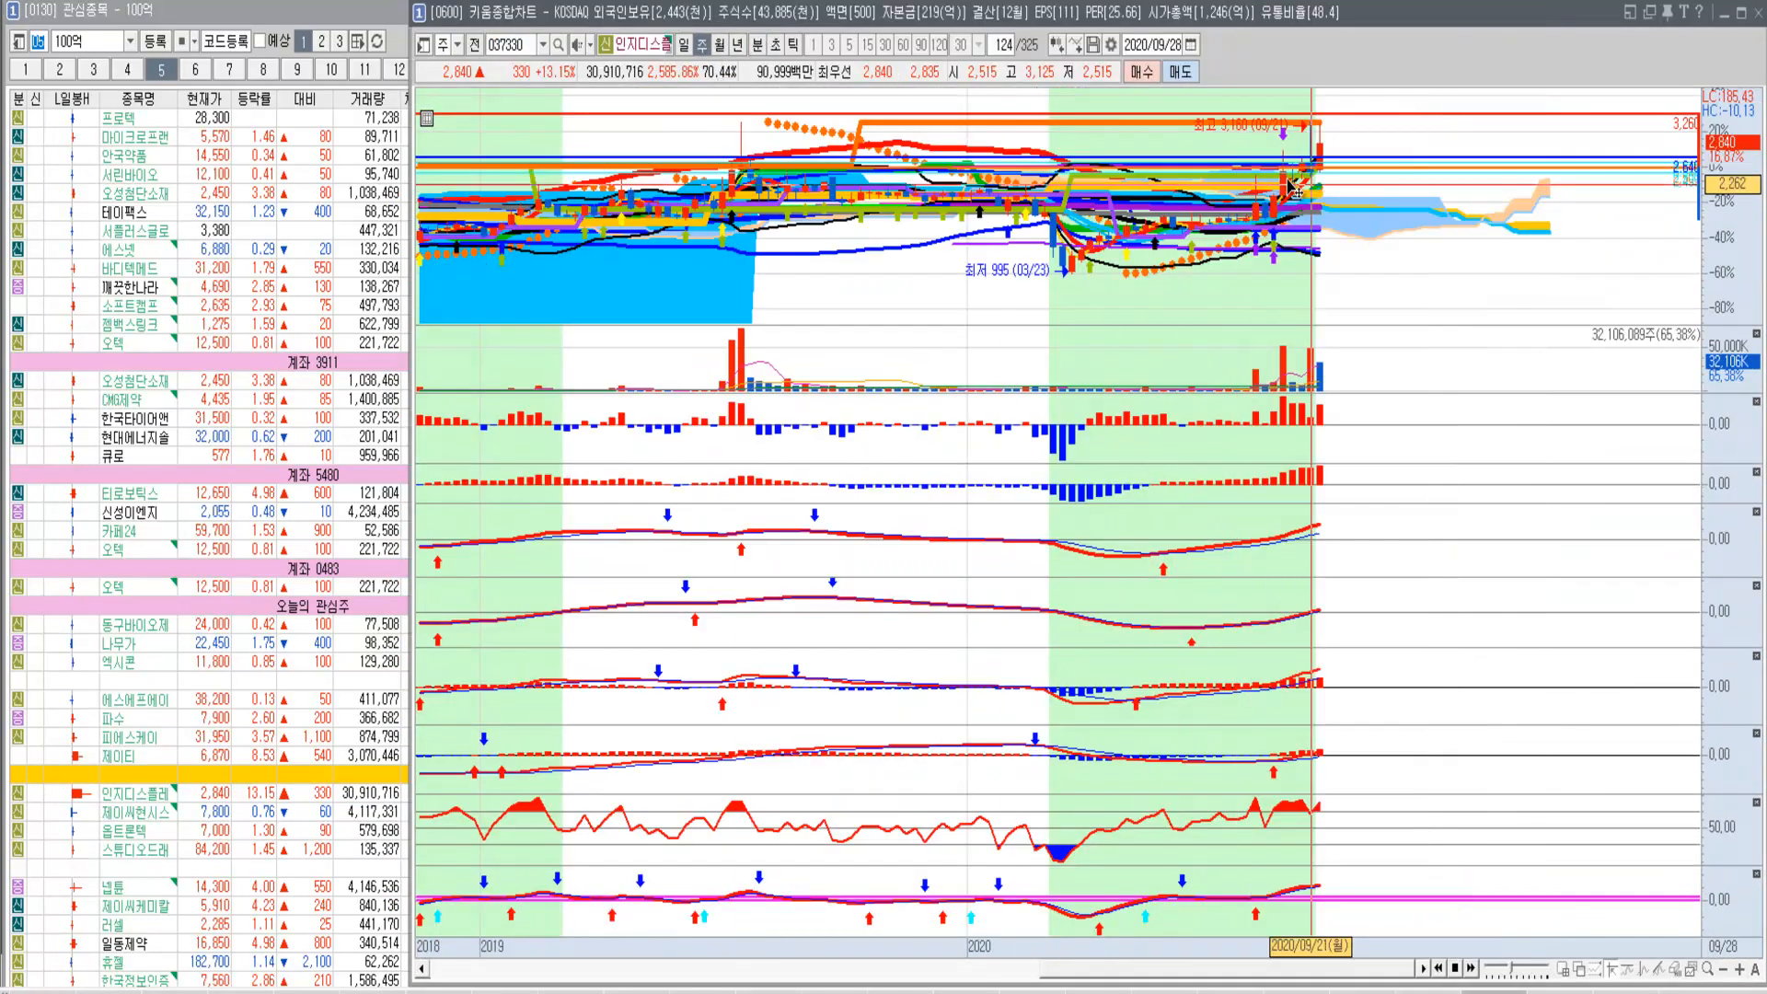
pyautogui.moveTo(879, 113)
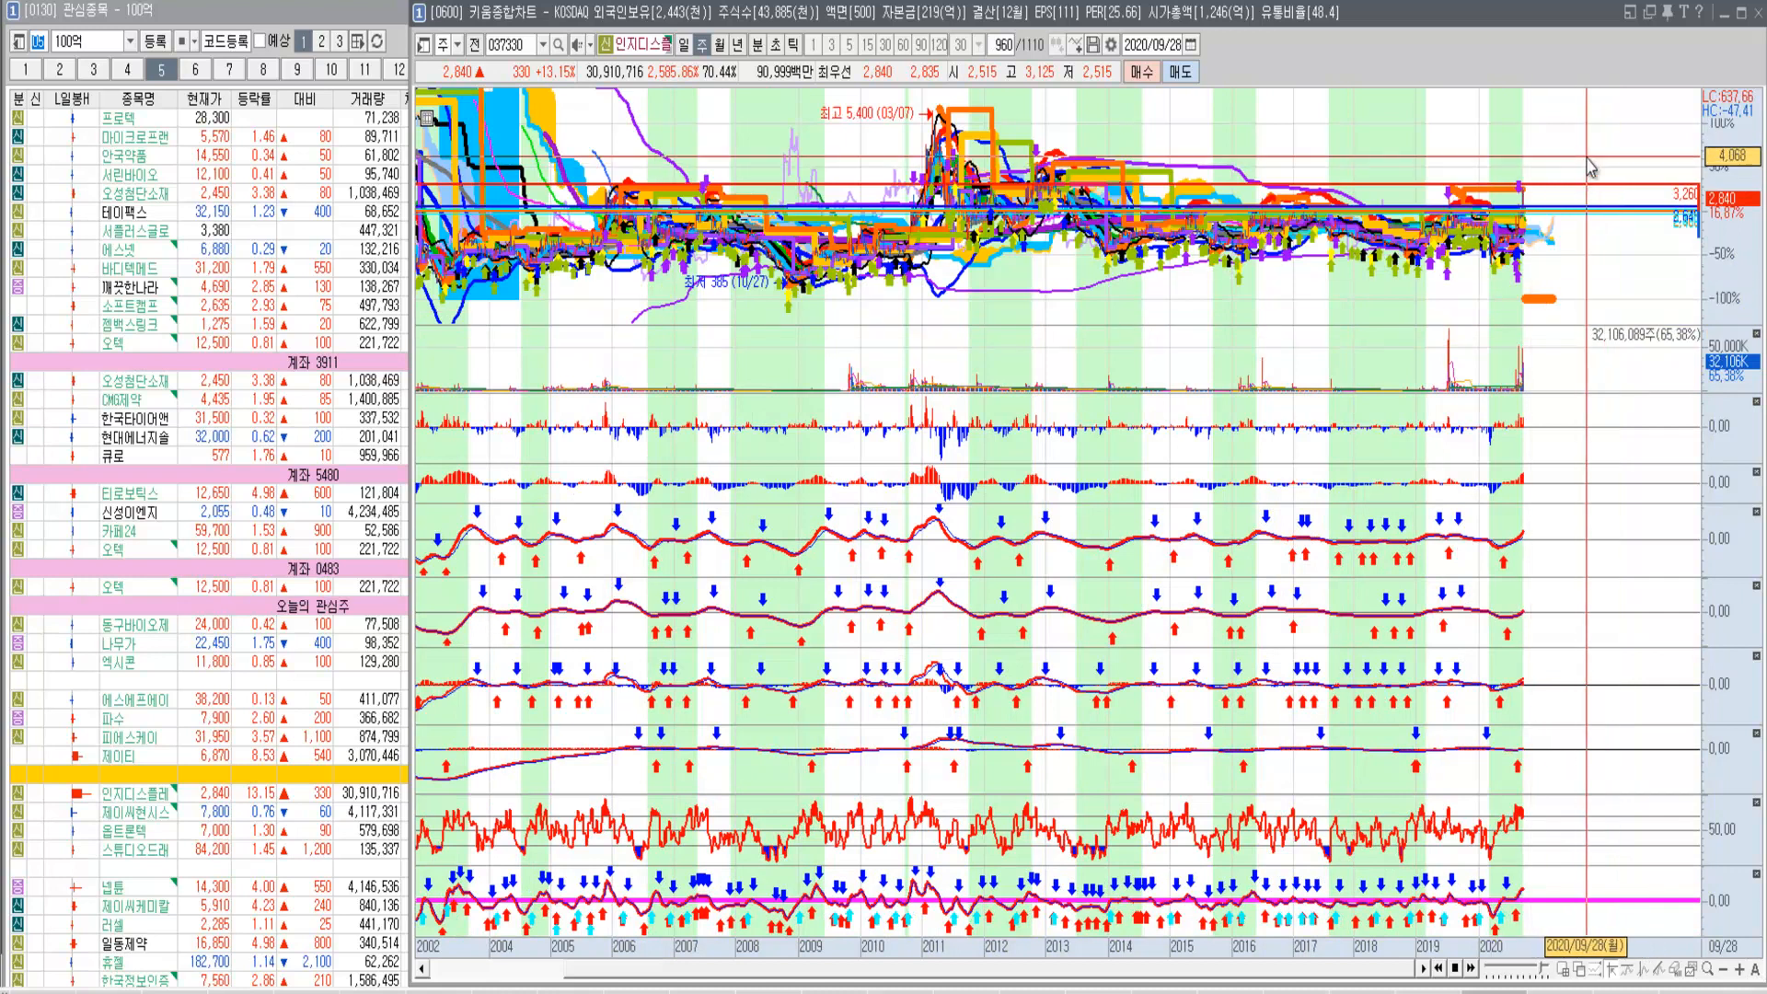
pyautogui.moveTo(1587, 125)
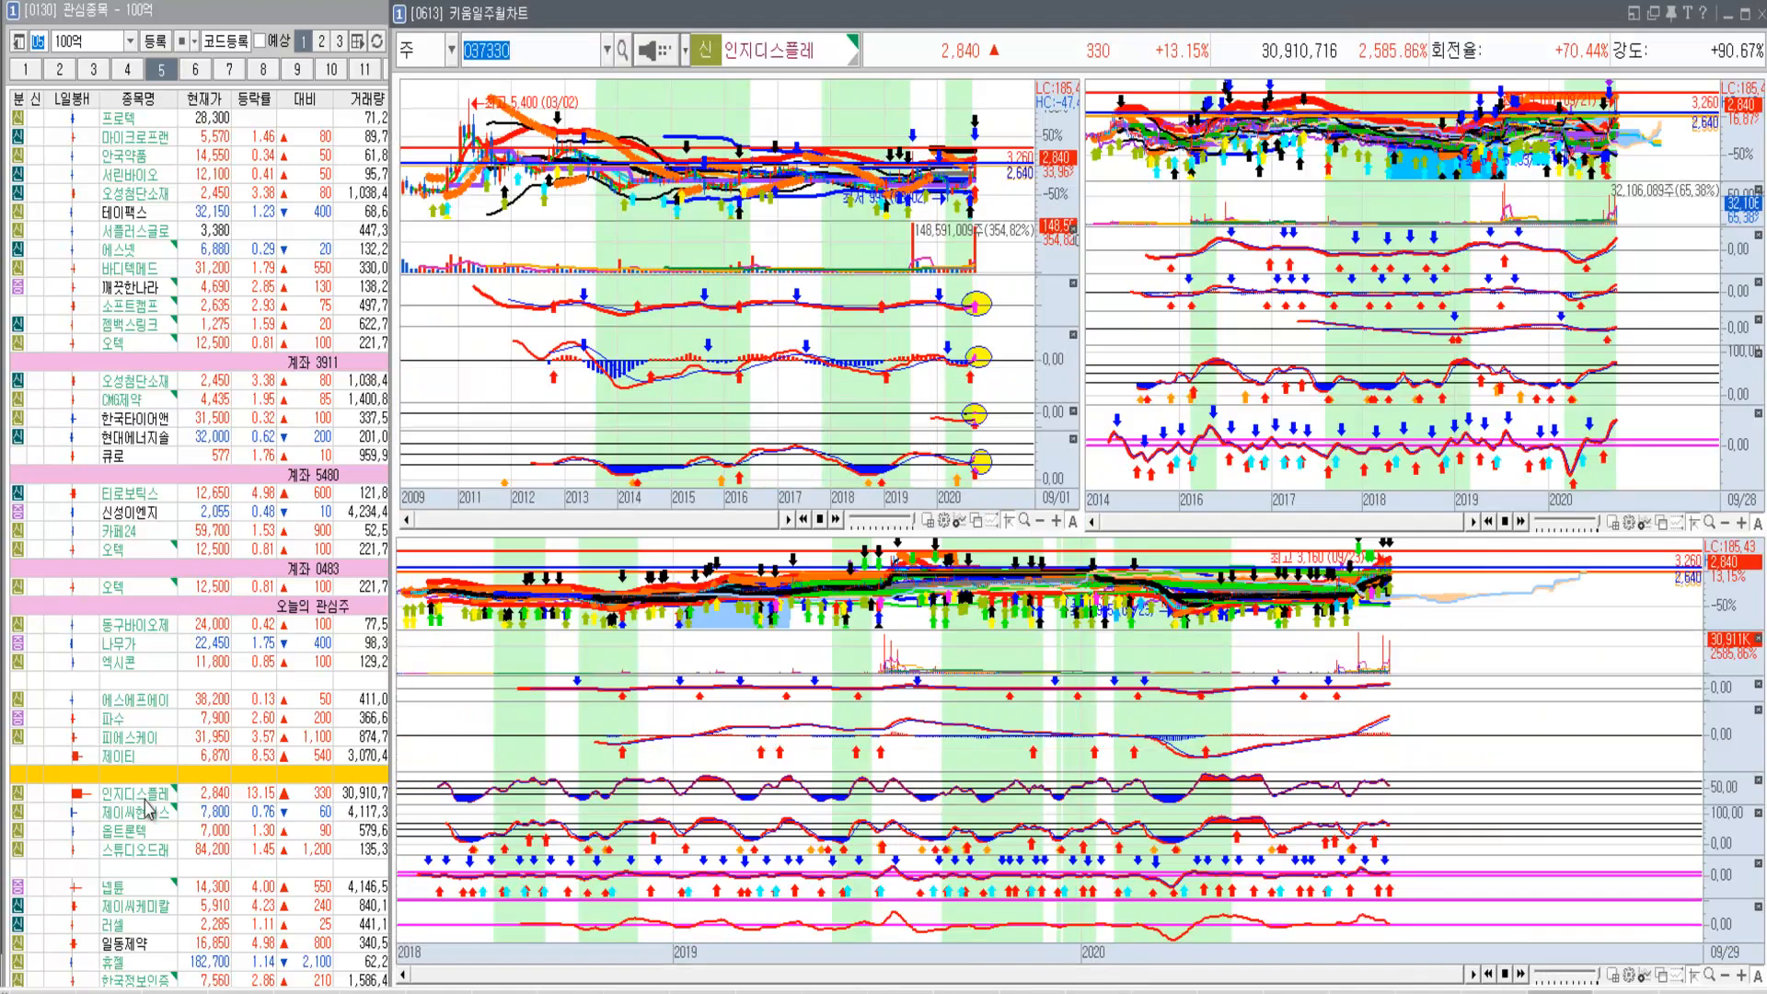
# Load 제이씨현시스템 (033320) from the watchlist and view it on yearly candles.
pyautogui.click(101, 807)
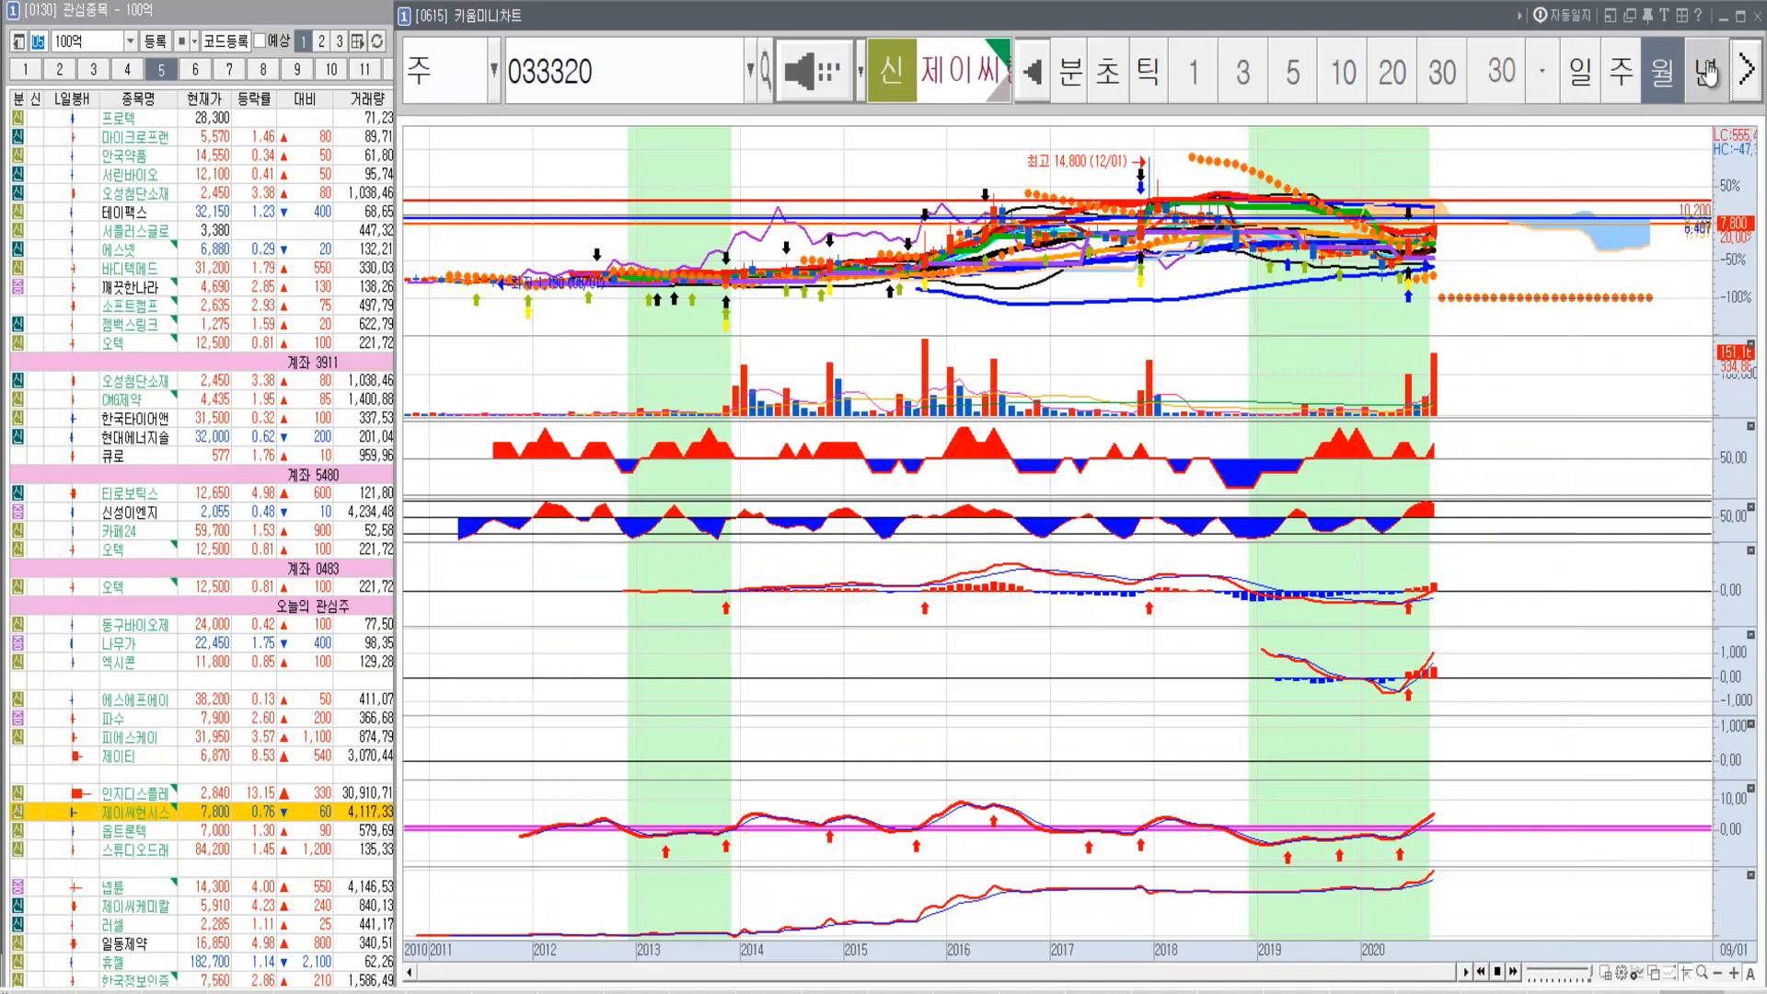
pyautogui.click(1707, 71)
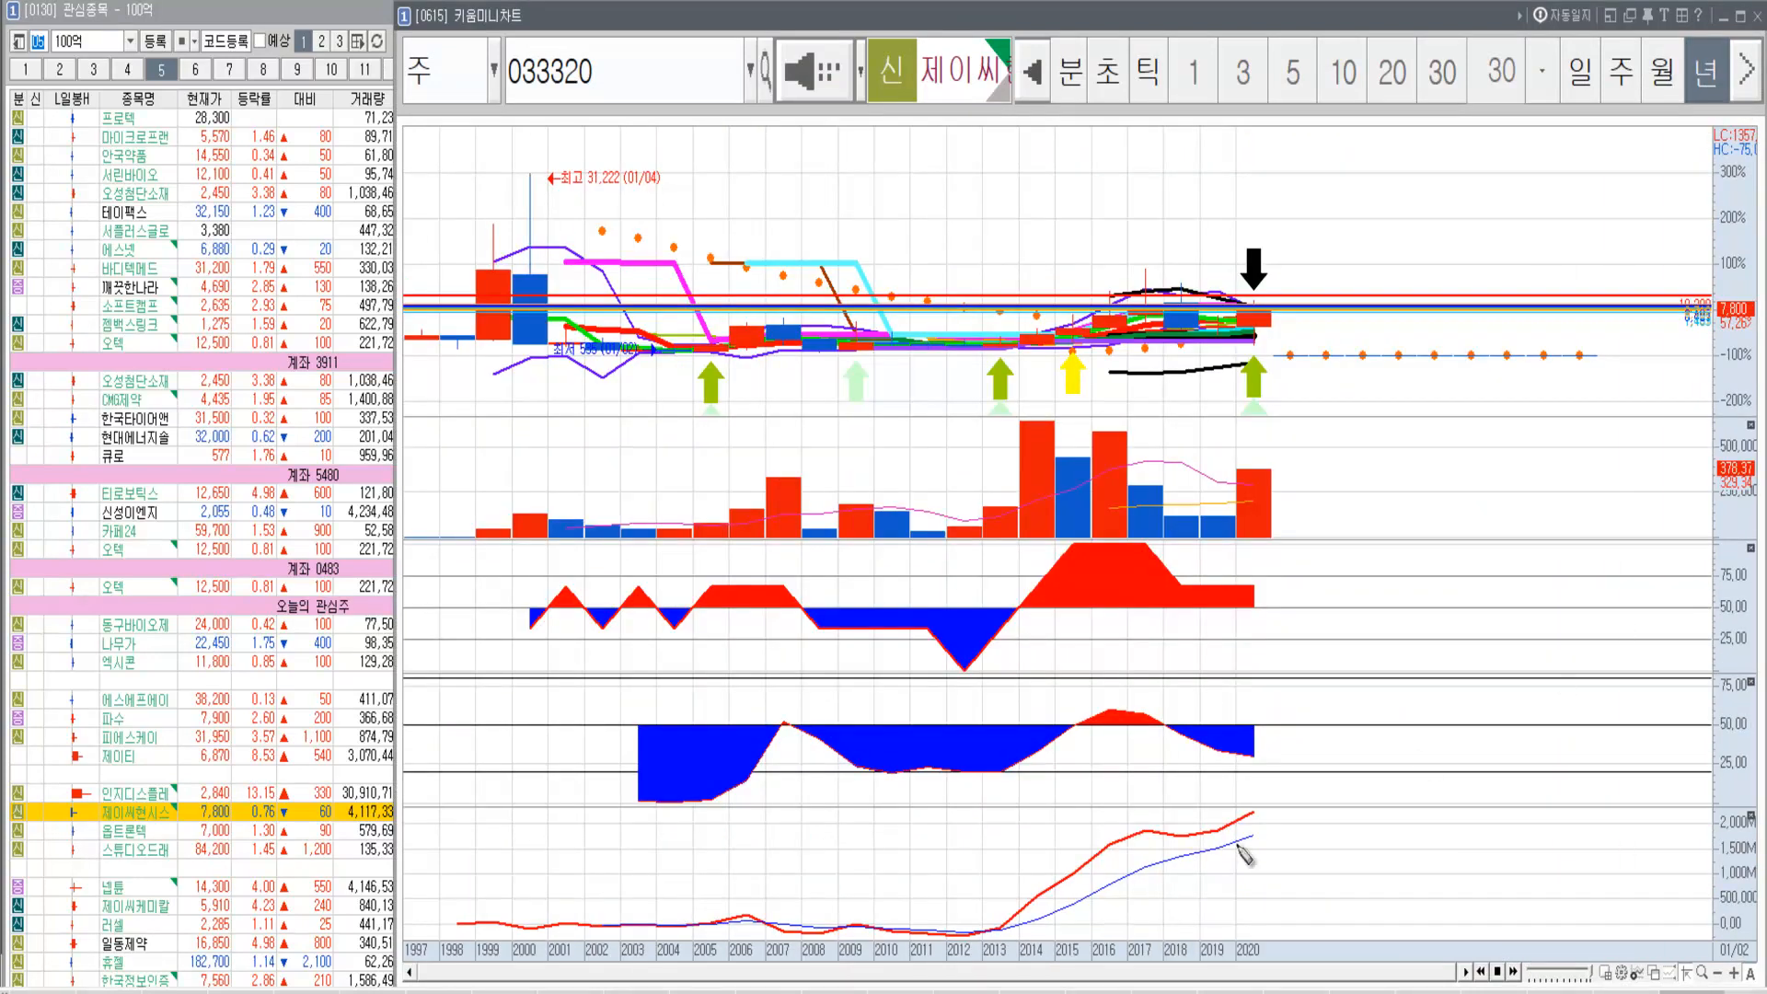
pyautogui.moveTo(1211, 674)
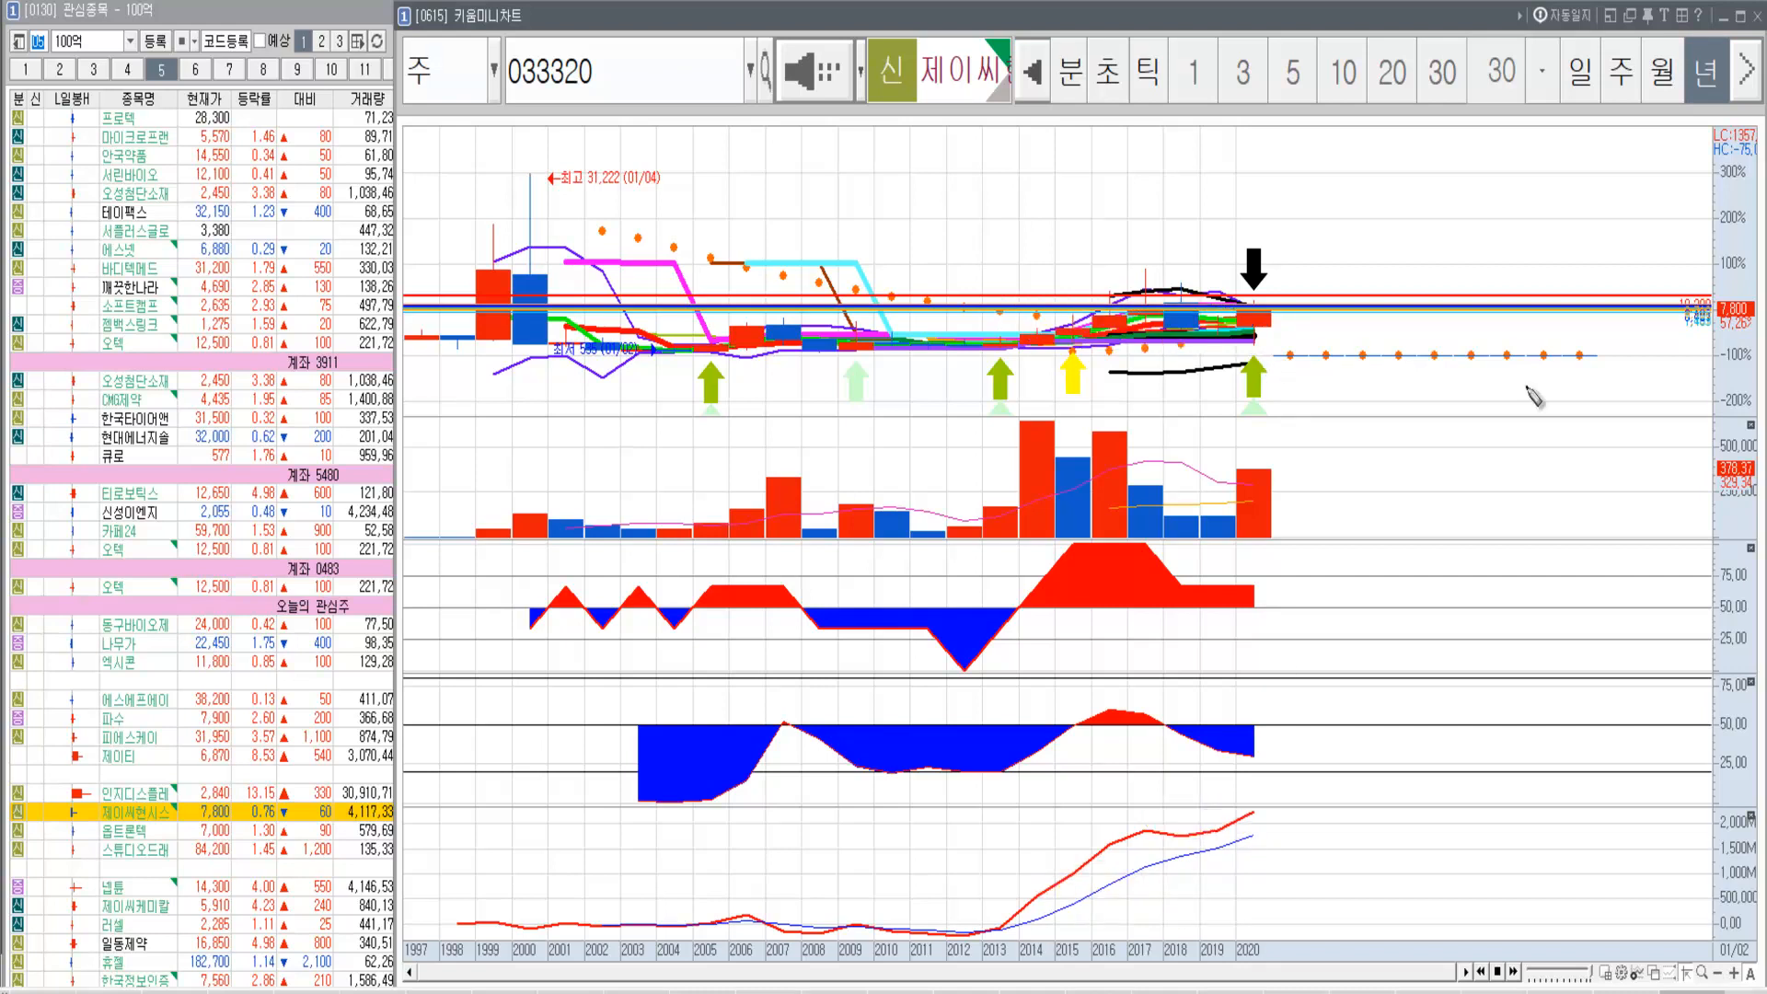
pyautogui.moveTo(1048, 462)
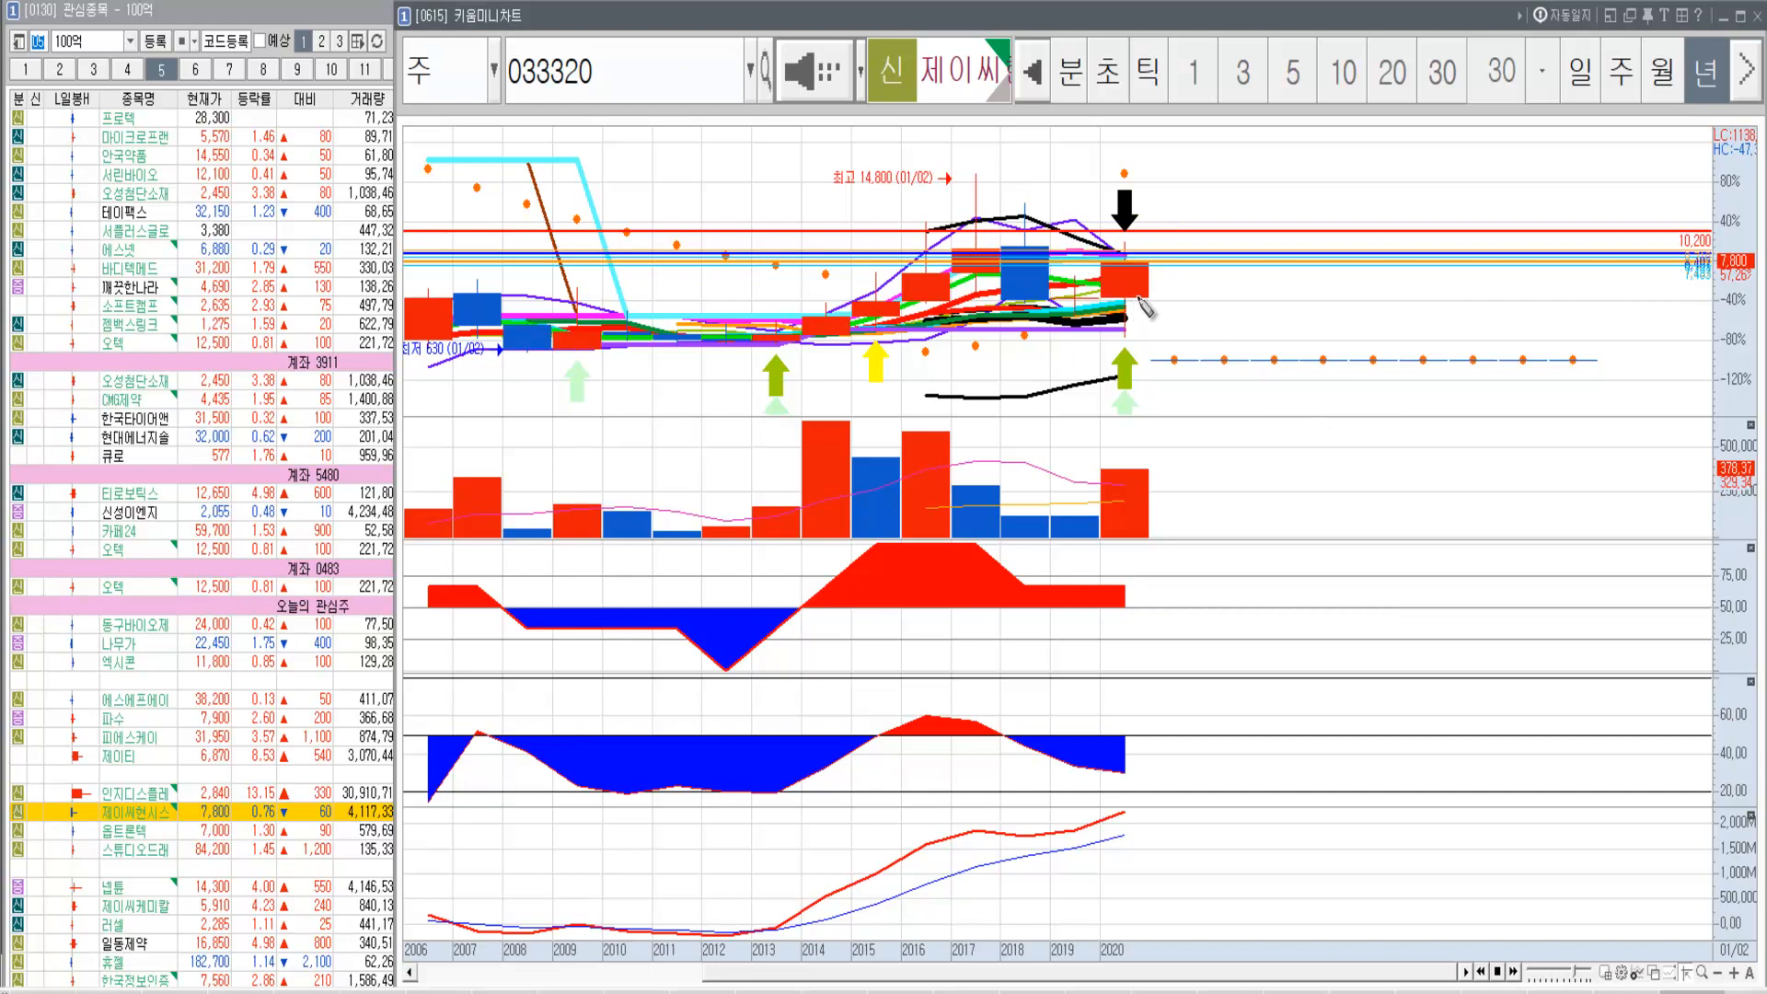
pyautogui.moveTo(1171, 336)
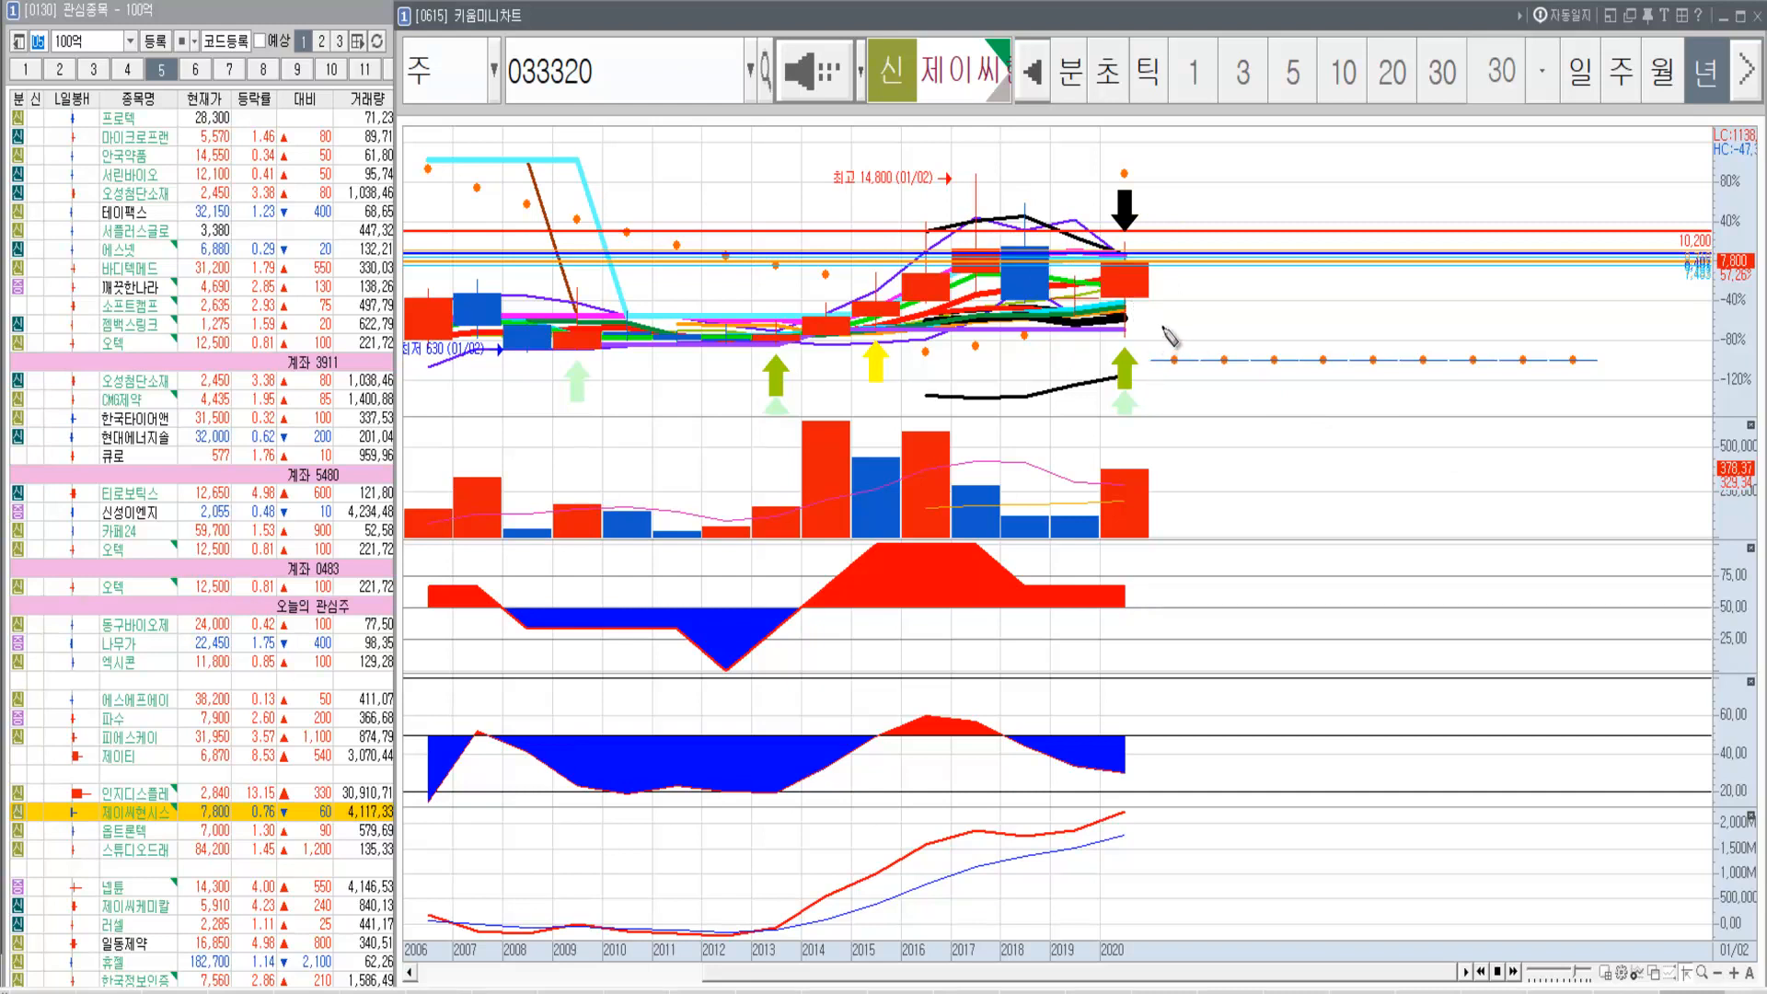
pyautogui.moveTo(1712, 974)
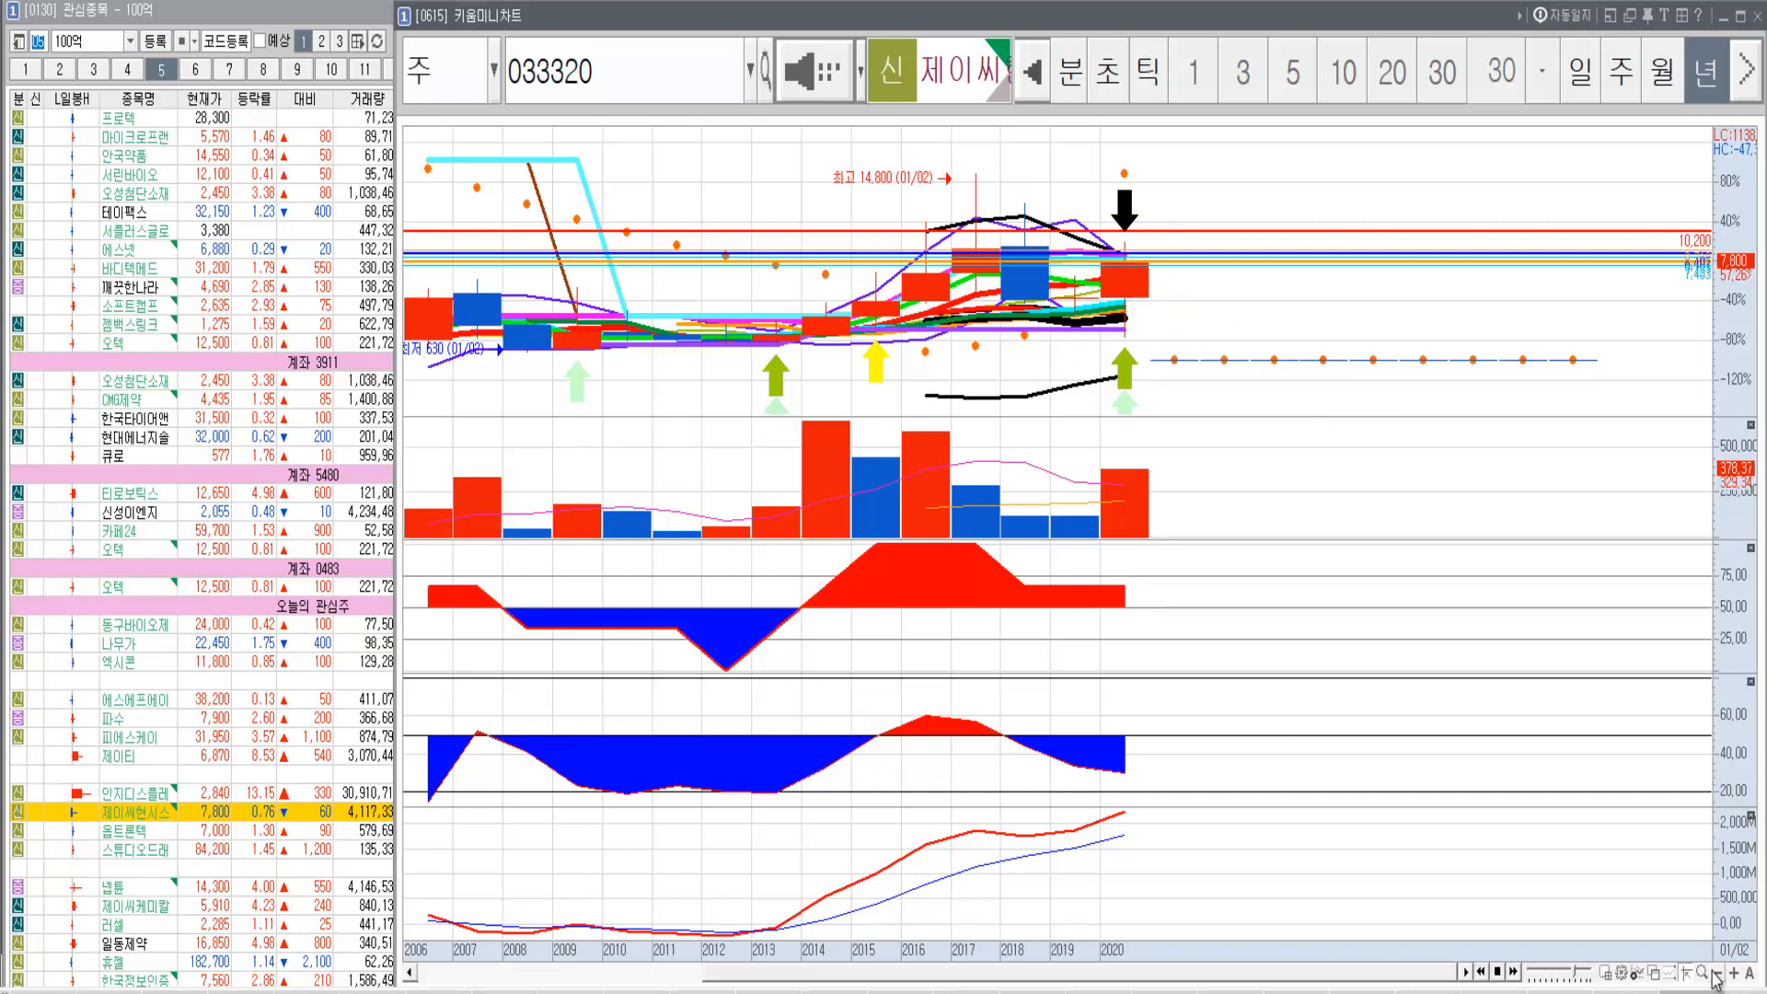
pyautogui.moveTo(1139, 281)
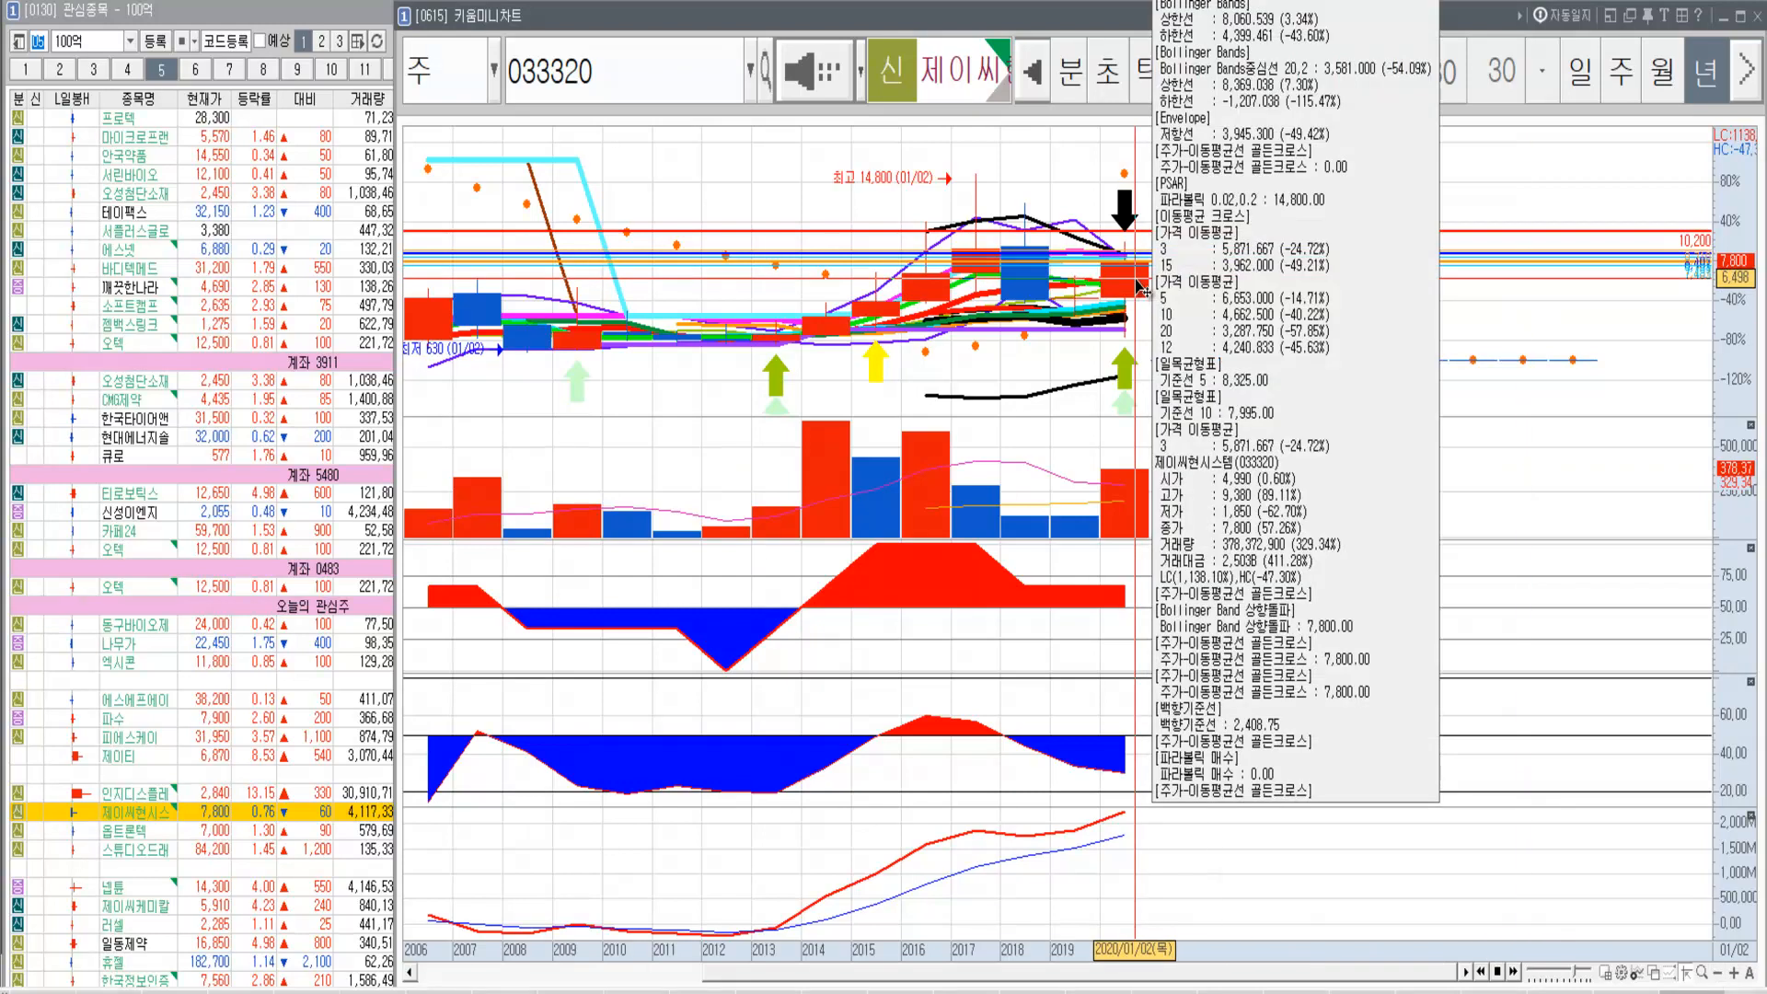
pyautogui.moveTo(1575, 887)
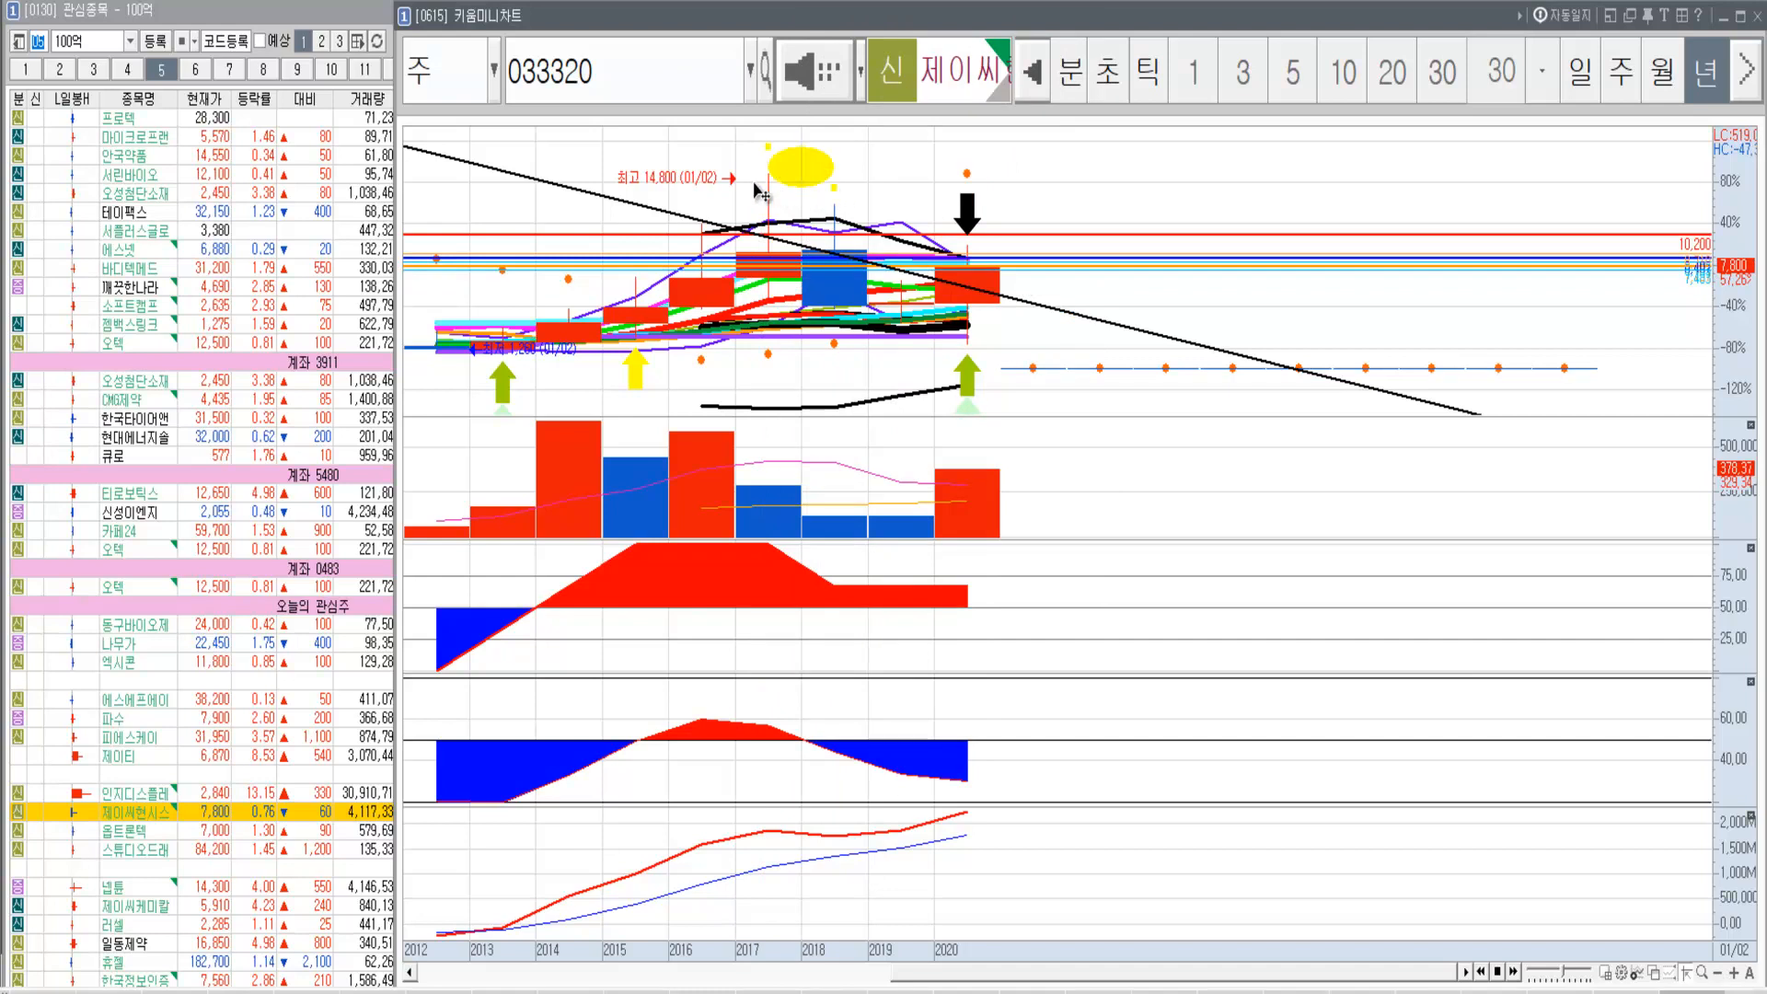
pyautogui.moveTo(1110, 333)
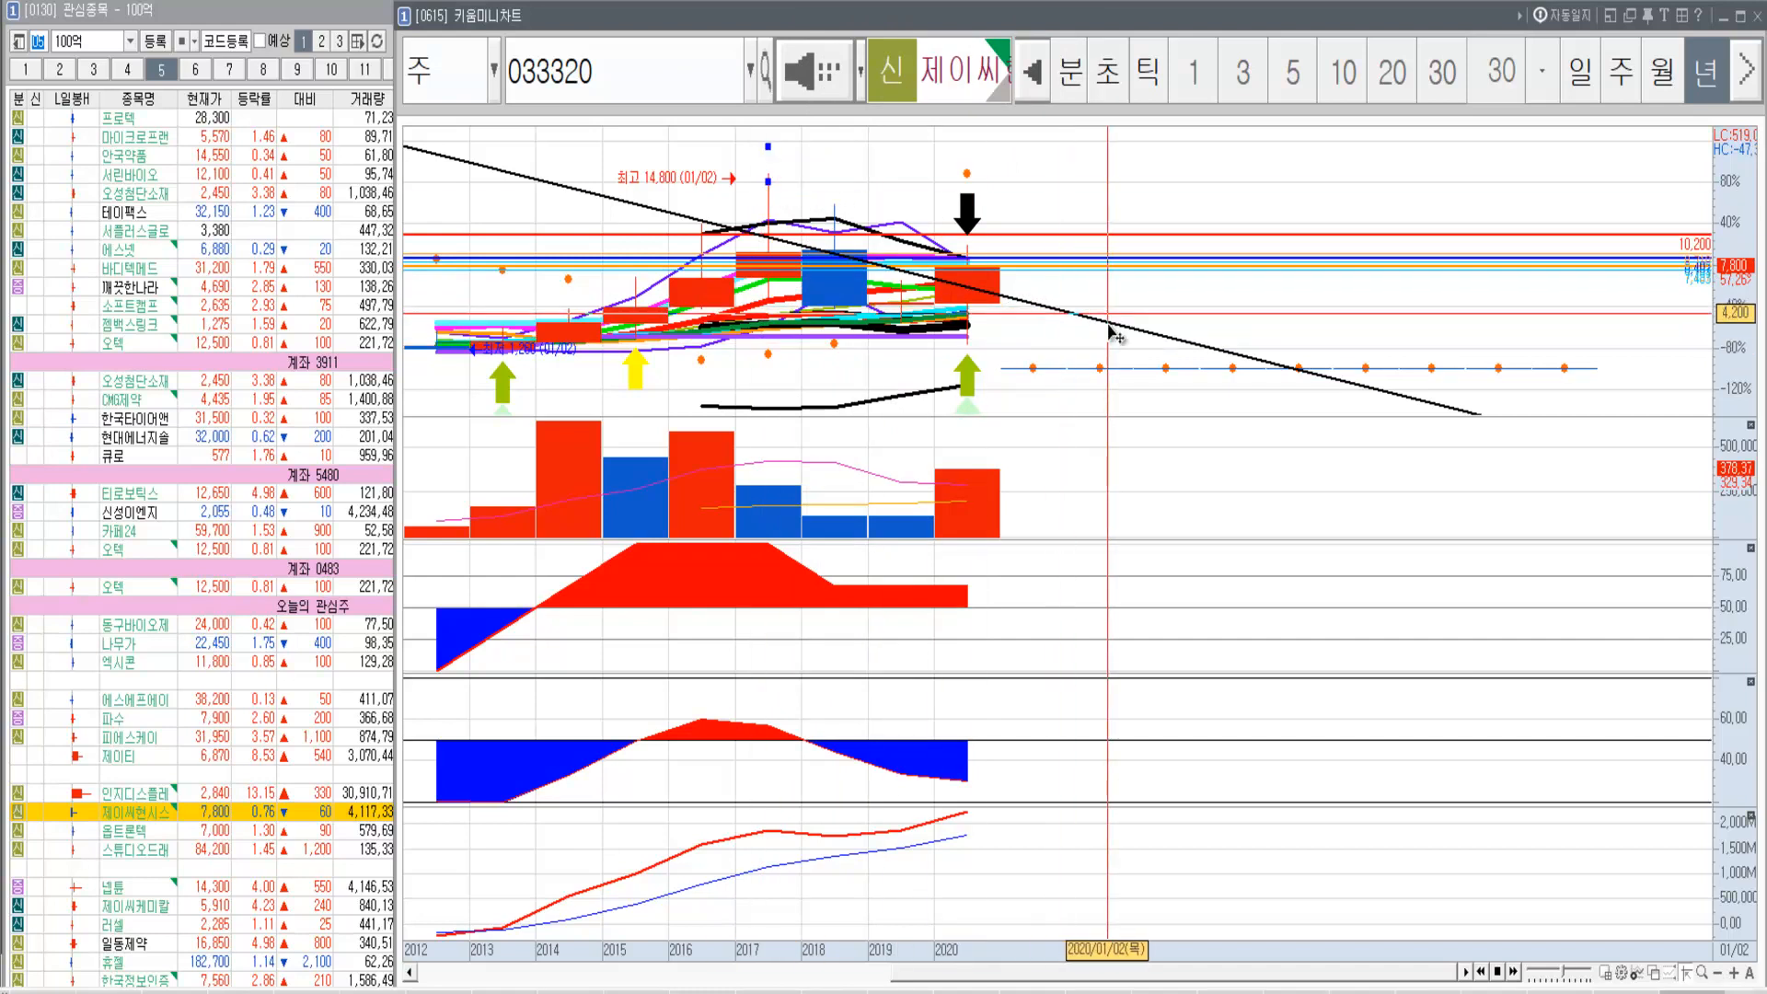
pyautogui.moveTo(1114, 333)
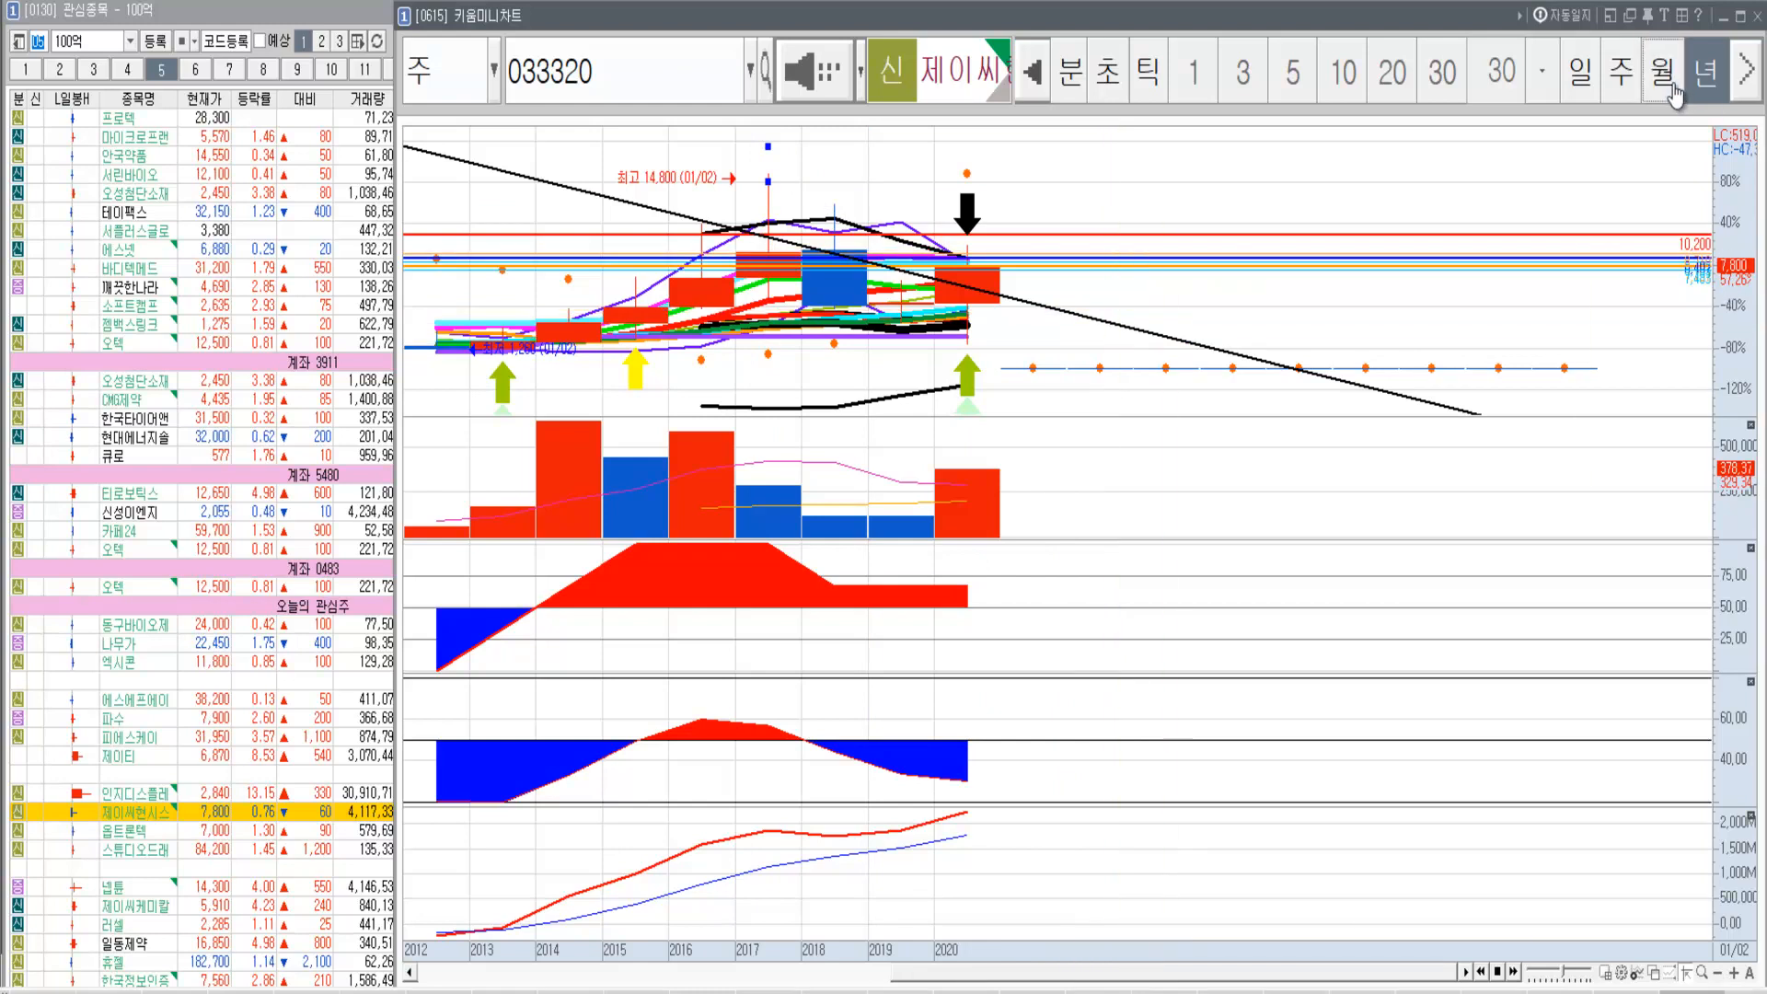
# Show 033320 on monthly candles and draw a rising trendline across the price tops.
pyautogui.click(1703, 70)
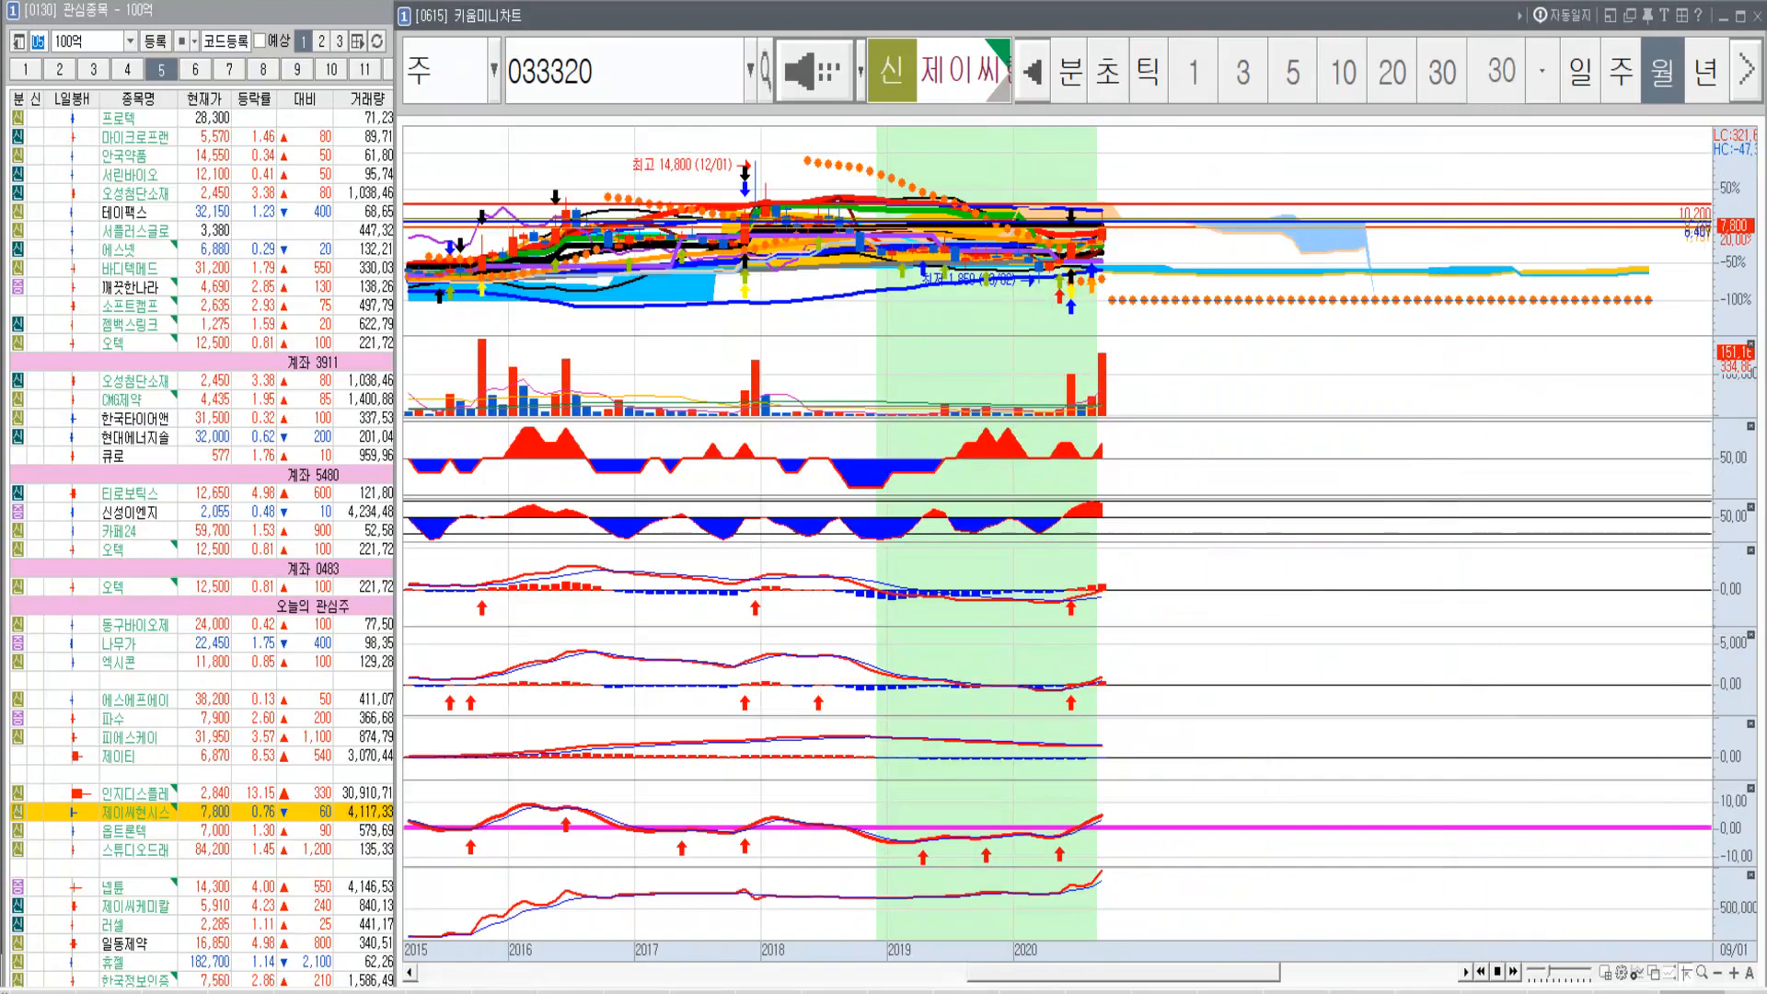
pyautogui.moveTo(1076, 740)
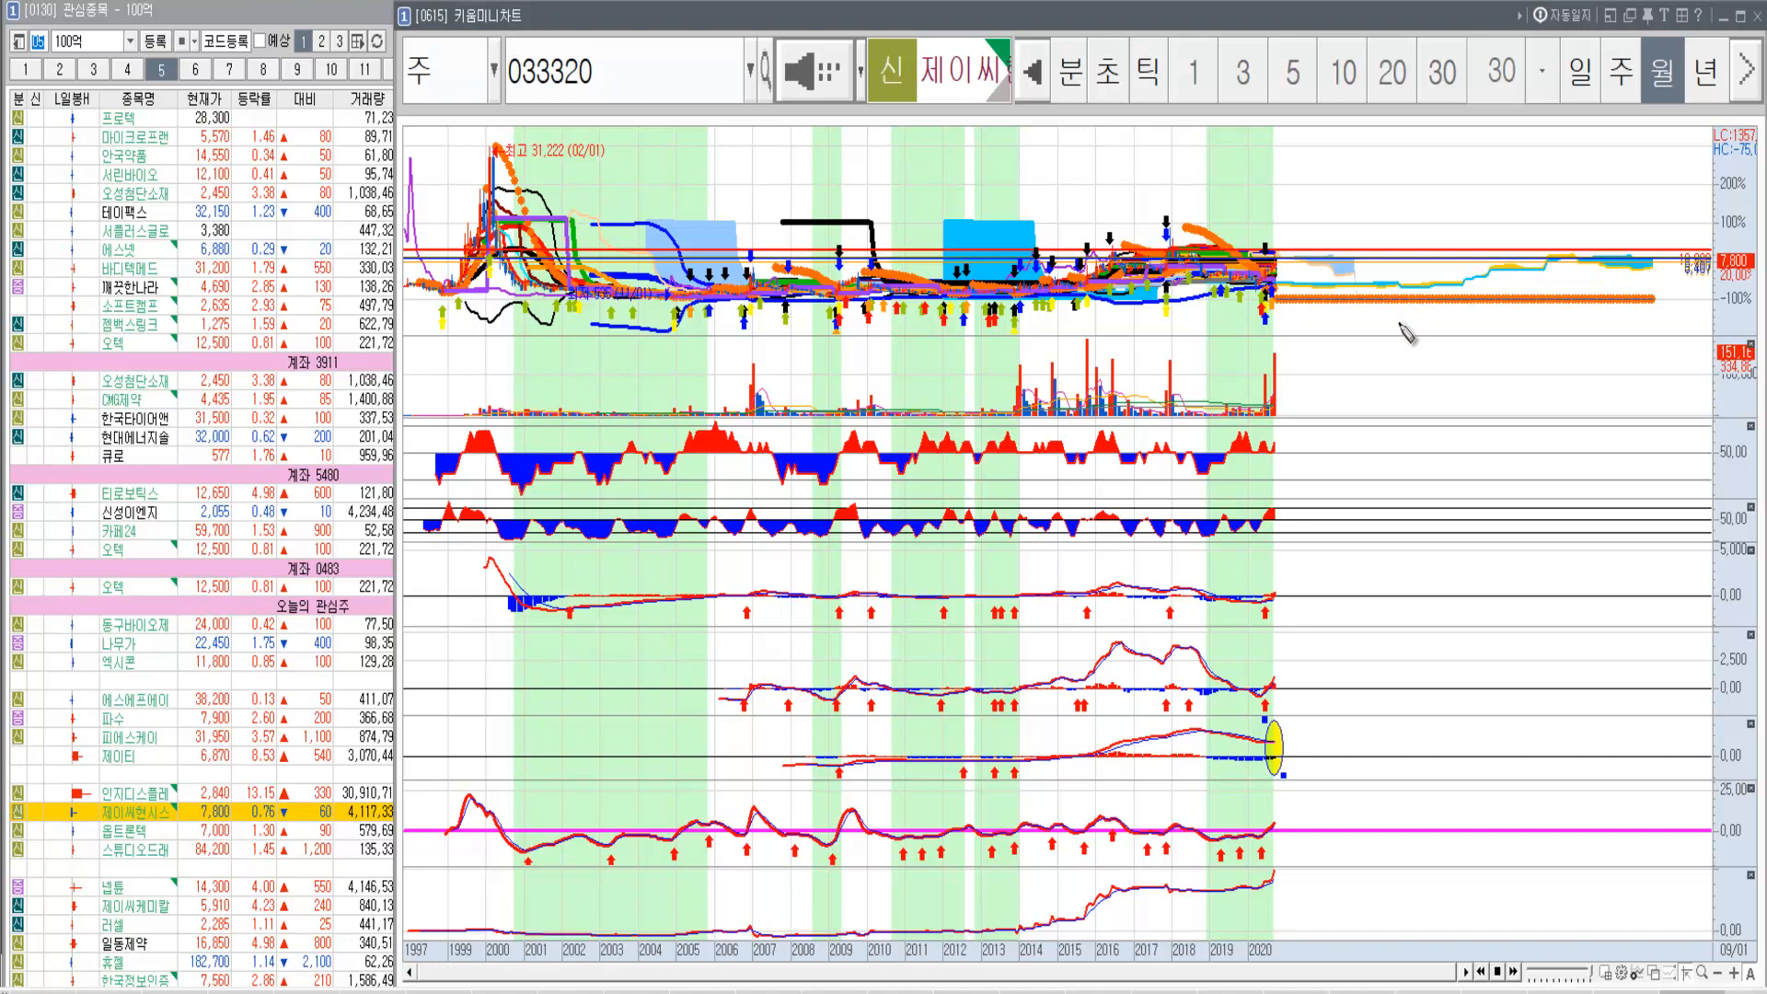
pyautogui.moveTo(1402, 426)
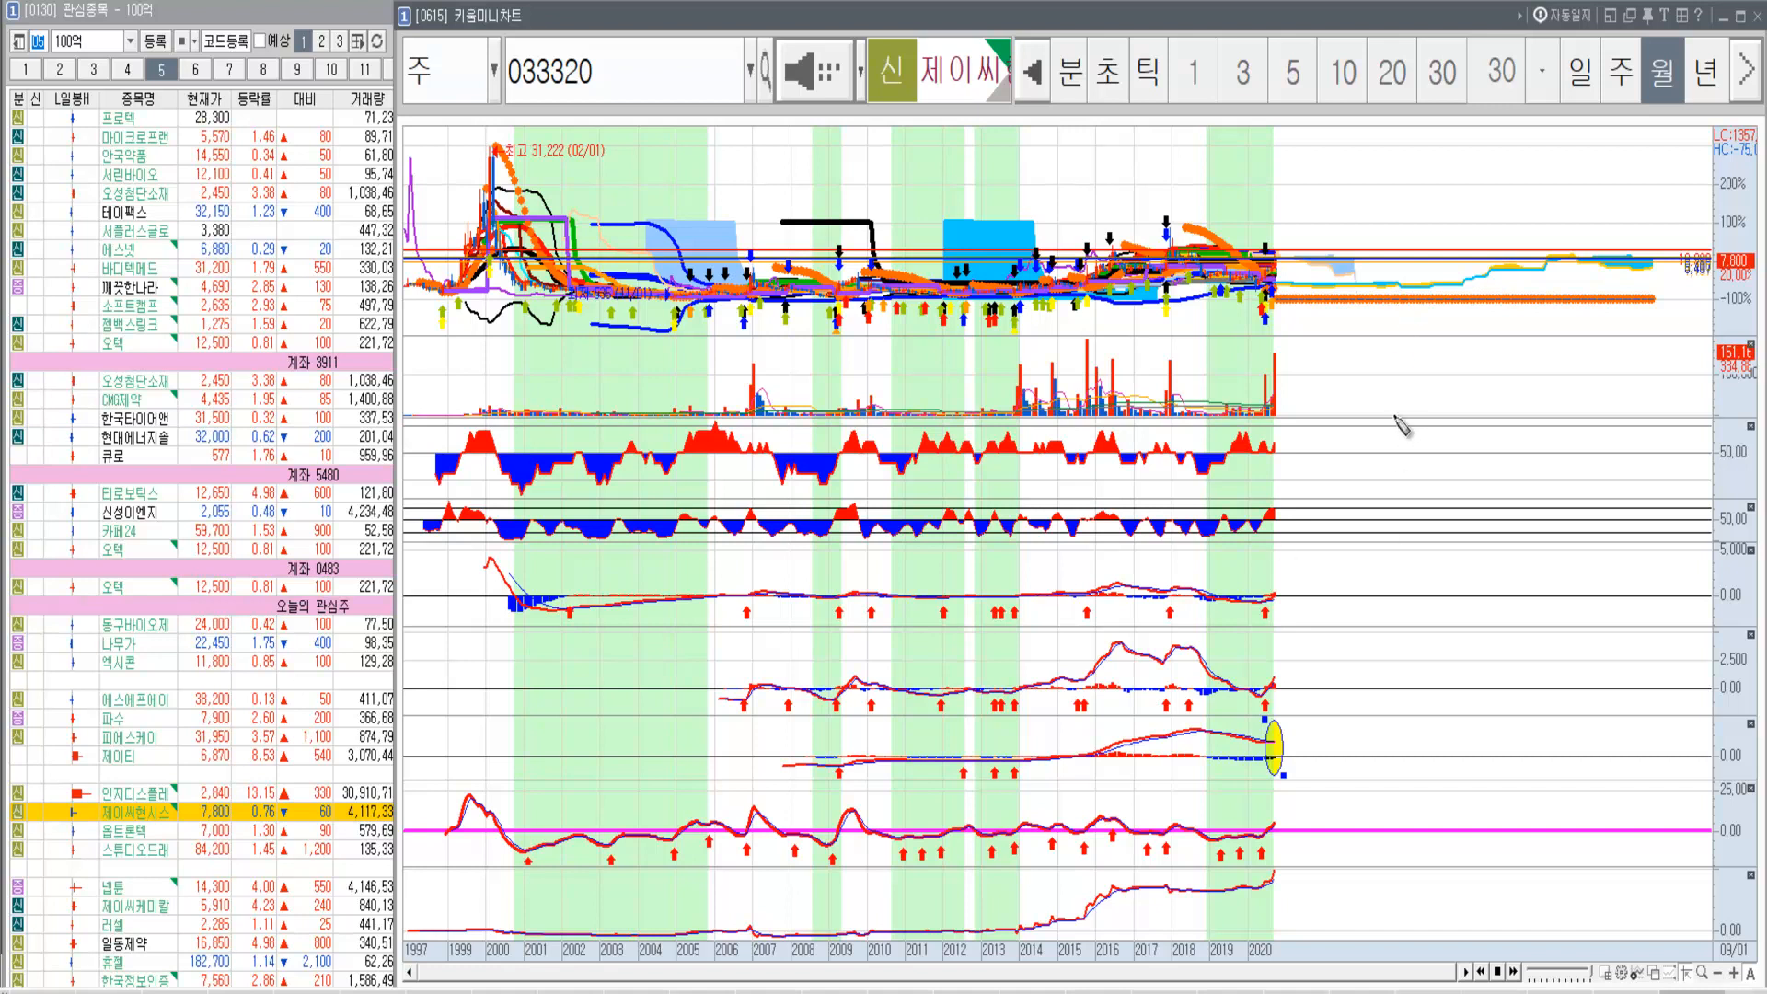
pyautogui.moveTo(1358, 394)
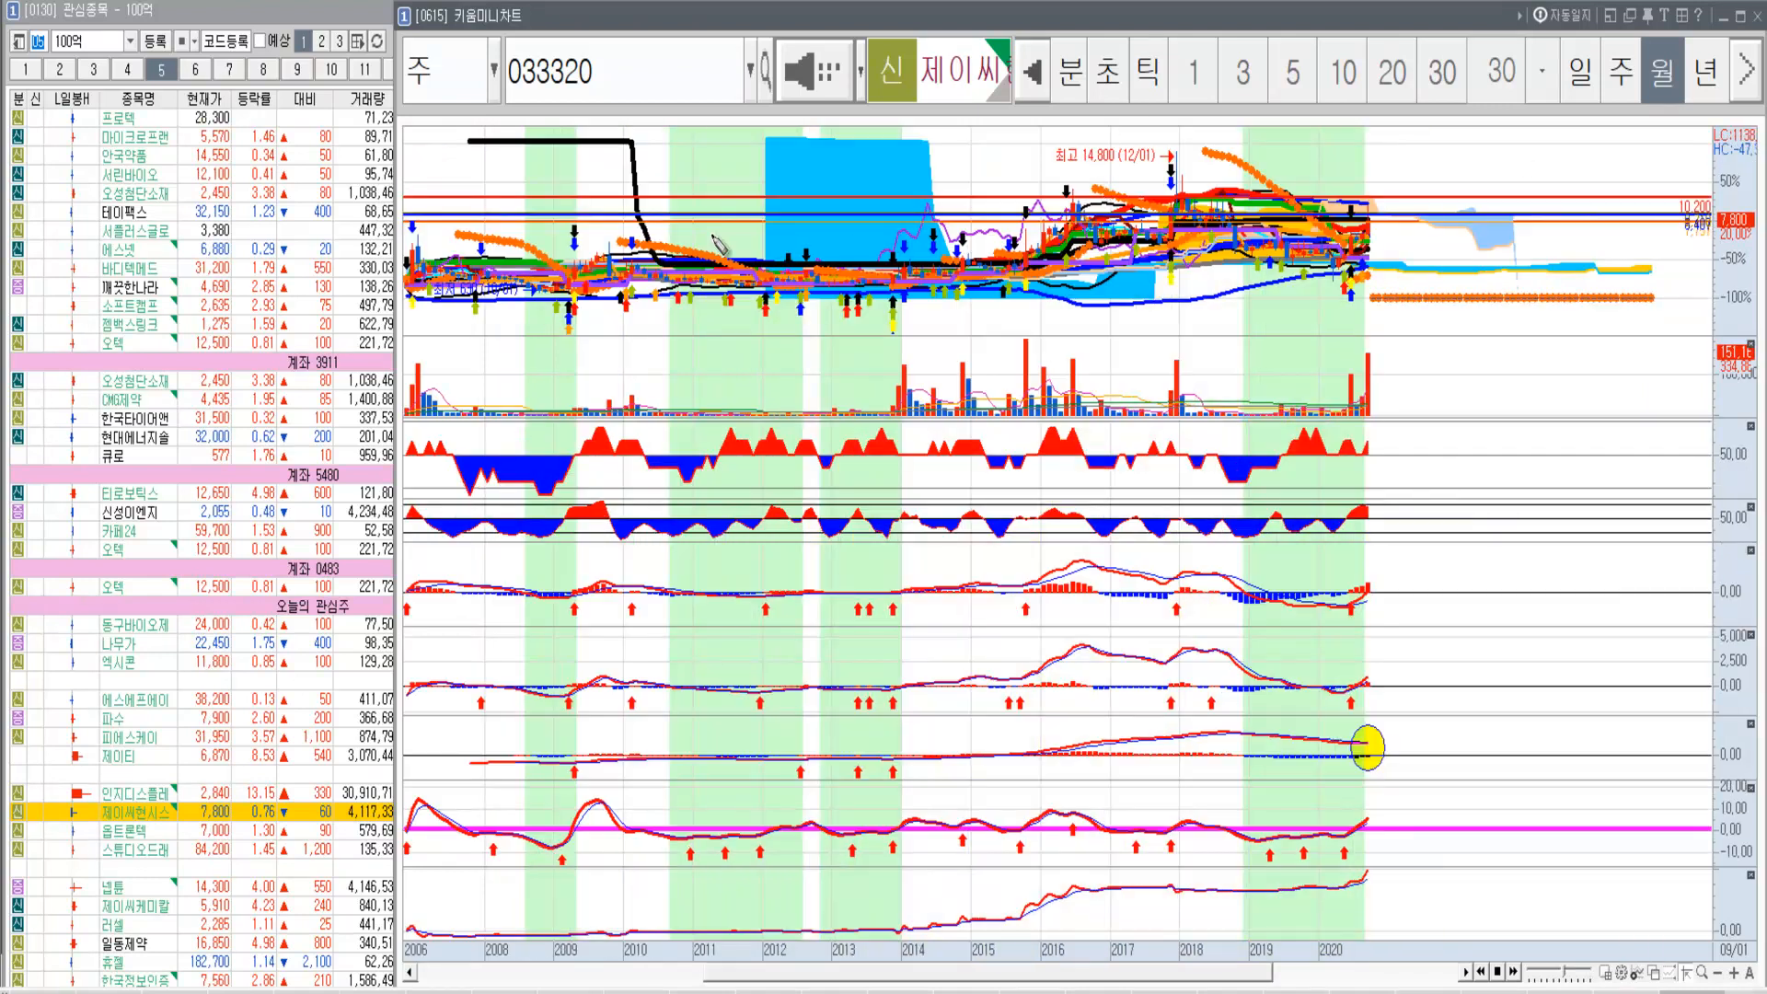
pyautogui.moveTo(415, 236); pyautogui.dragTo(1352, 158)
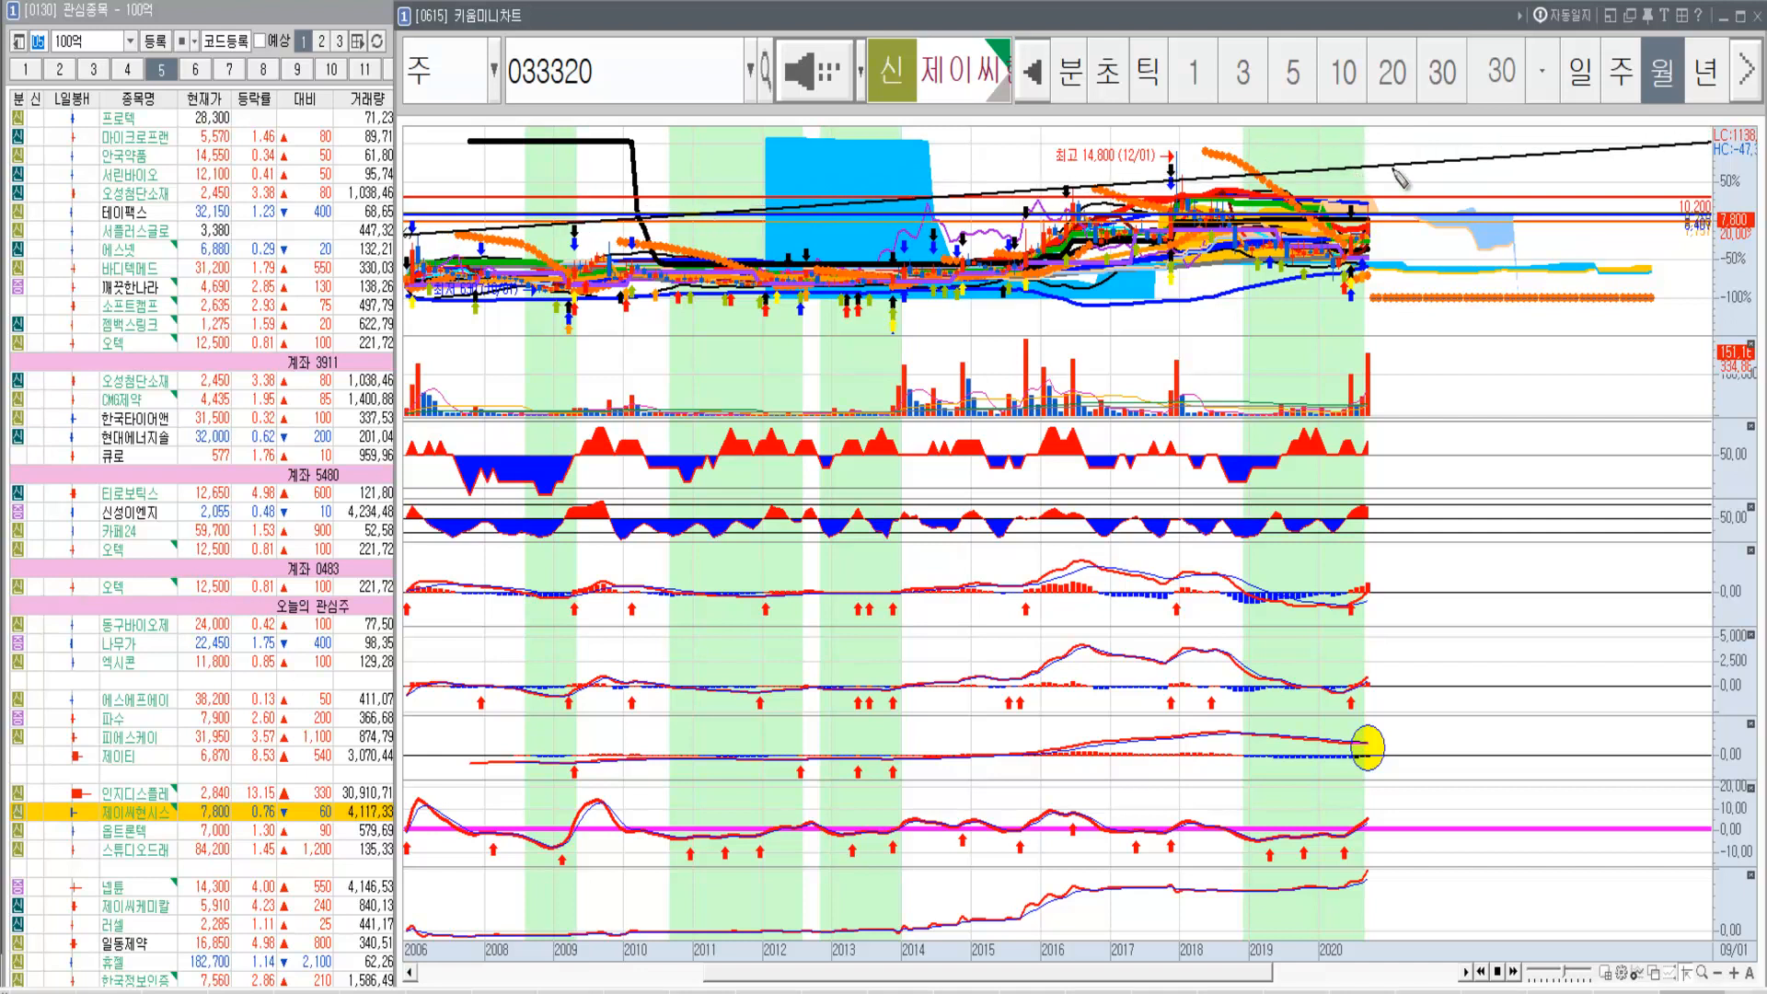
pyautogui.moveTo(1521, 175)
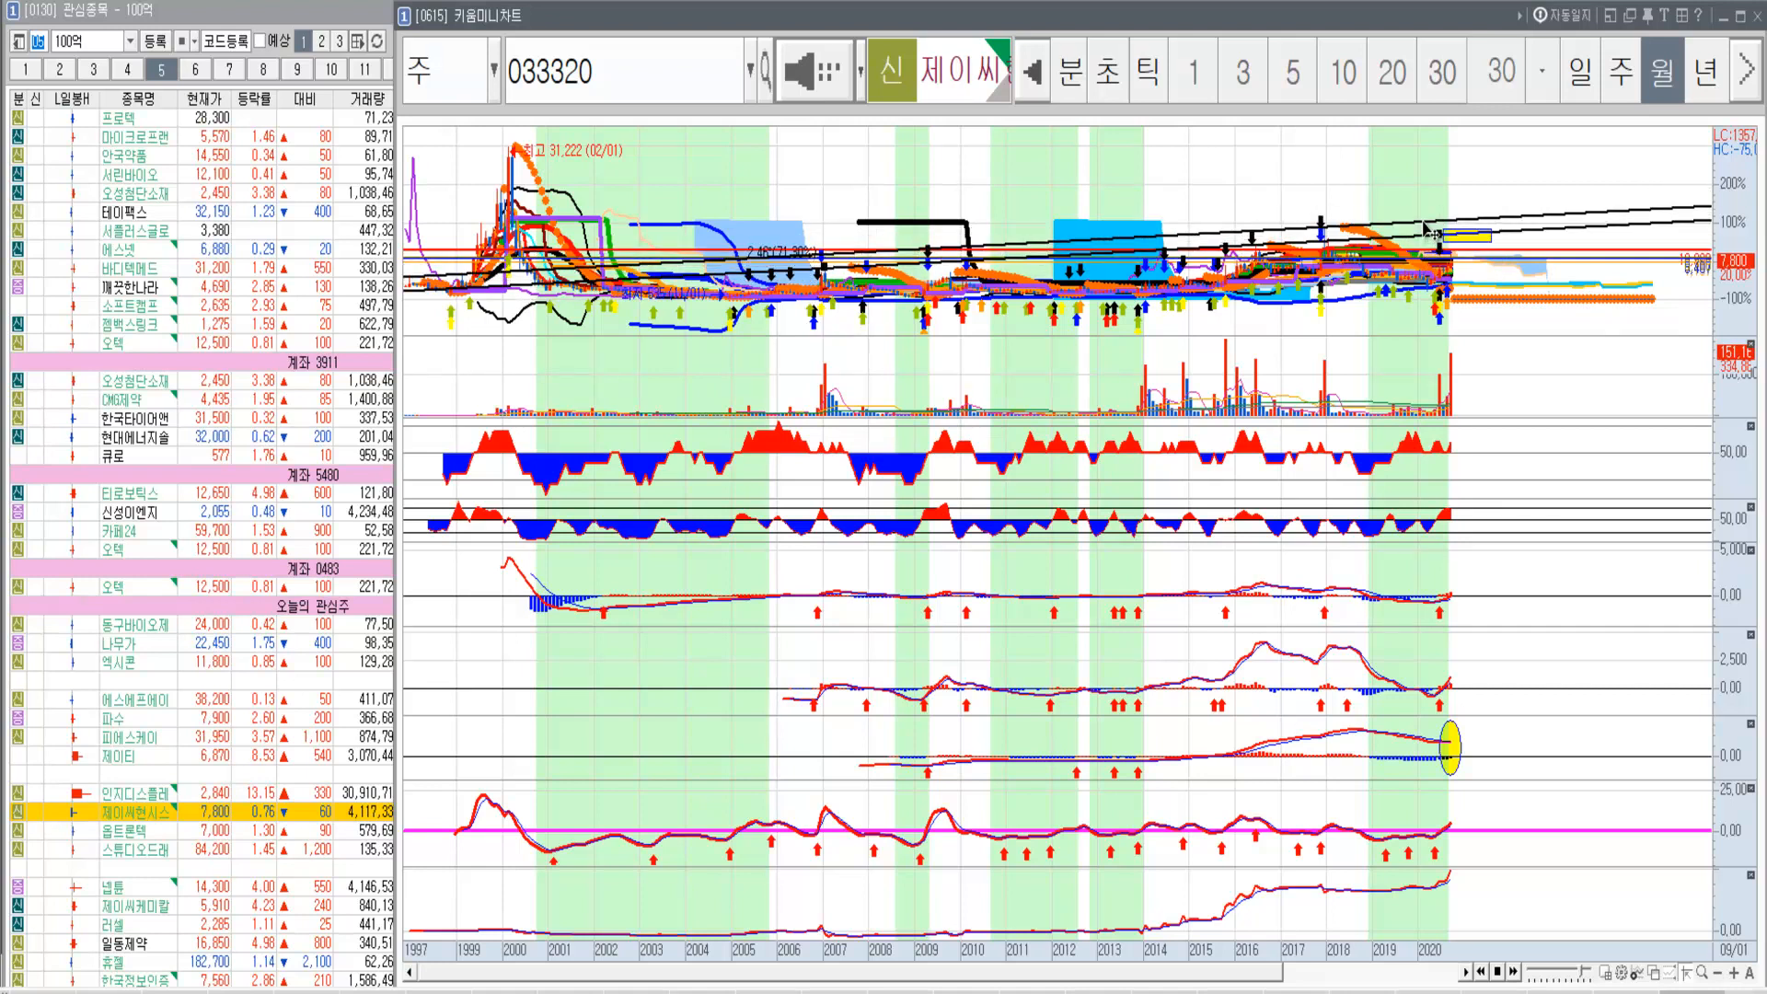
pyautogui.moveTo(1564, 219)
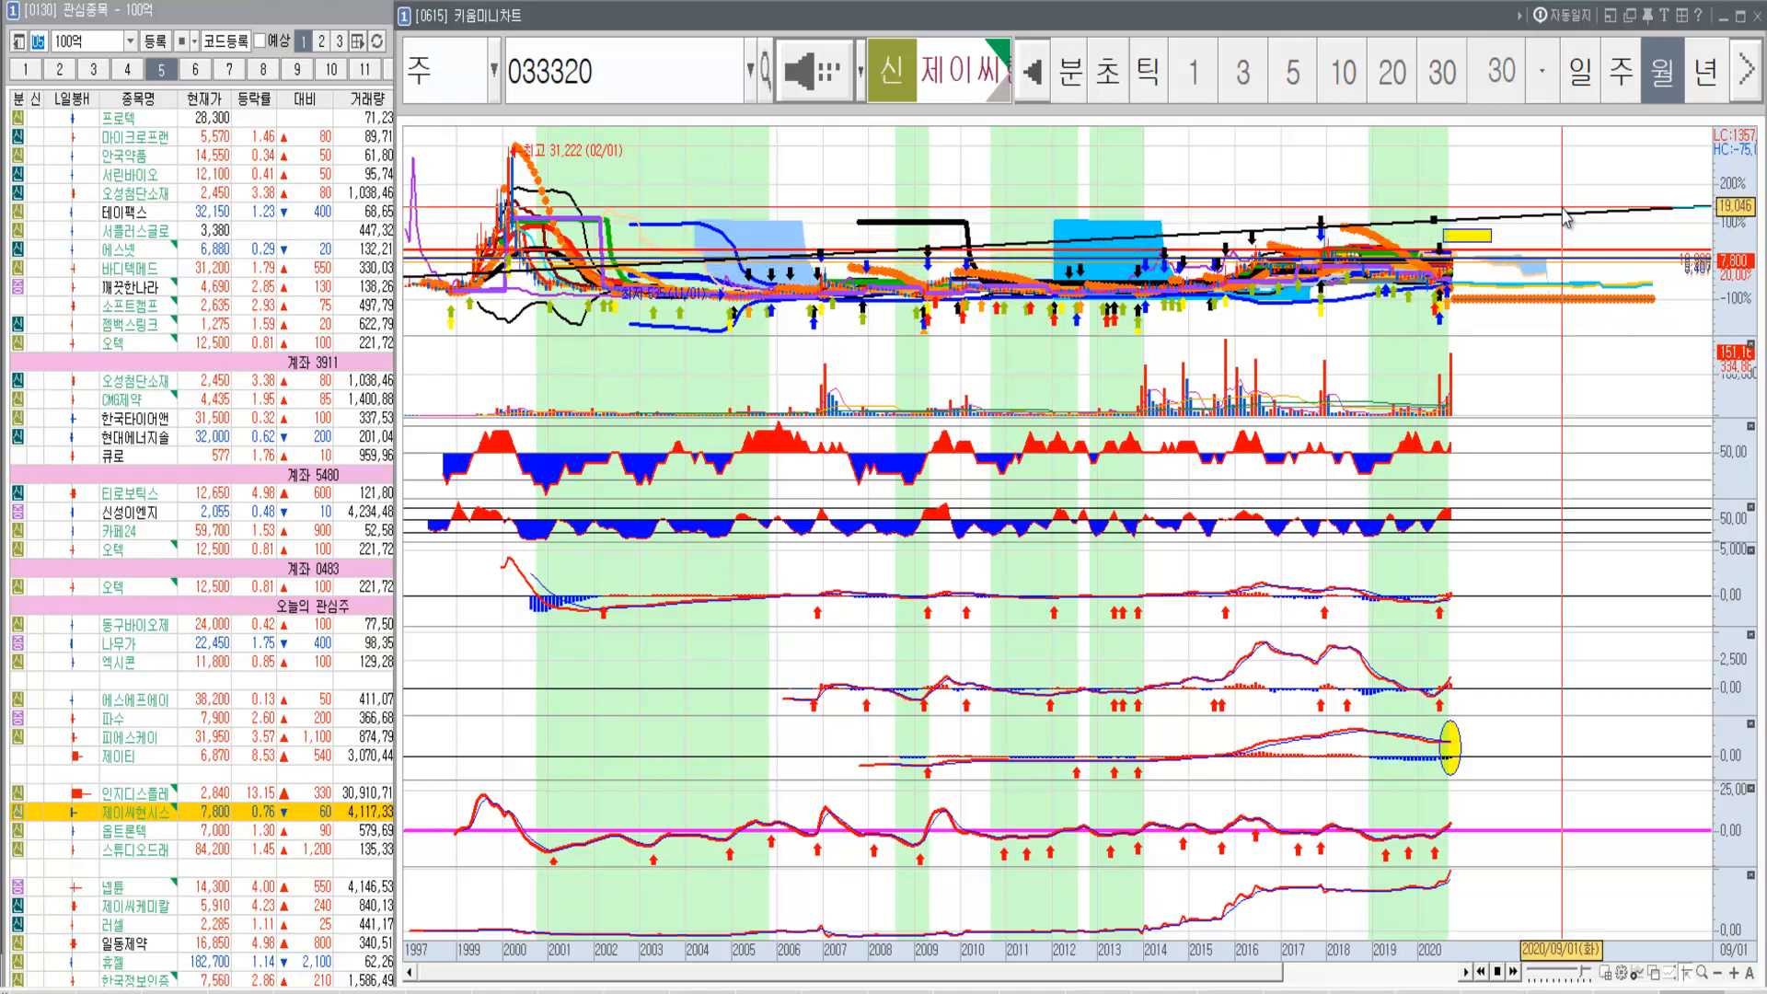
pyautogui.moveTo(1516, 259)
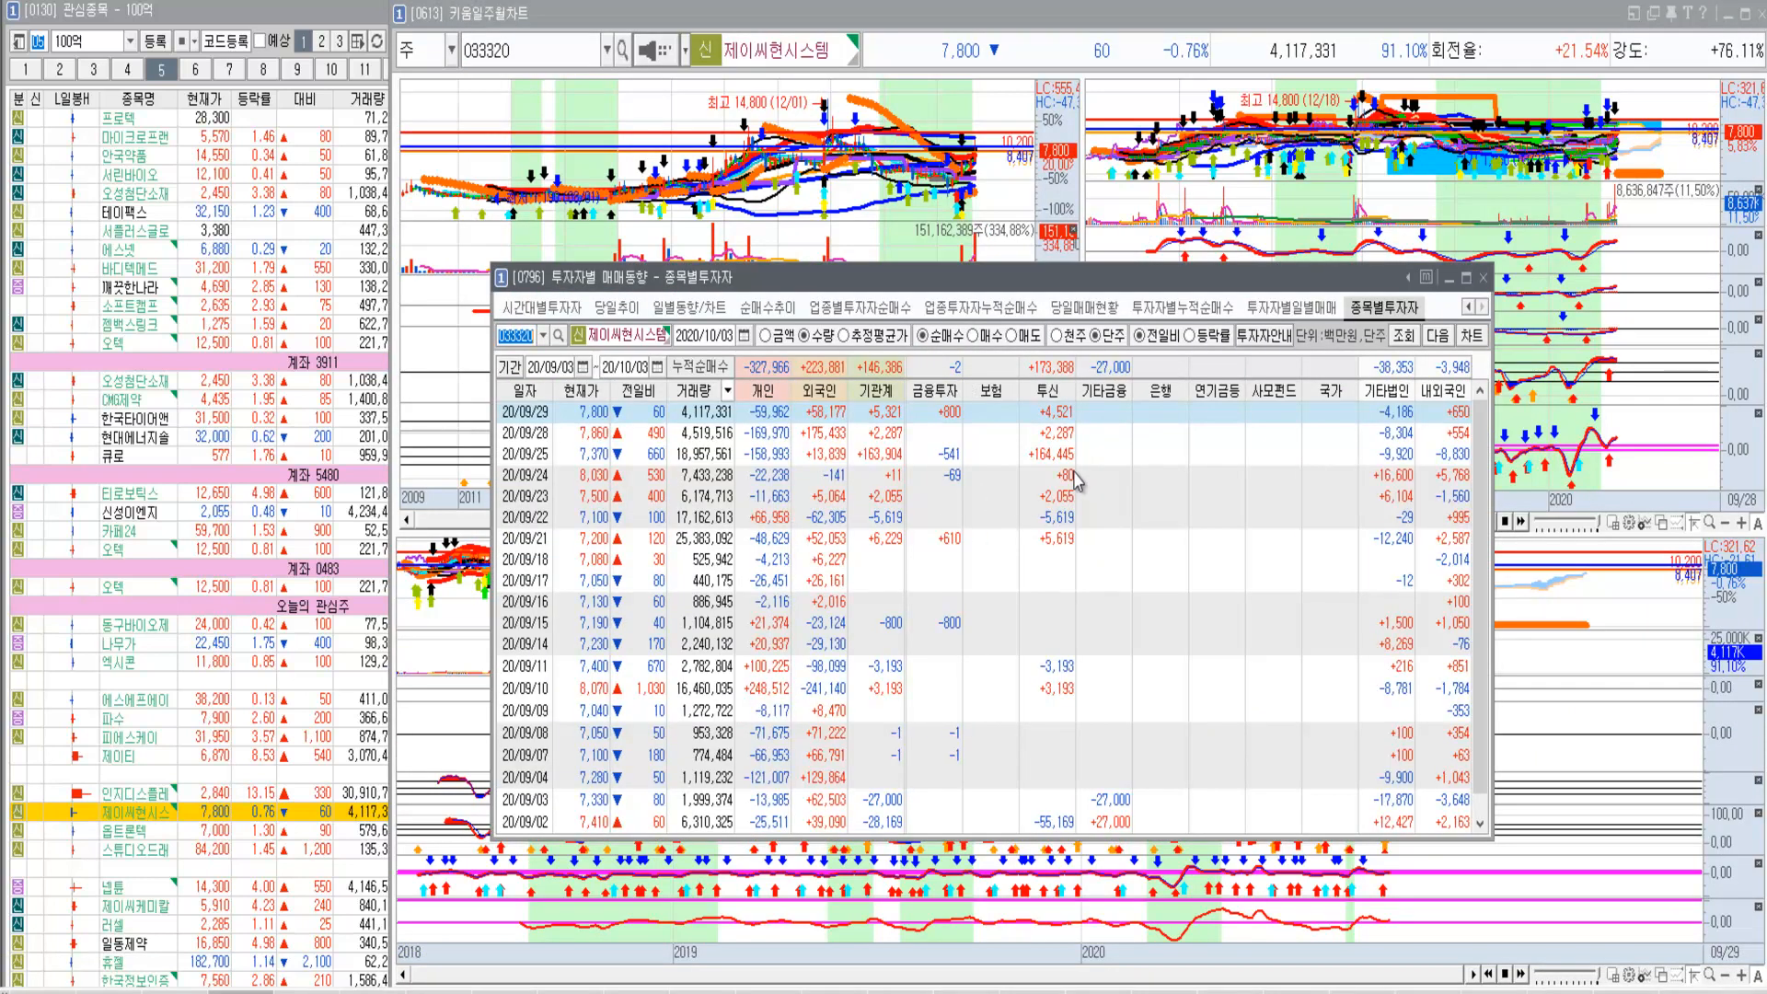
pyautogui.moveTo(1039, 462)
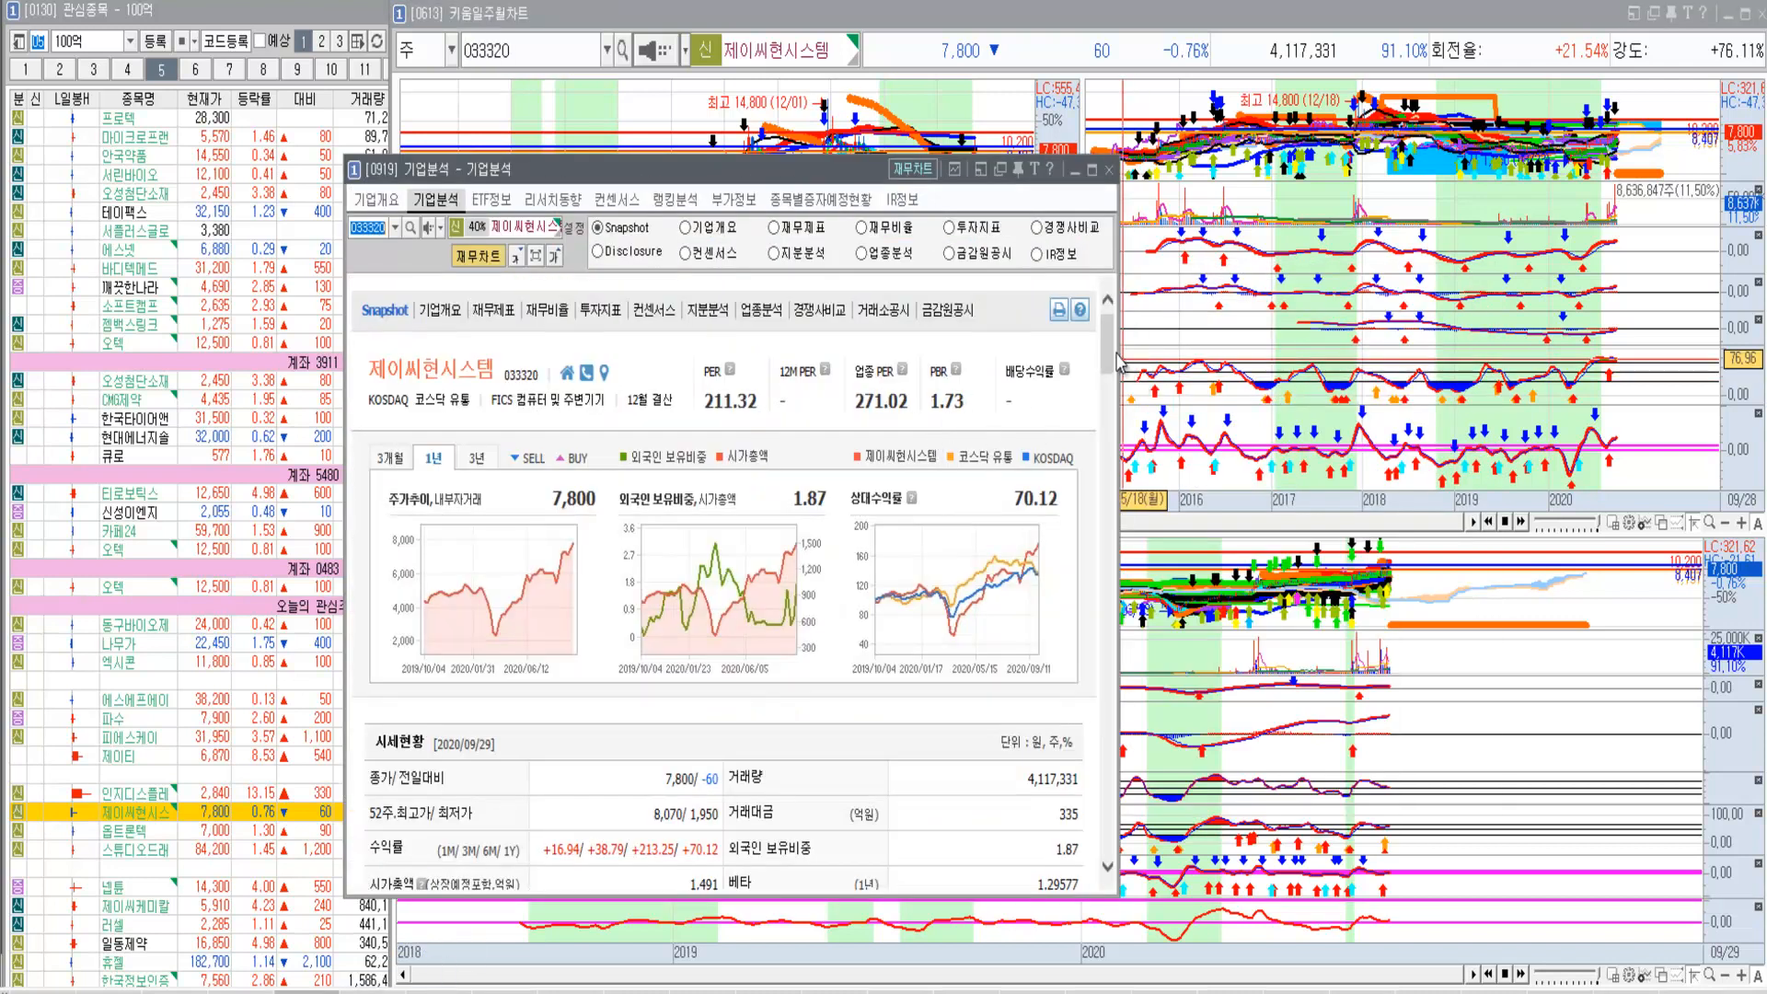
# Review 033320's financials further down, then close the company analysis window.
pyautogui.scroll(-3)
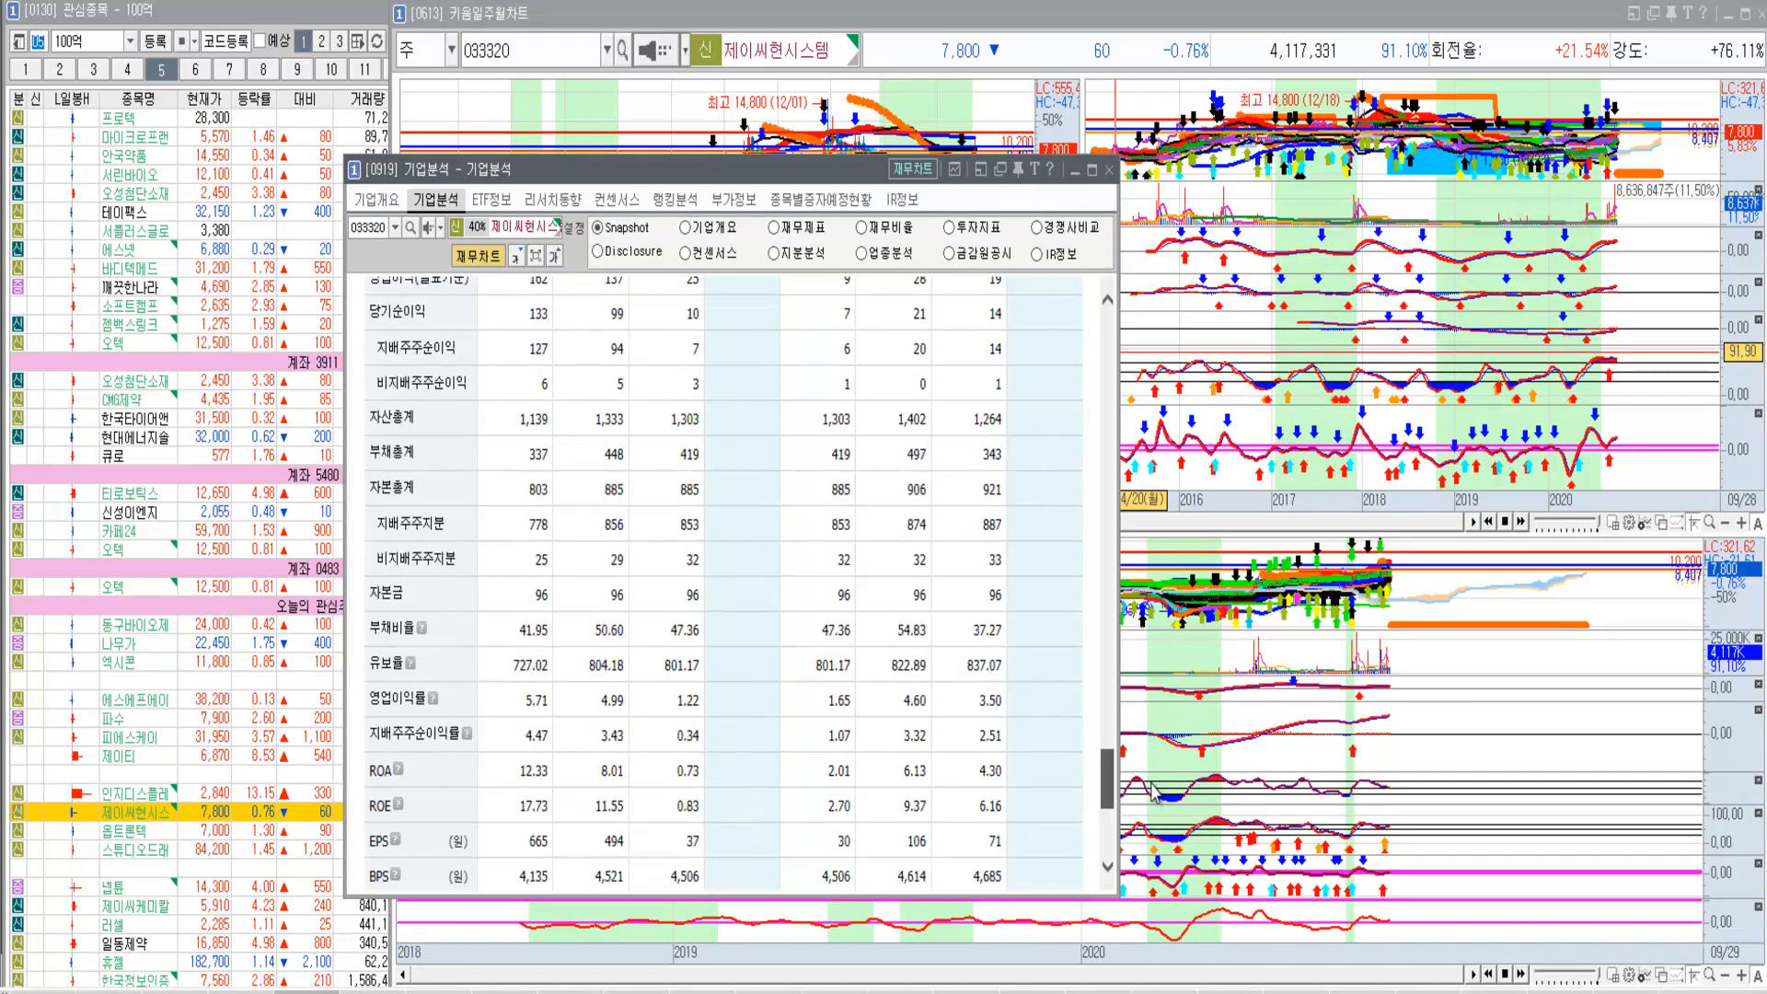
pyautogui.click(597, 227)
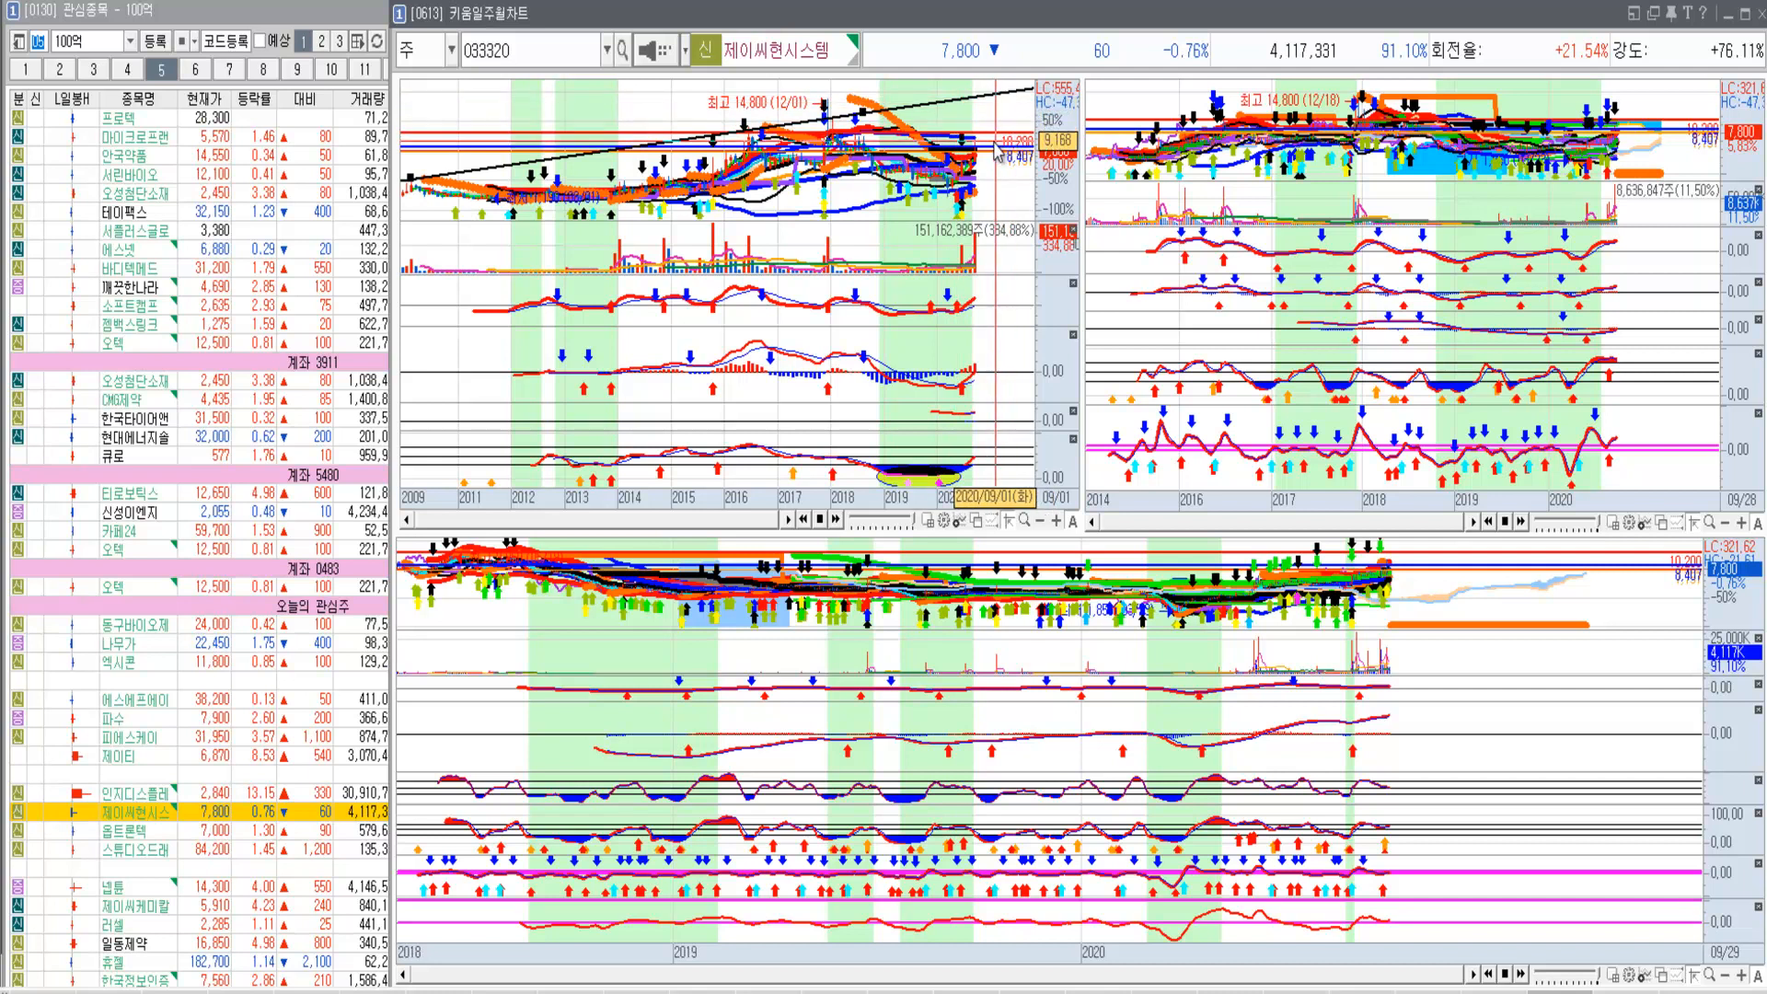
pyautogui.moveTo(541, 505)
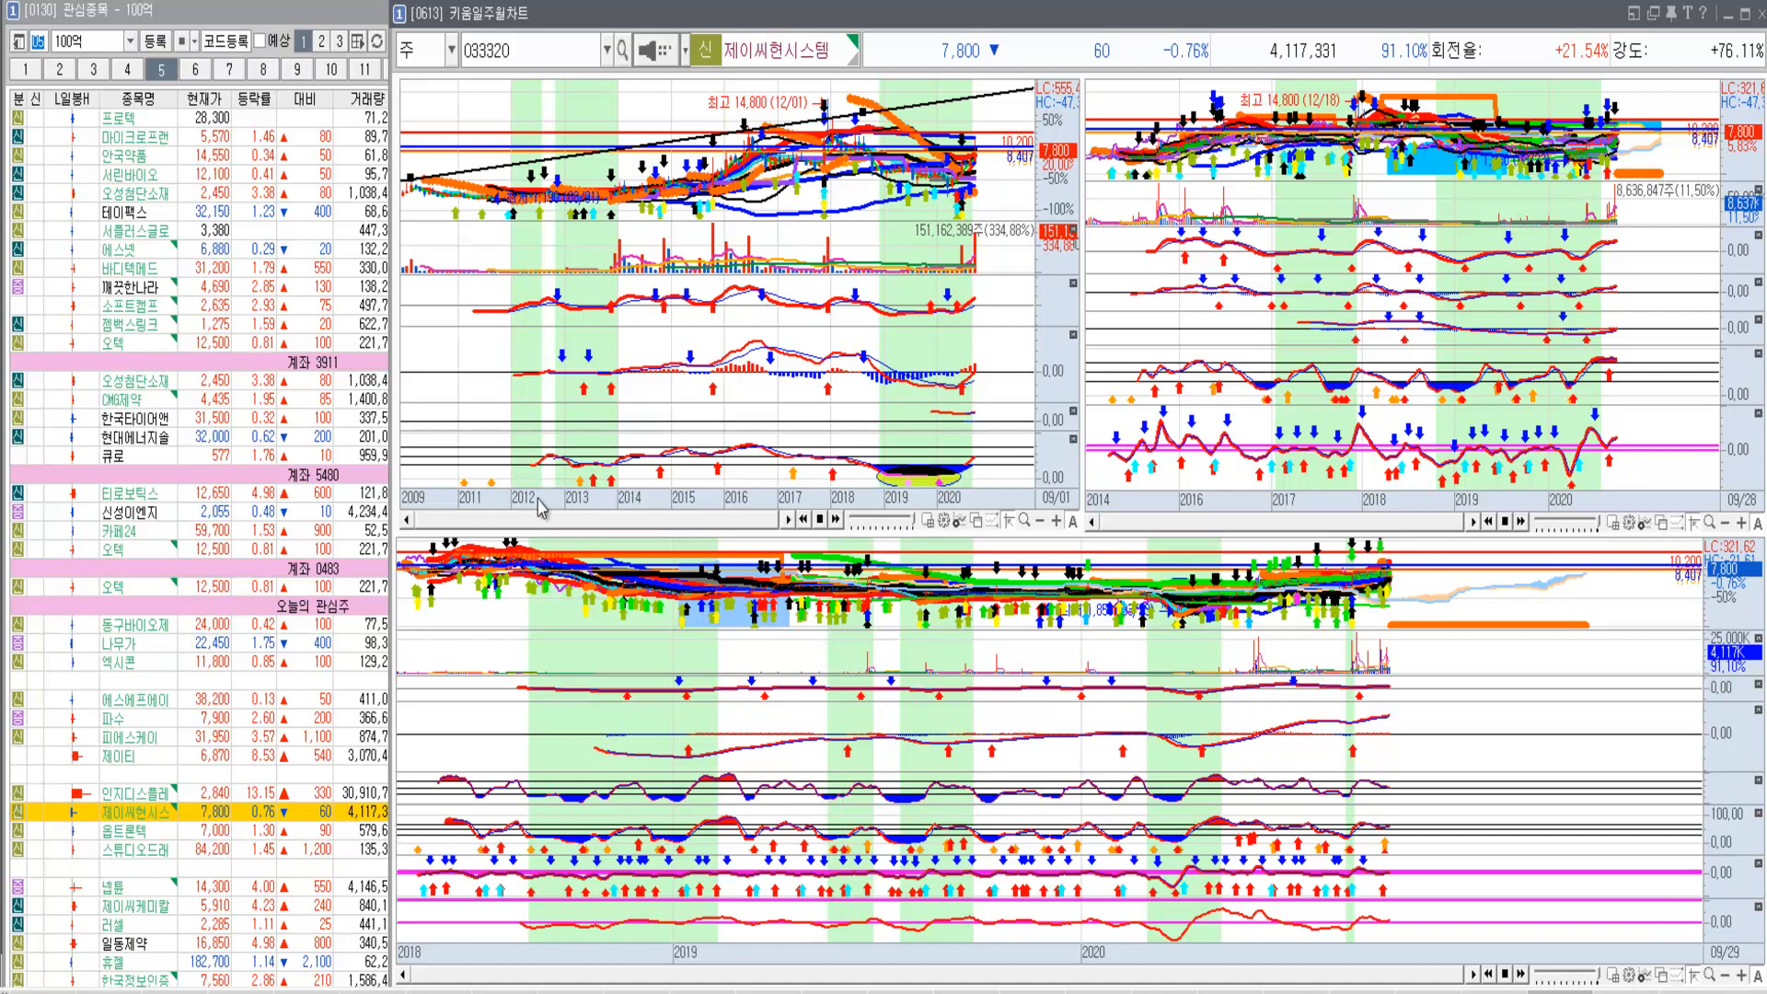
pyautogui.moveTo(663, 349)
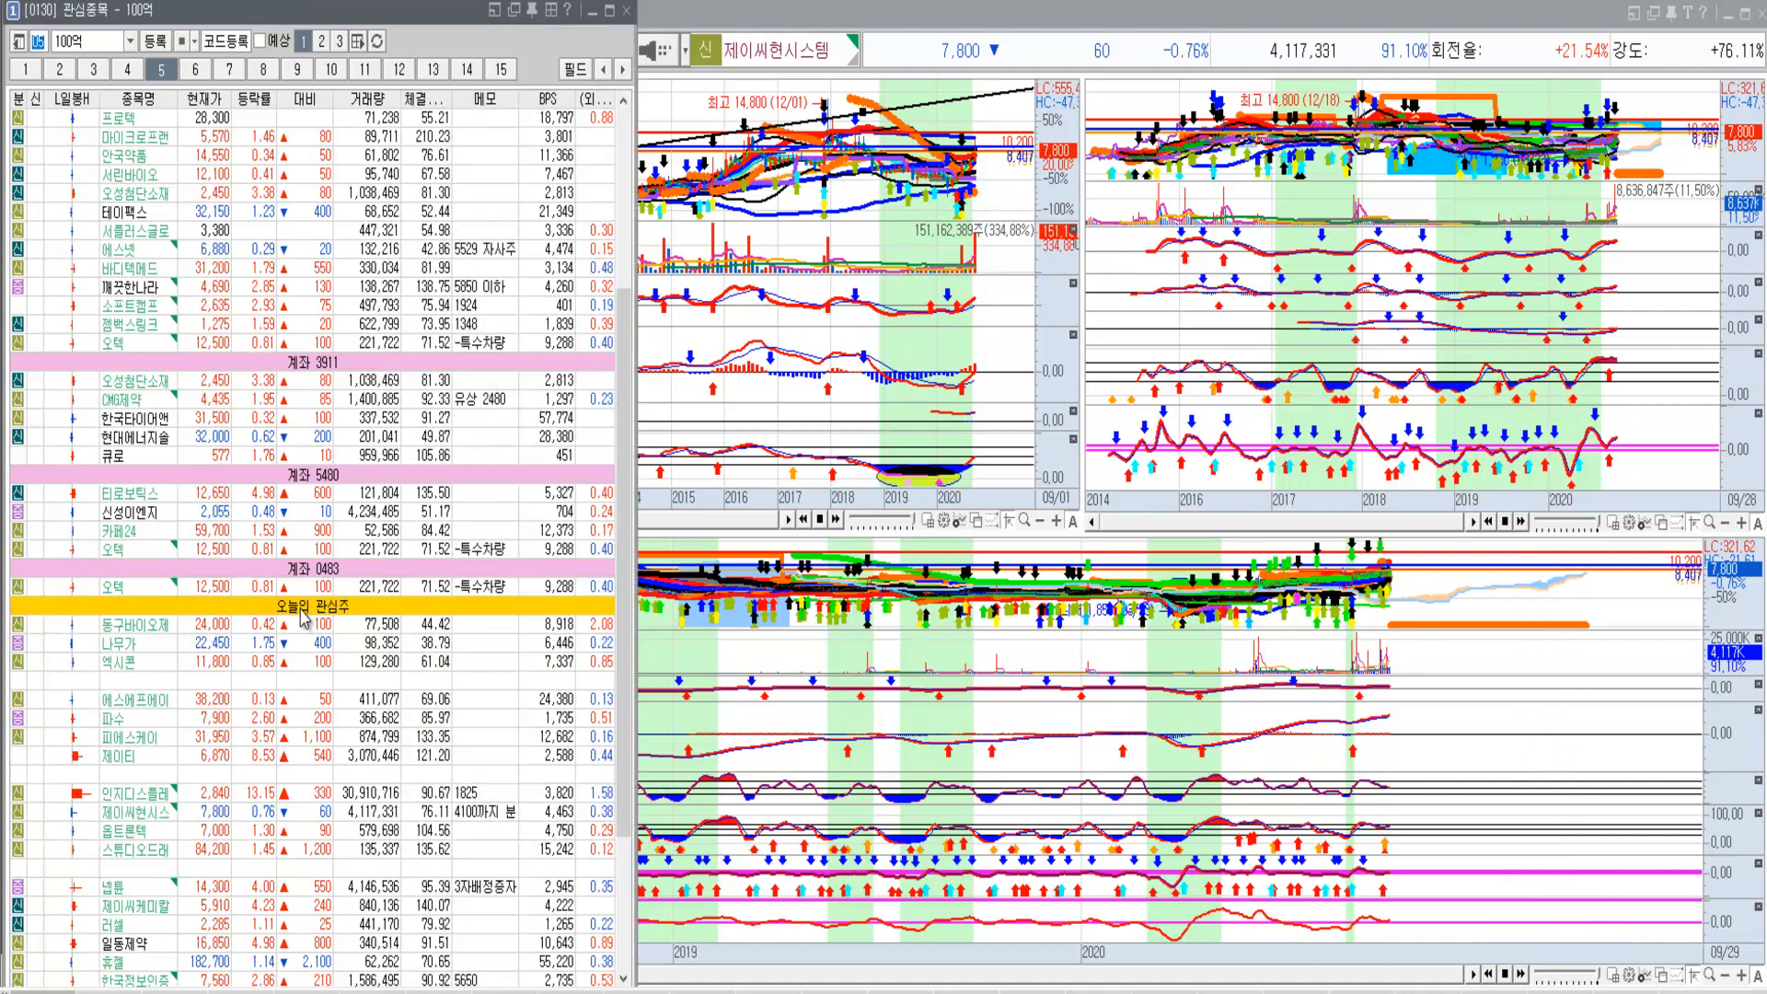
# Select the next watchlist stock 옵트론텍 (082210) for the mini chart.
pyautogui.click(130, 830)
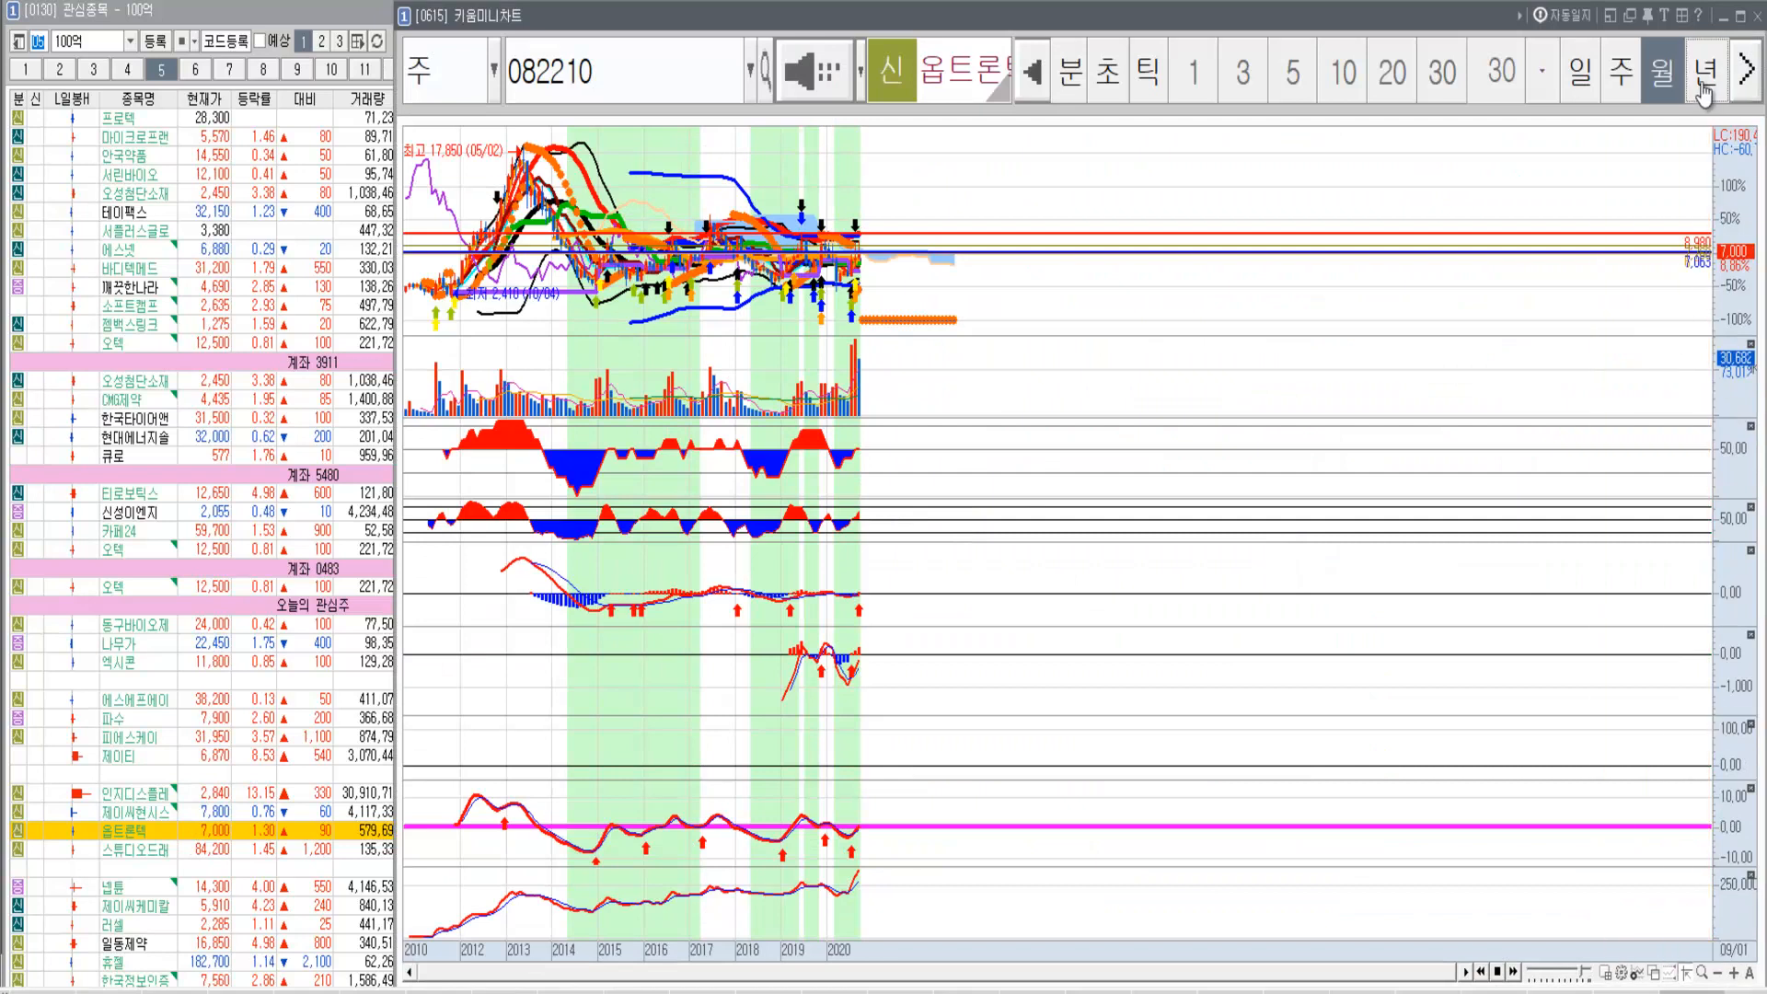
# Show 옵트론텍 on yearly candles and draw a falling trendline from the 2005 peak.
pyautogui.click(1661, 69)
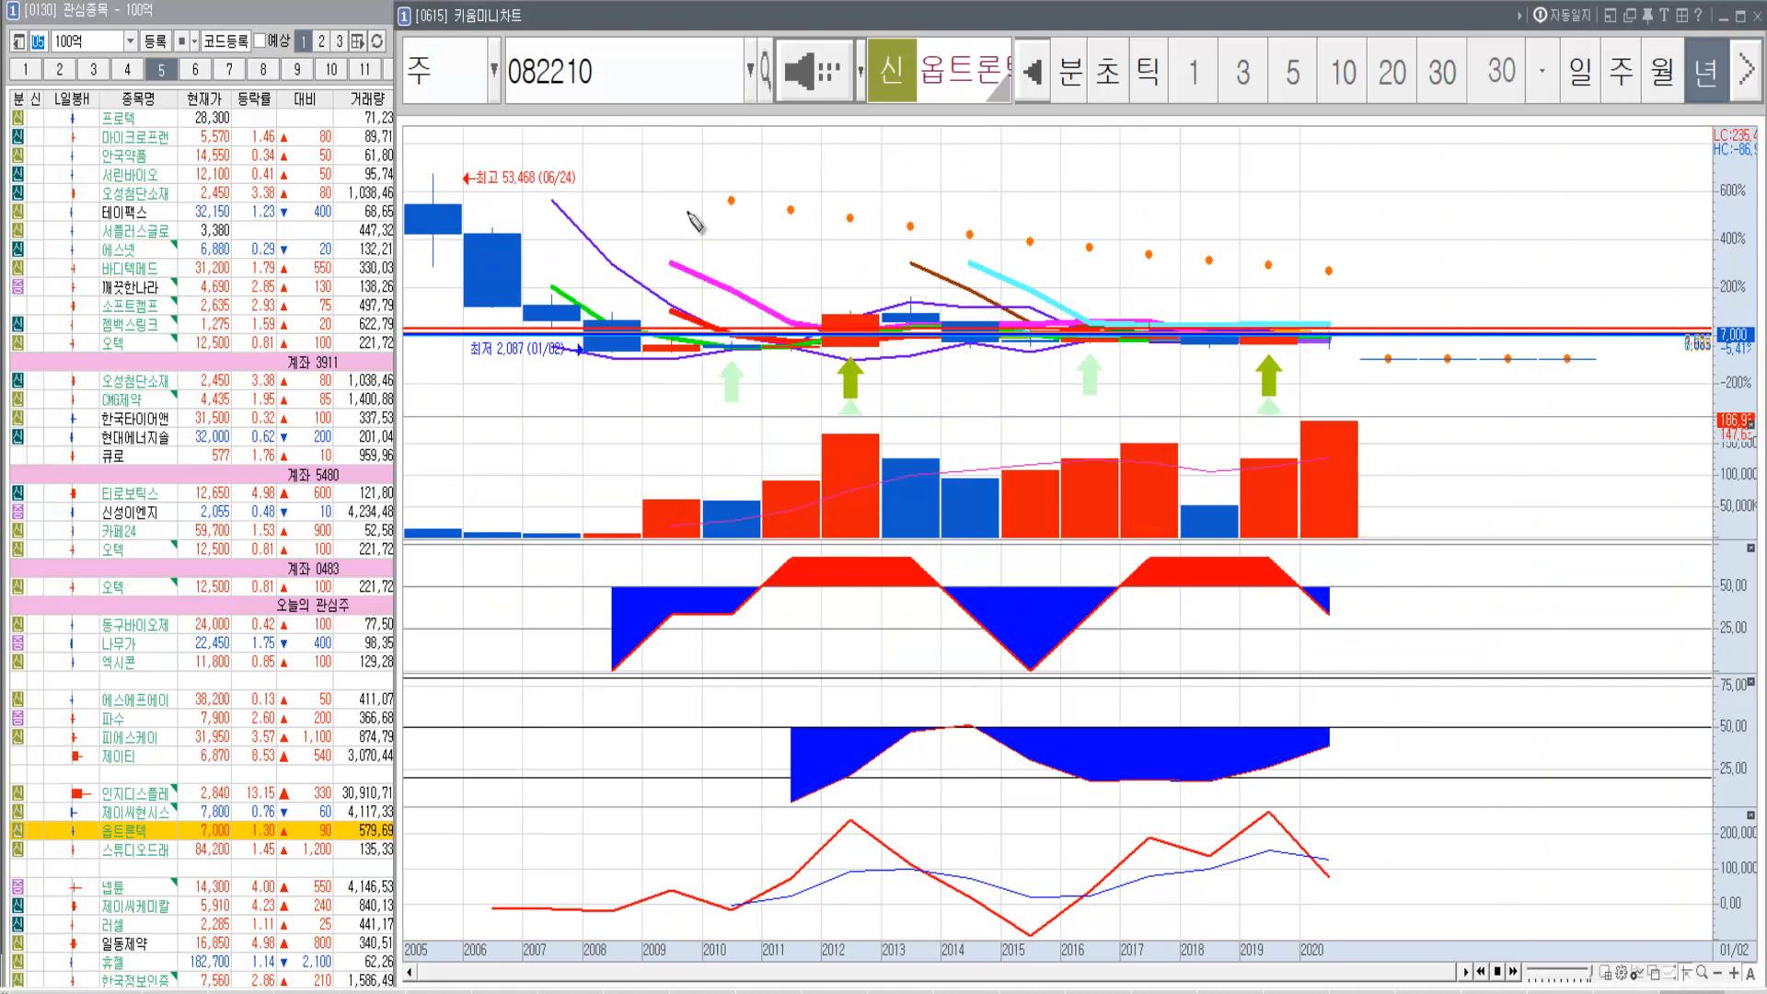
pyautogui.moveTo(417, 175); pyautogui.dragTo(1397, 416)
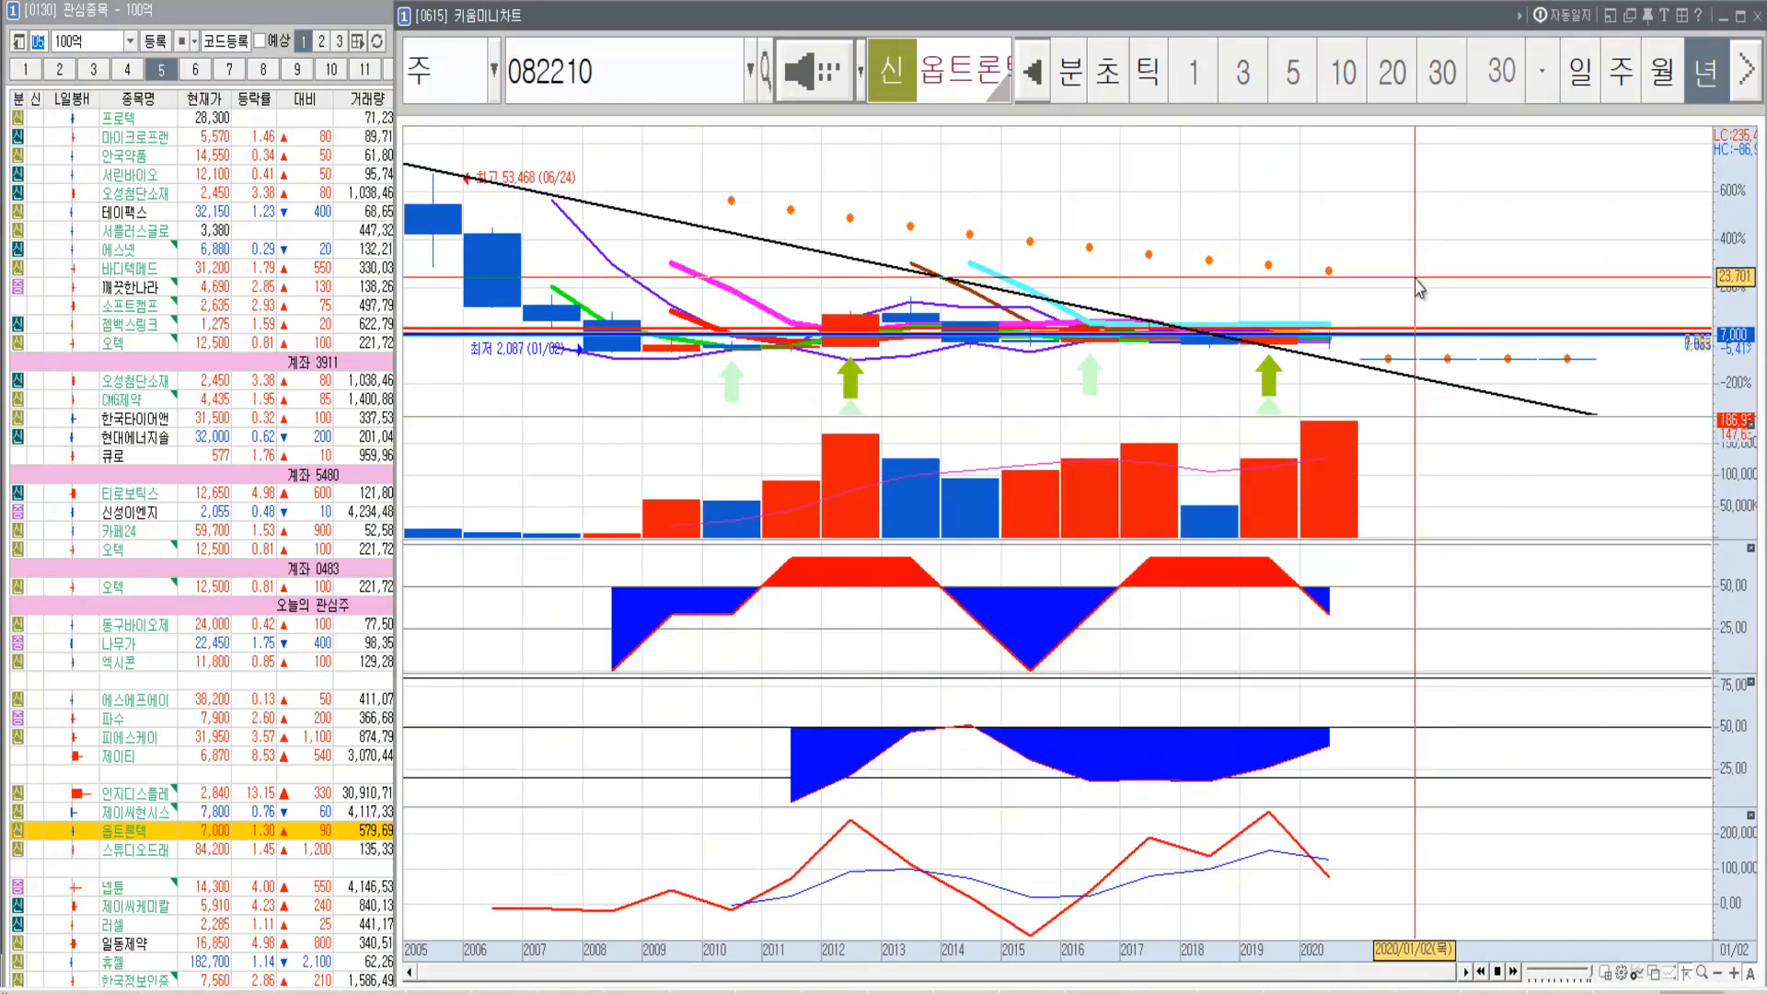
pyautogui.moveTo(1427, 290)
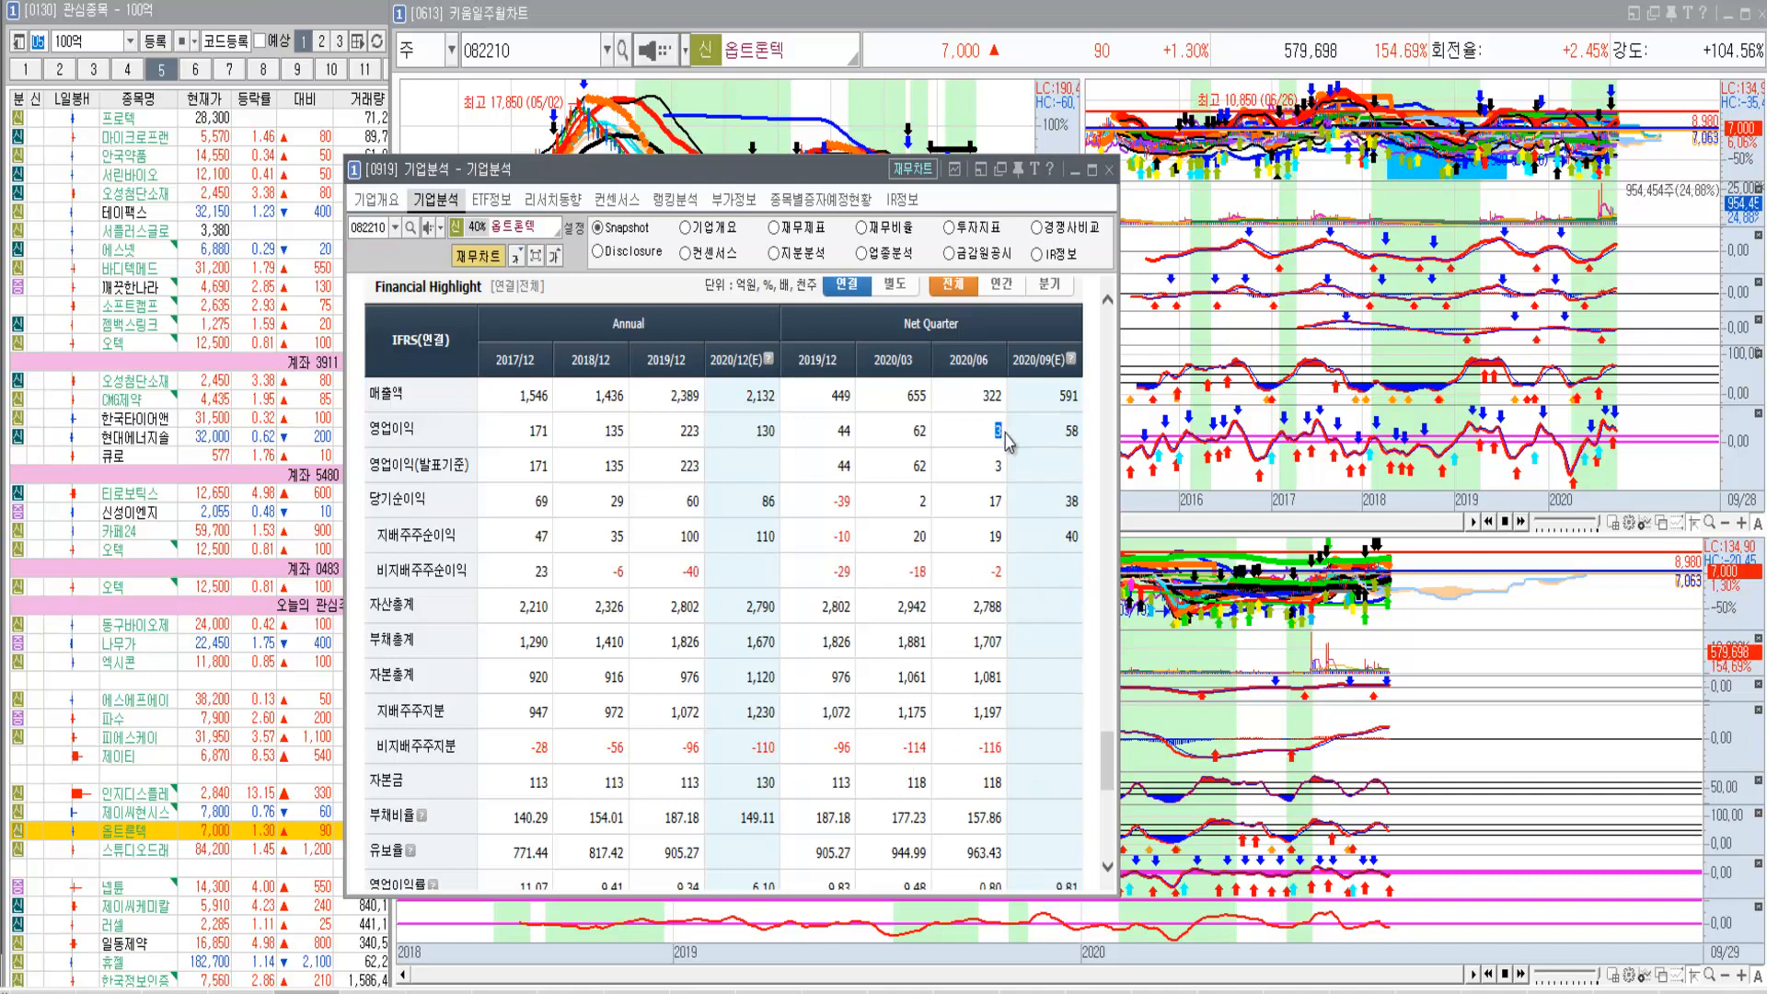
pyautogui.moveTo(1076, 507)
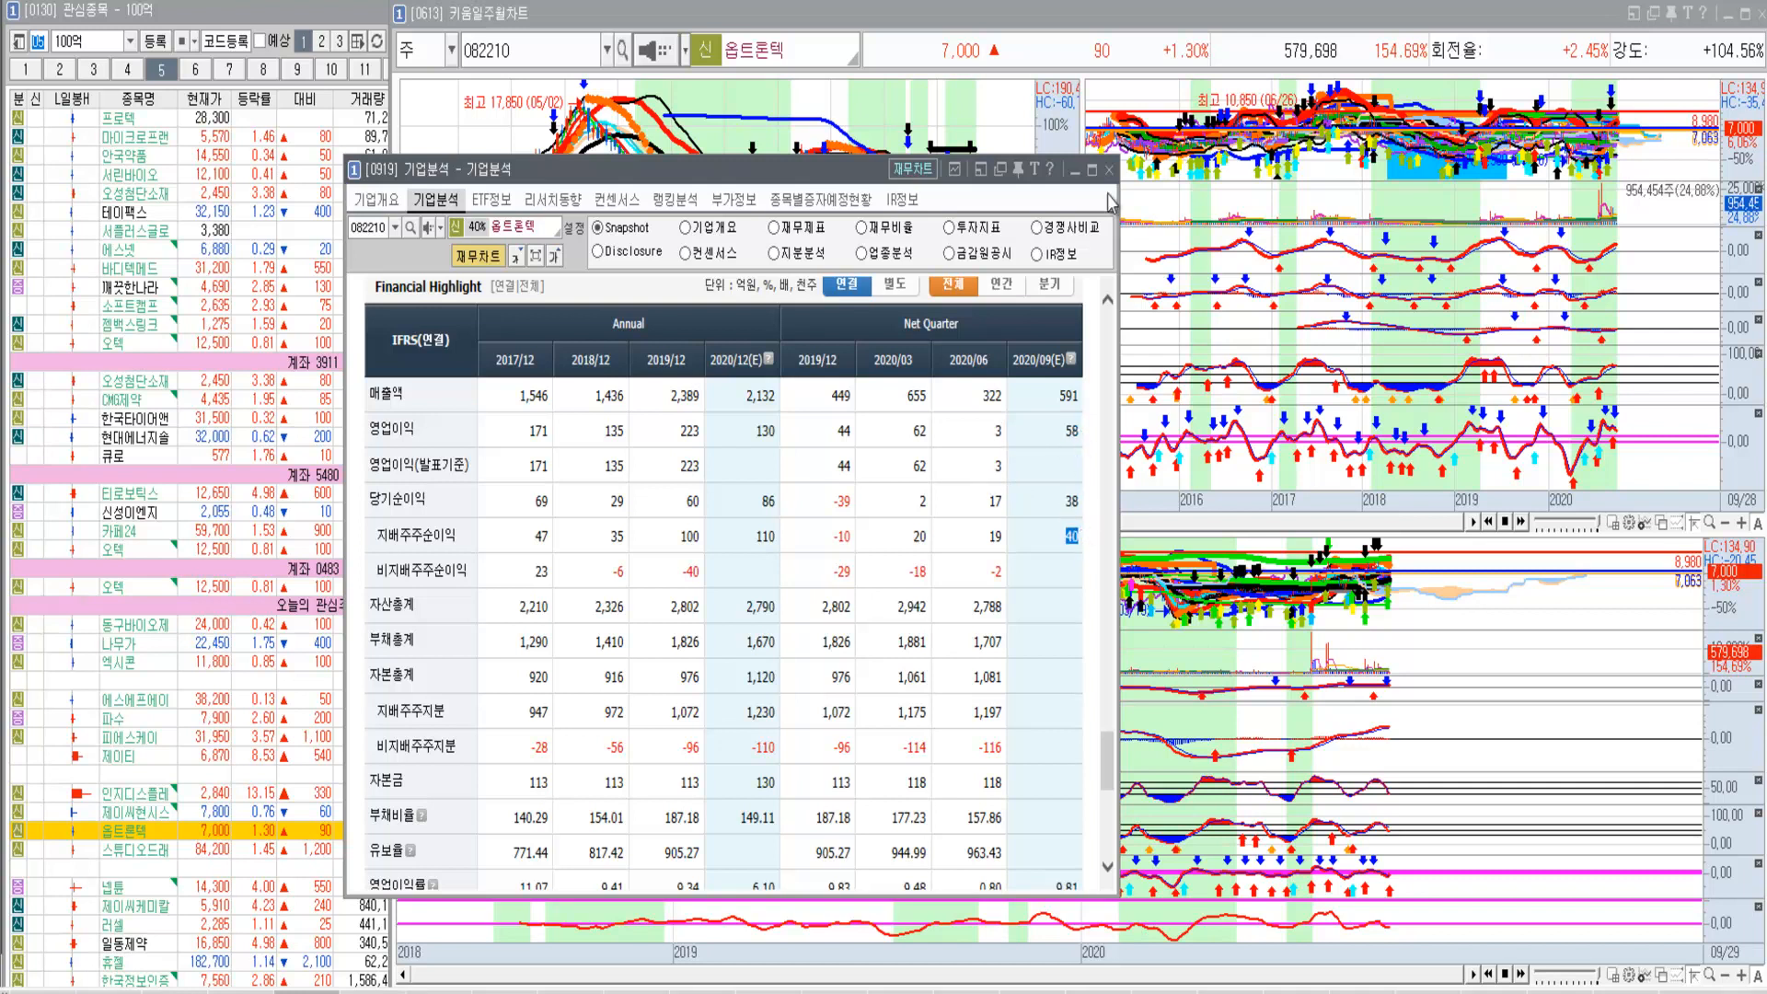
# Review 옵트론텍's Financial Highlight annual and quarterly figures in 기업분석.
pyautogui.click(1108, 170)
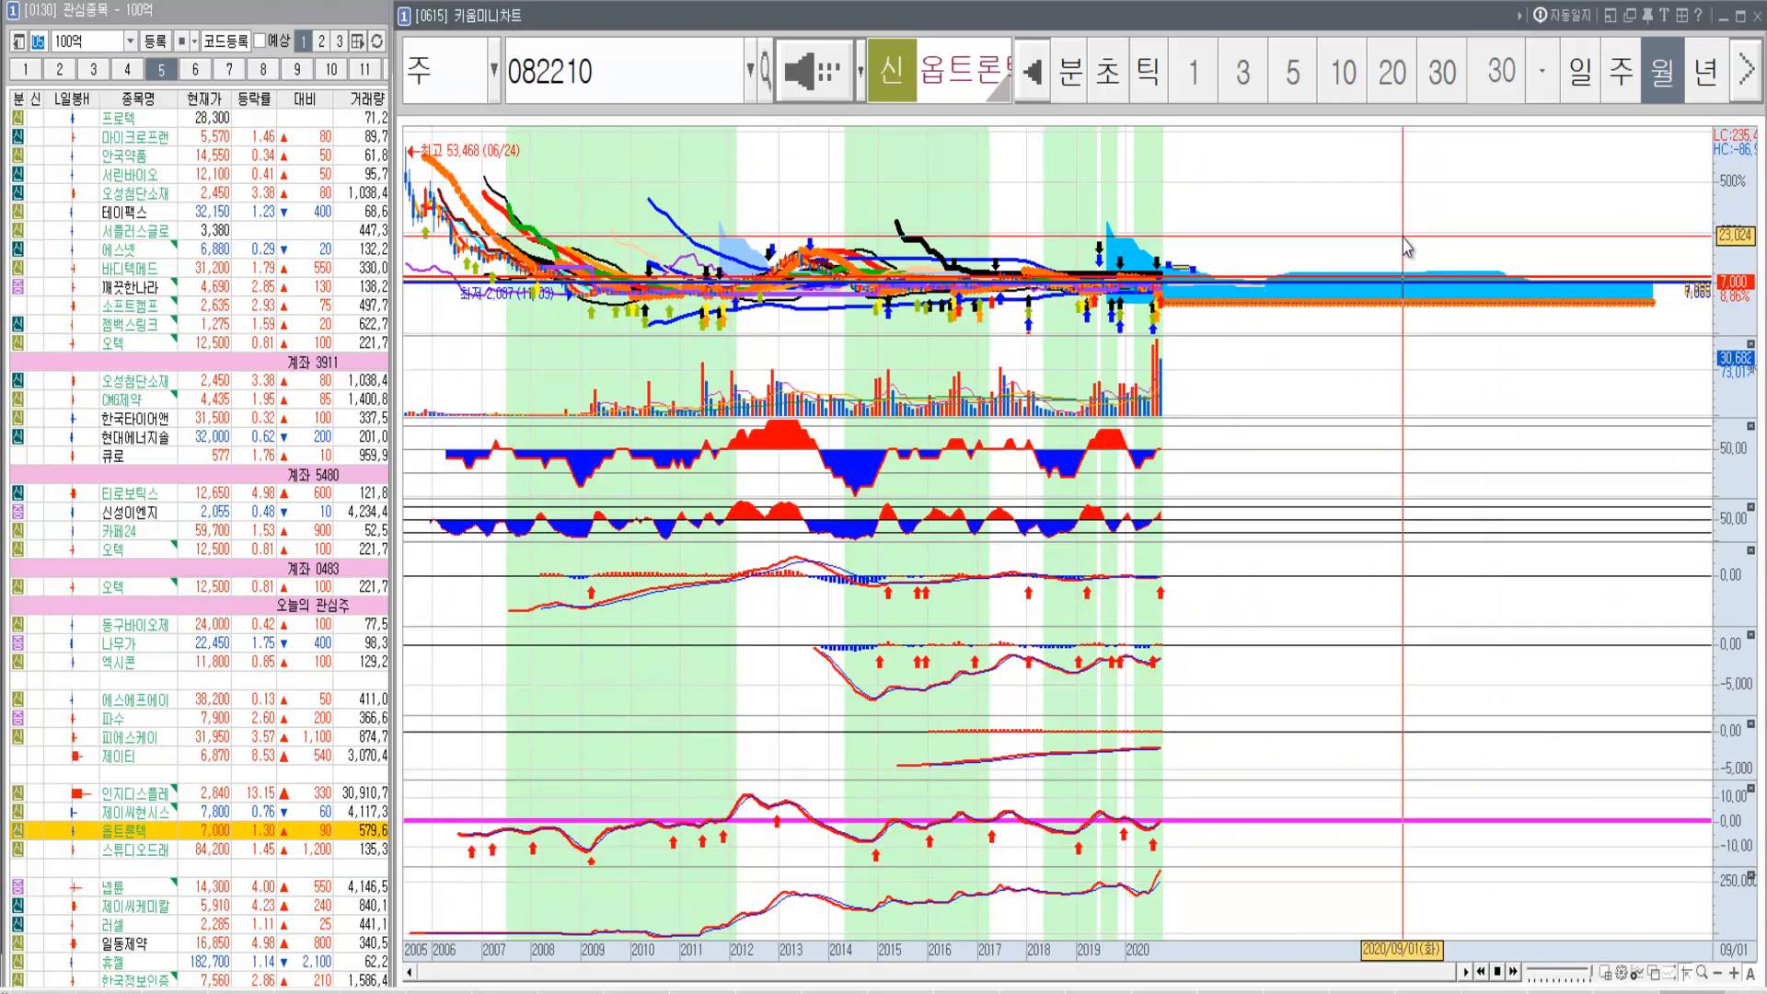
pyautogui.moveTo(1114, 216)
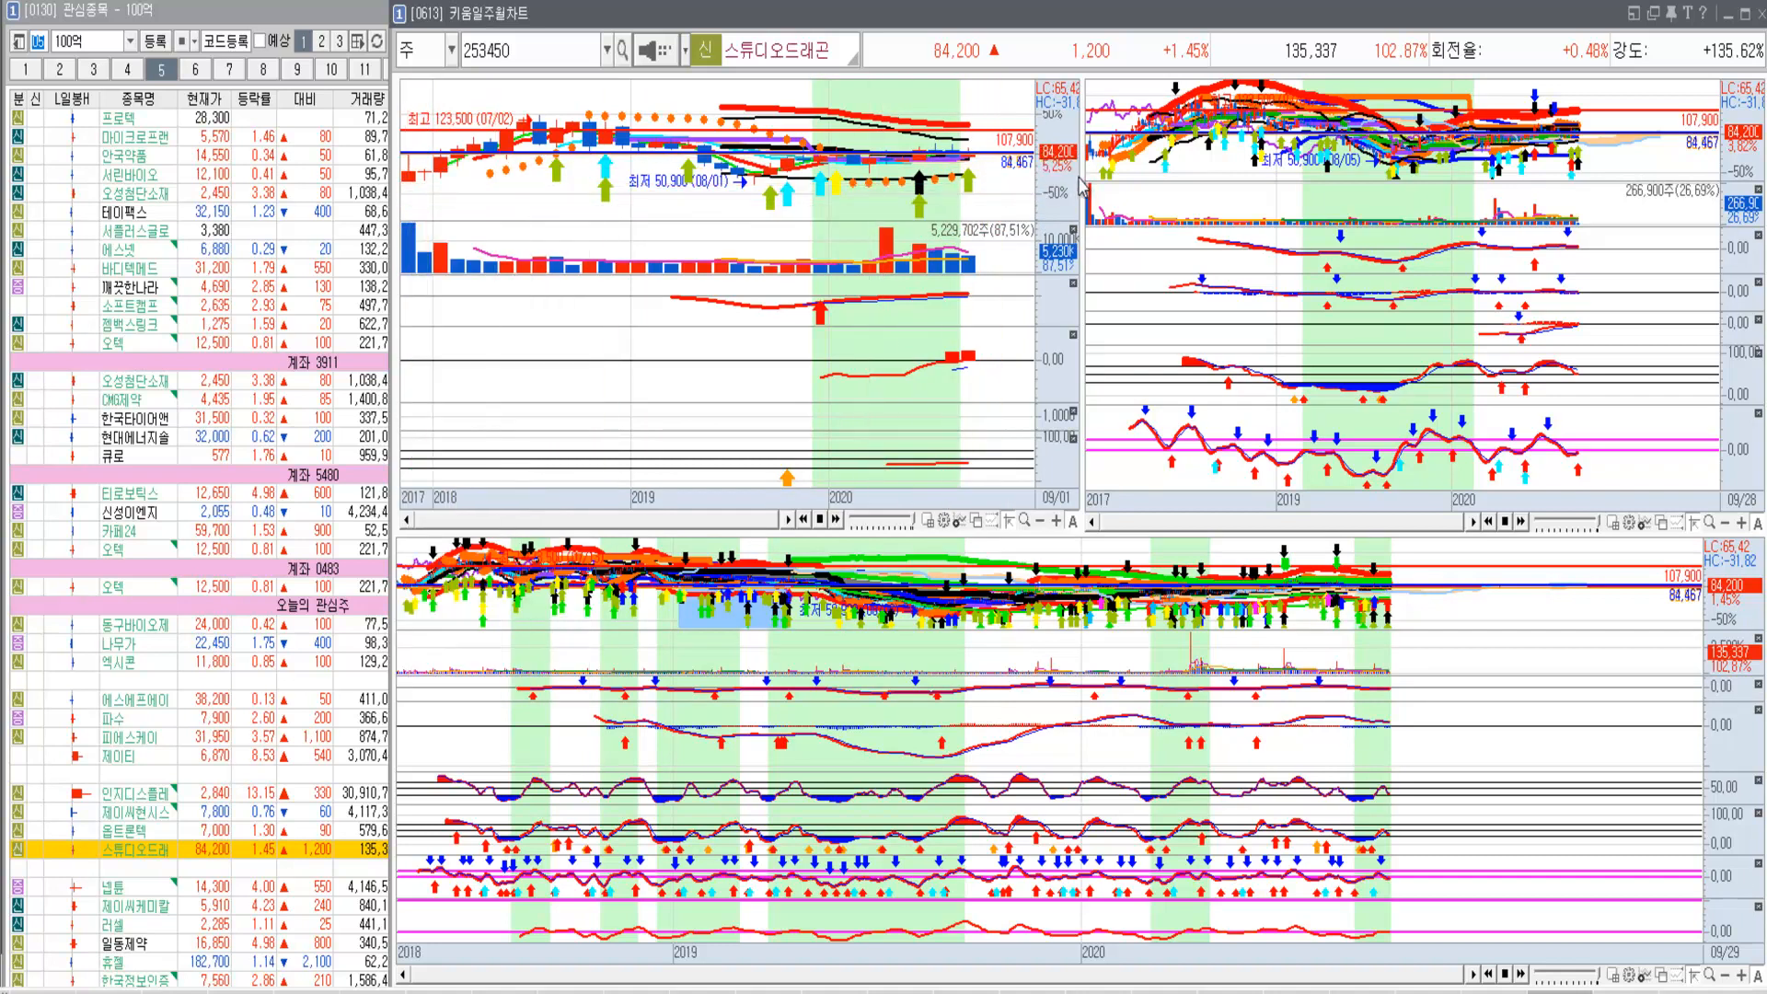
pyautogui.moveTo(888, 244)
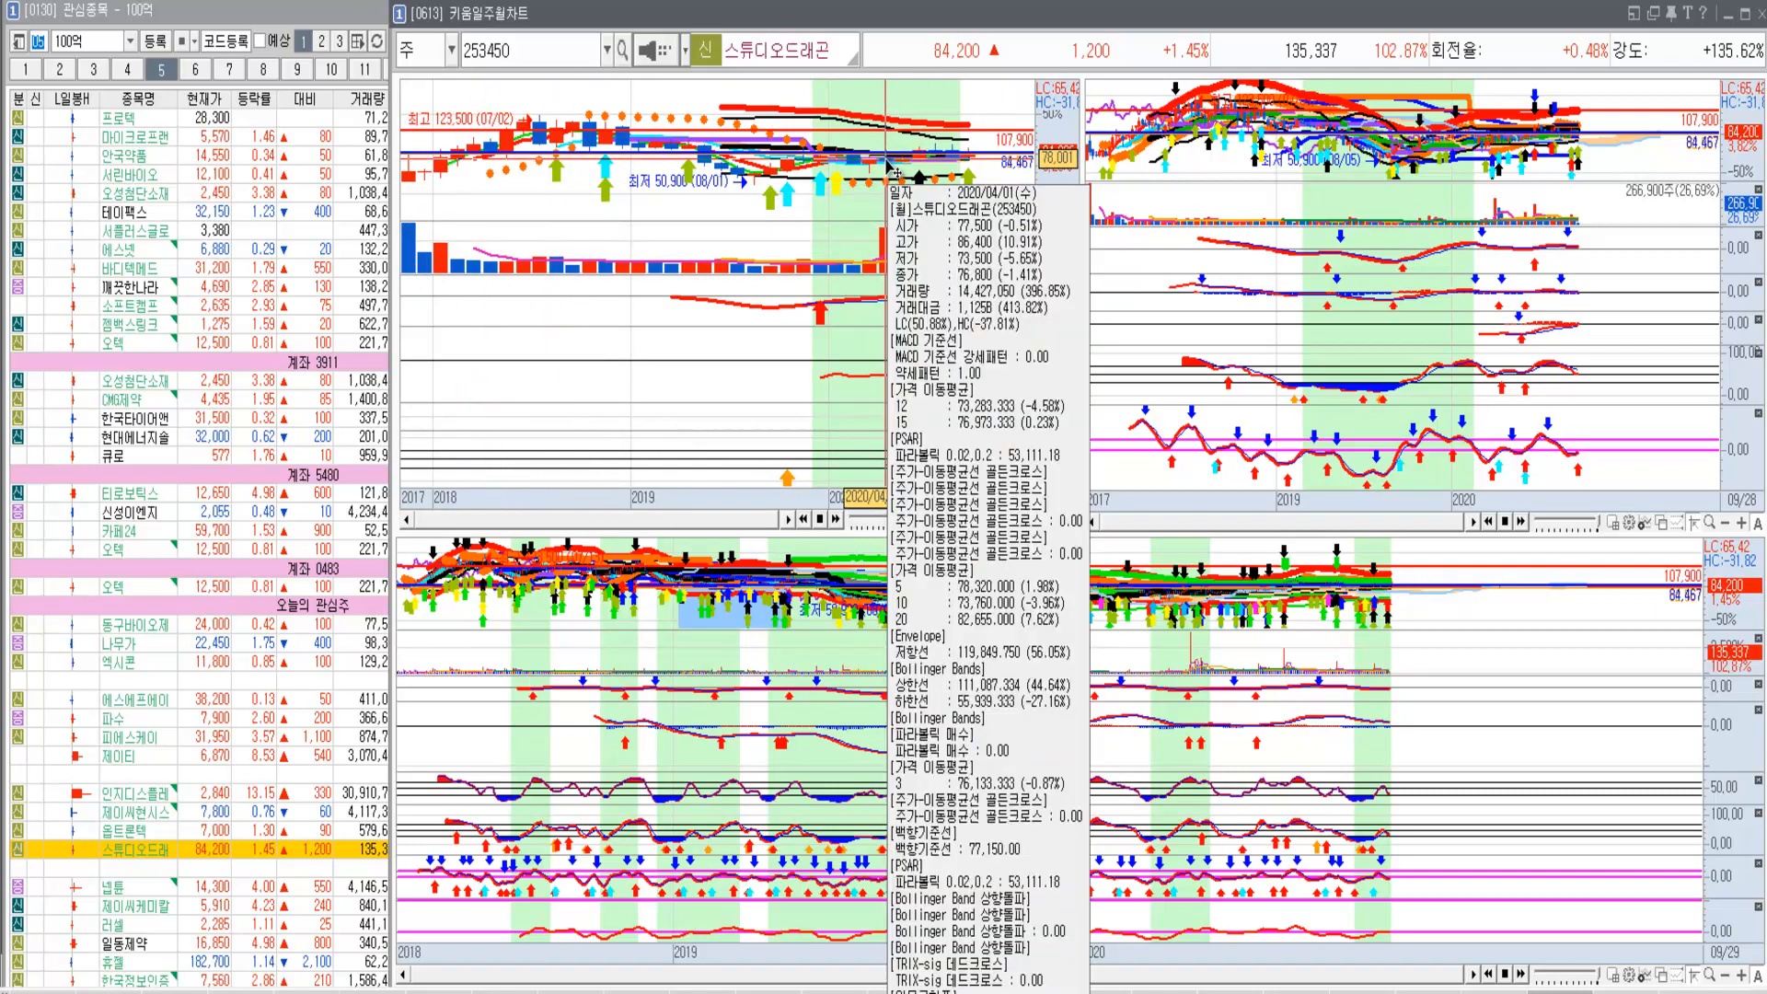
pyautogui.moveTo(862, 164)
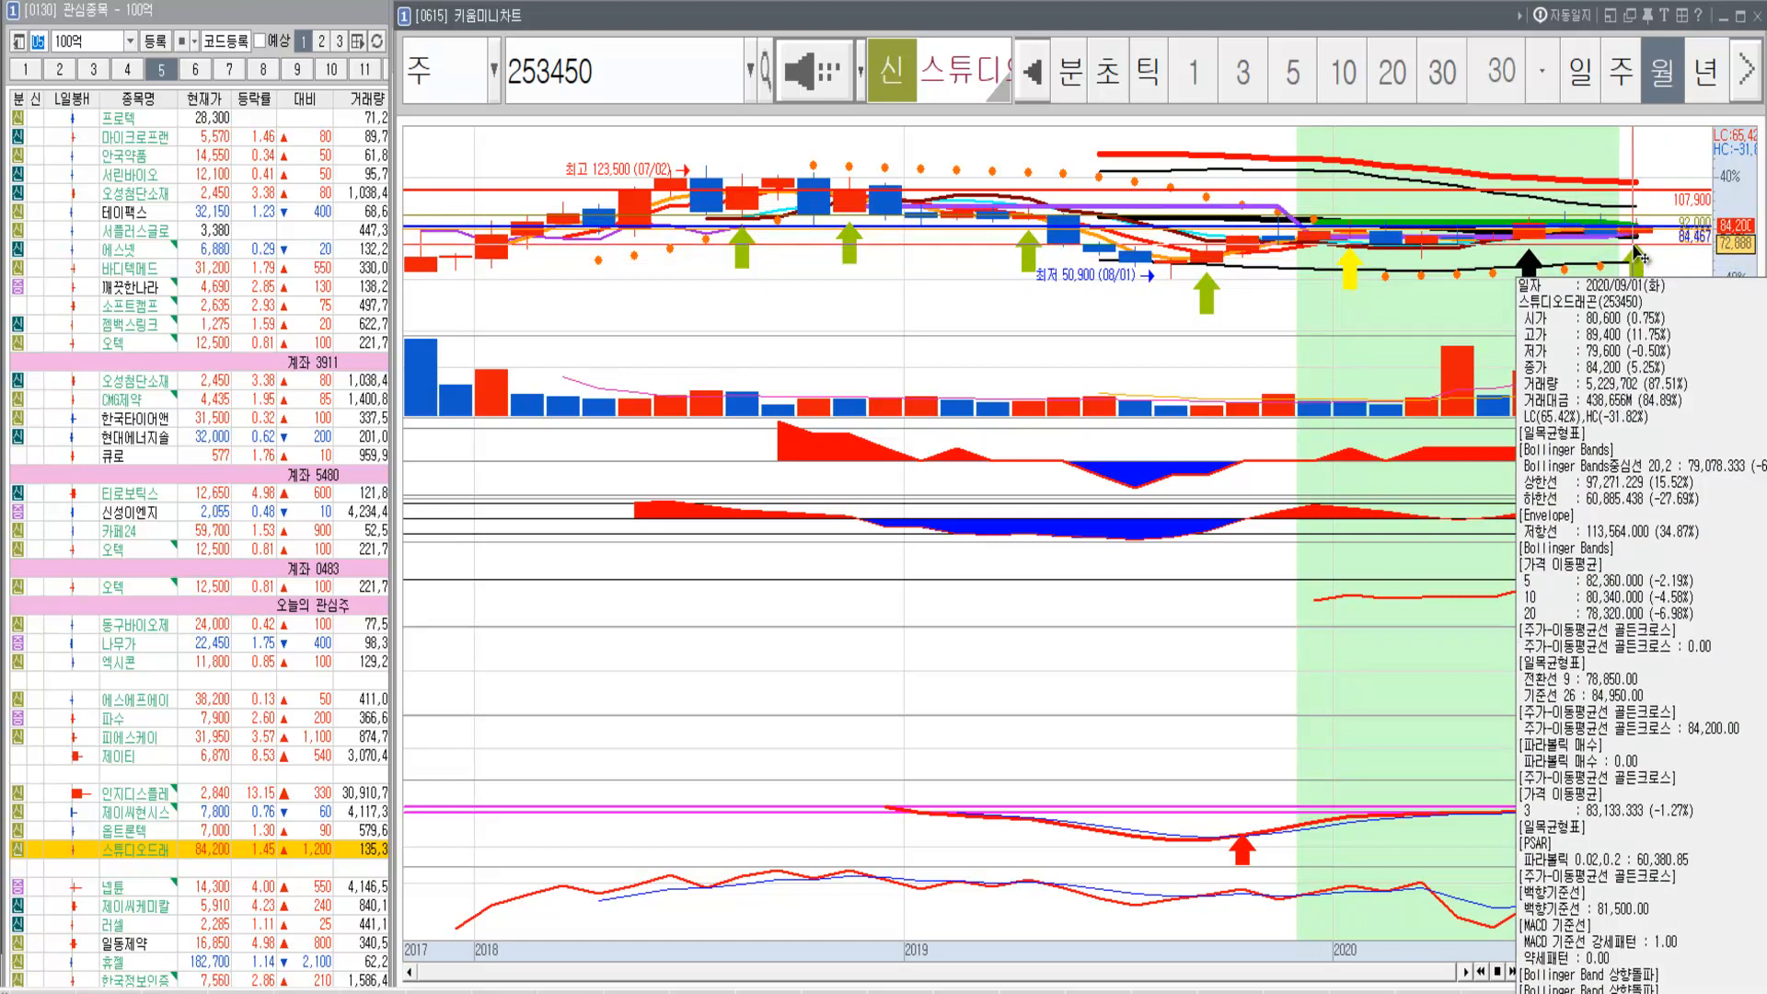
pyautogui.moveTo(1285, 242)
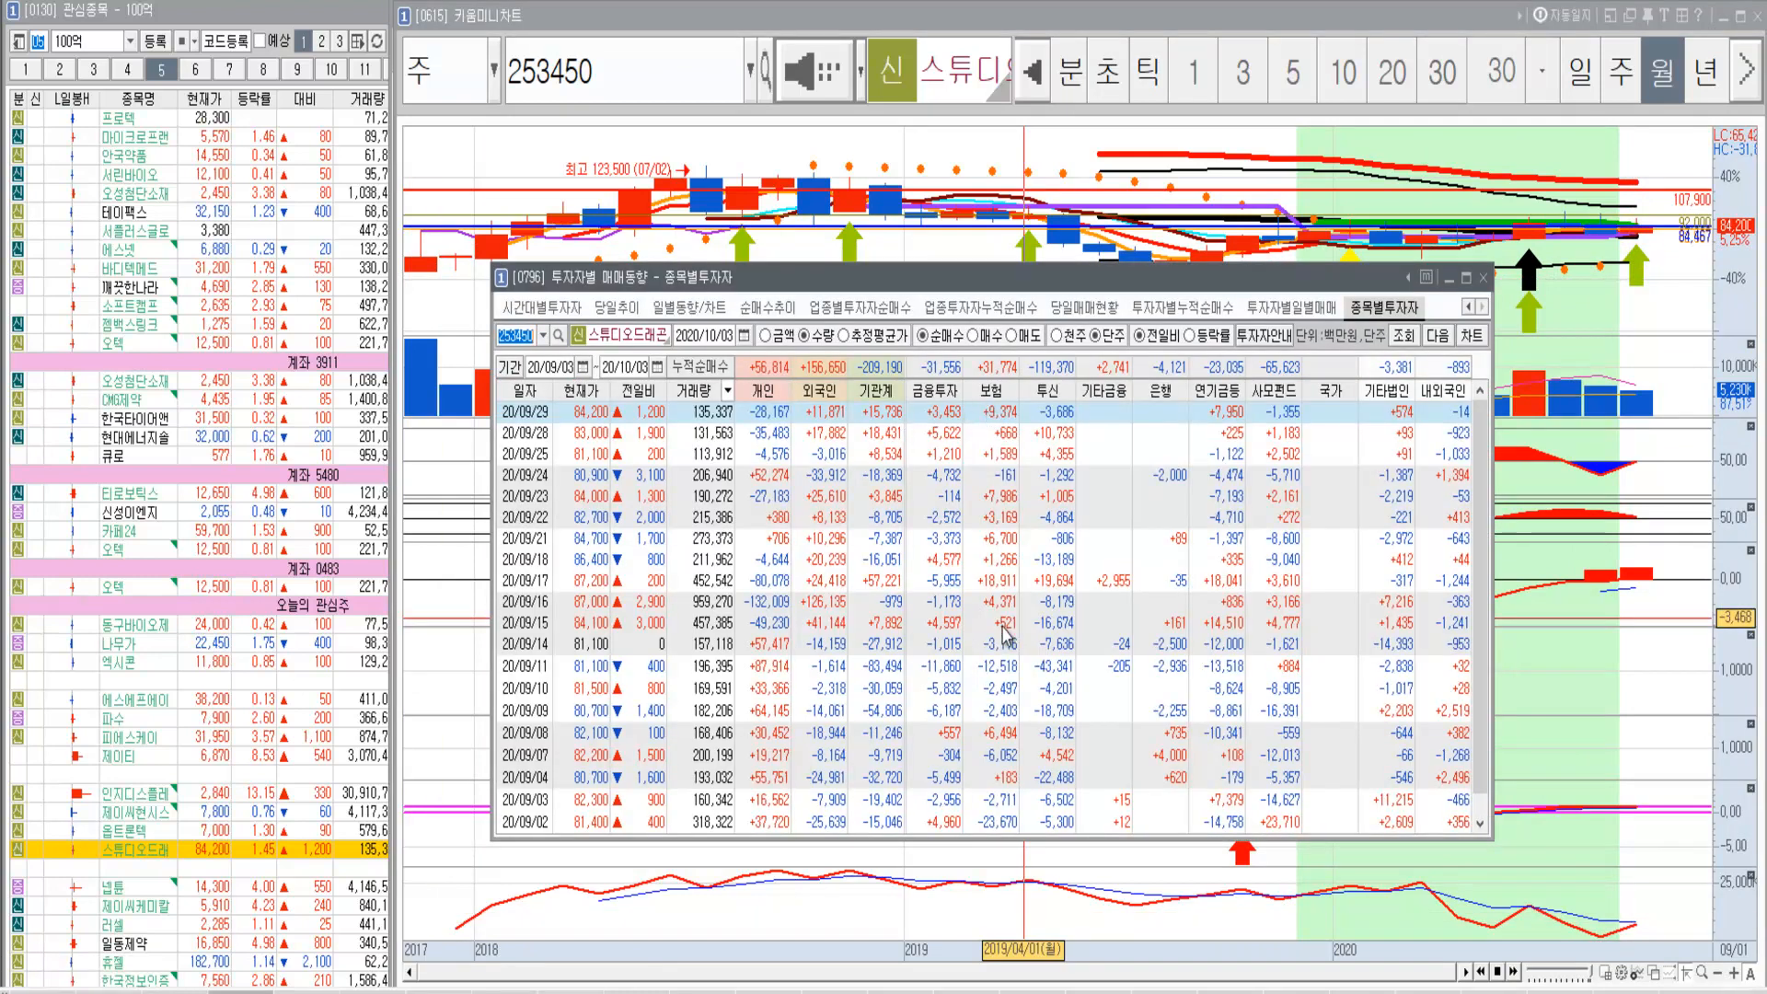
pyautogui.moveTo(1260, 496)
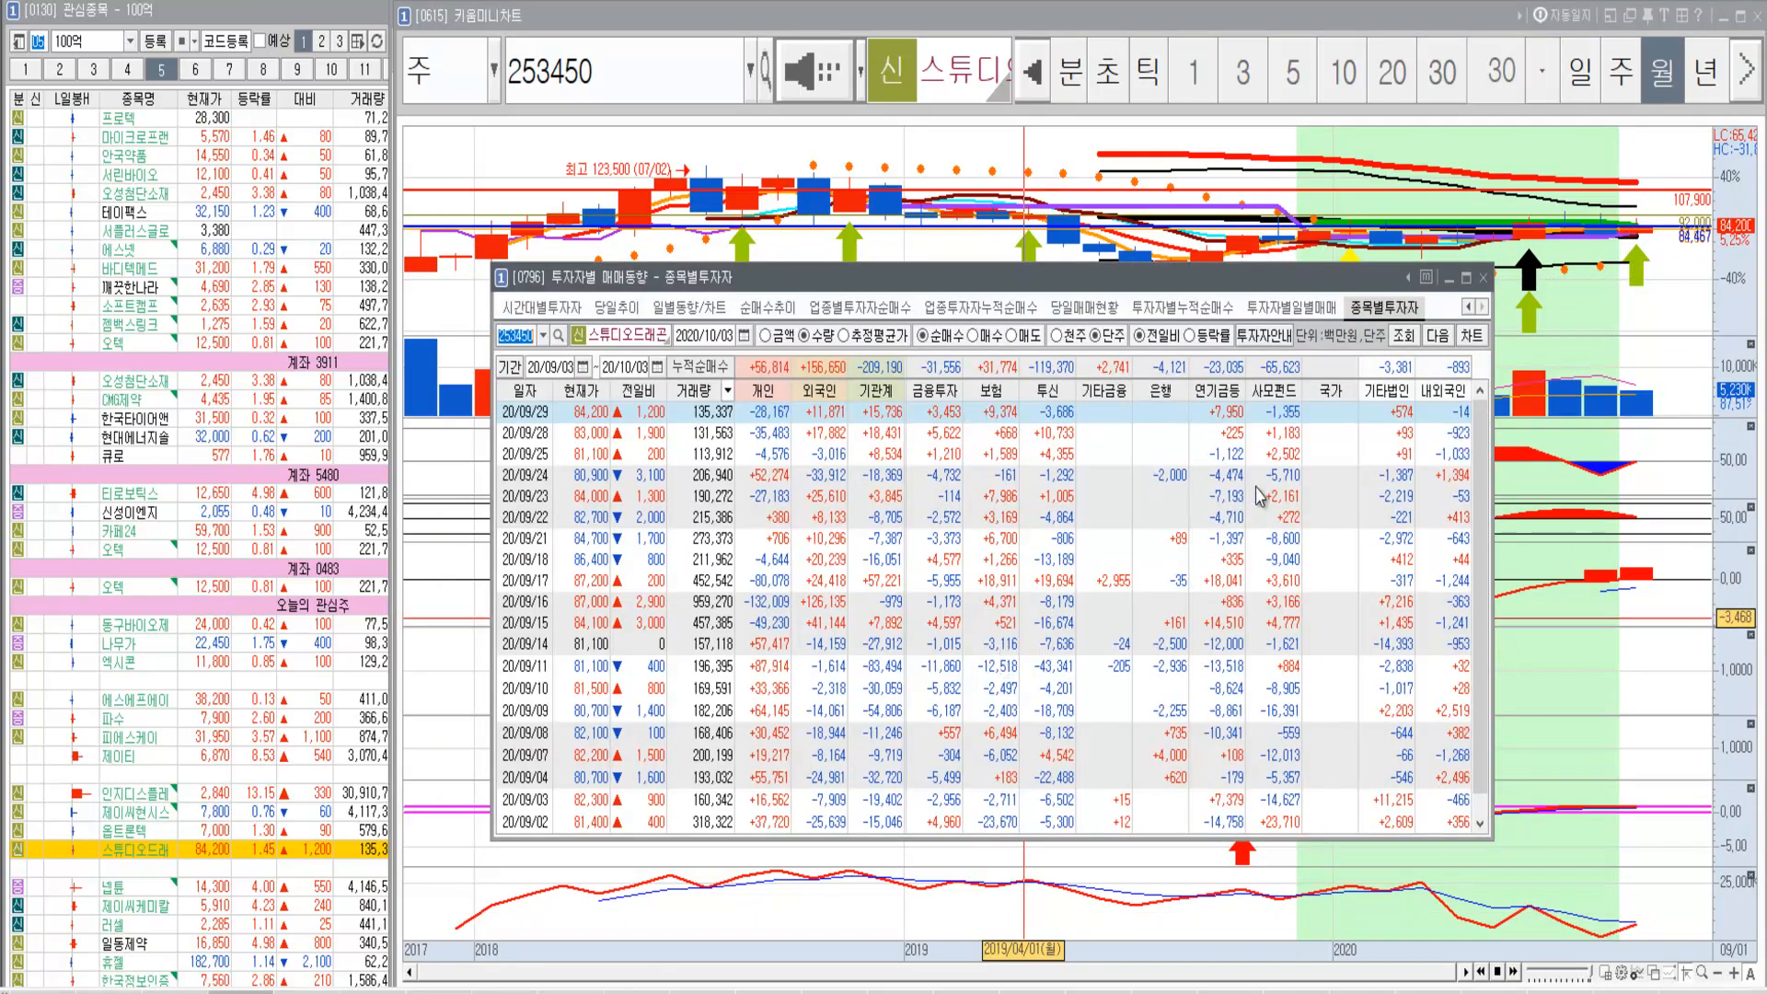
# View 스튜디오드래곤's company snapshot down to PER 89.43, PBR 5.52 and 84,200 close.
pyautogui.click(1484, 277)
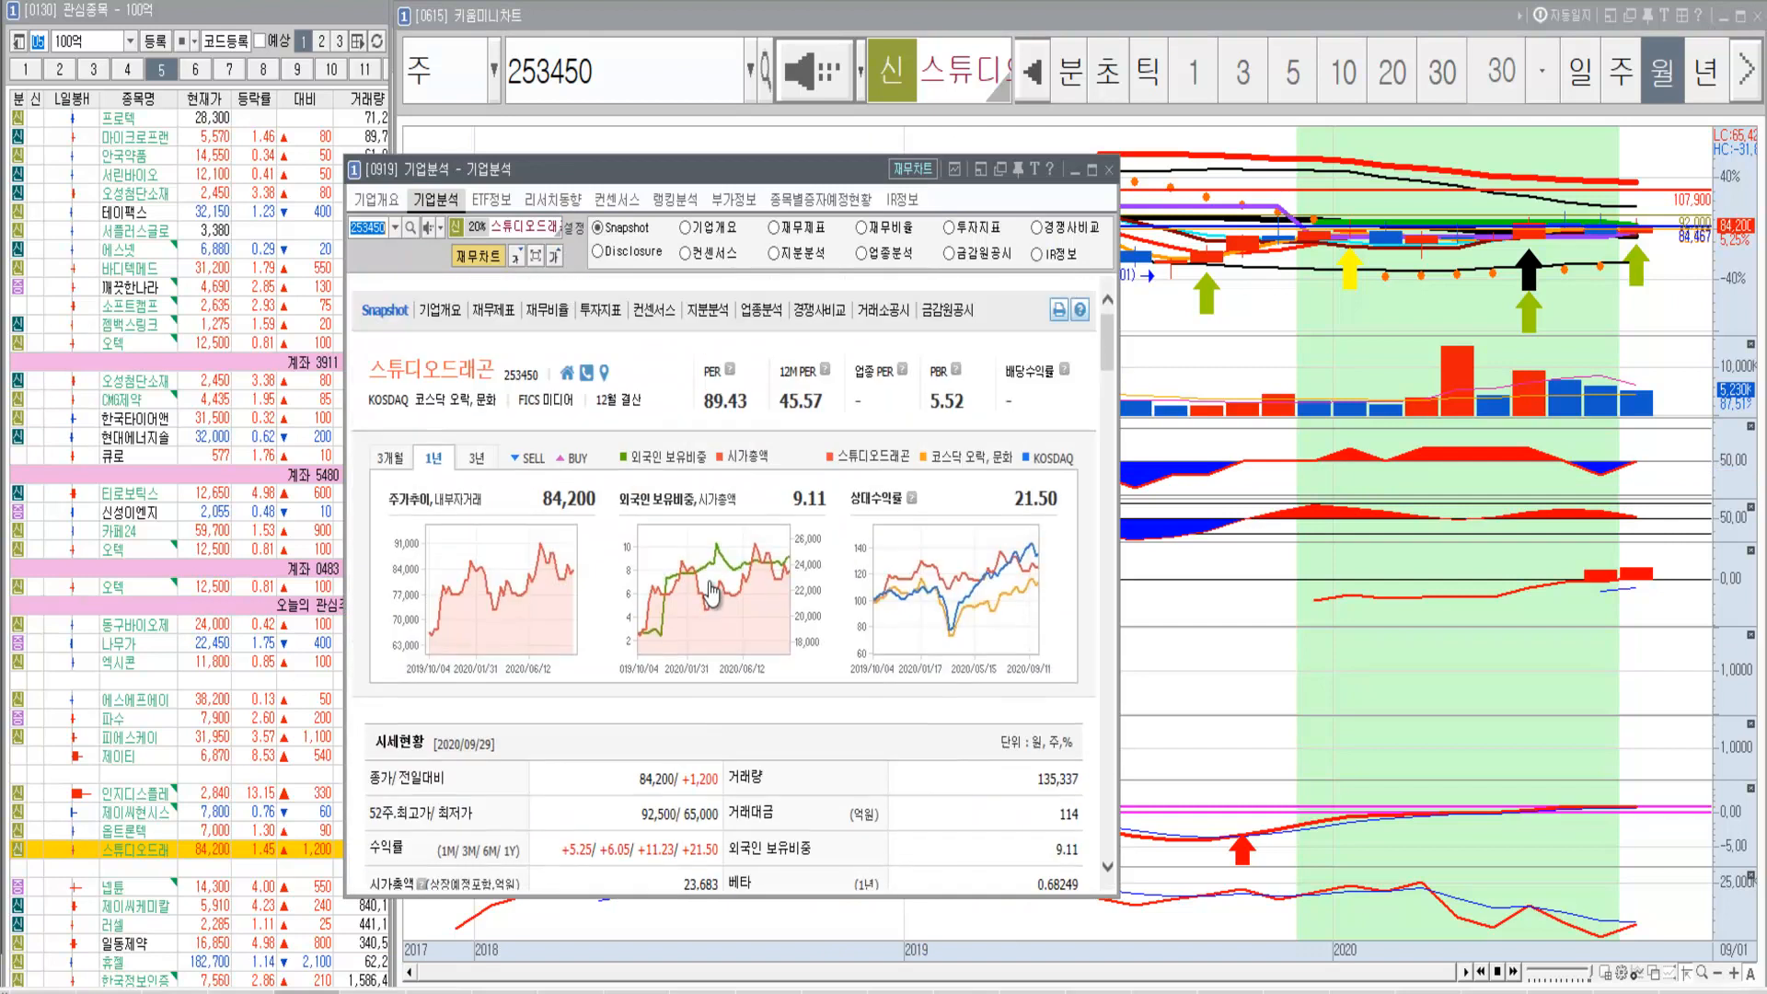
pyautogui.moveTo(943, 427)
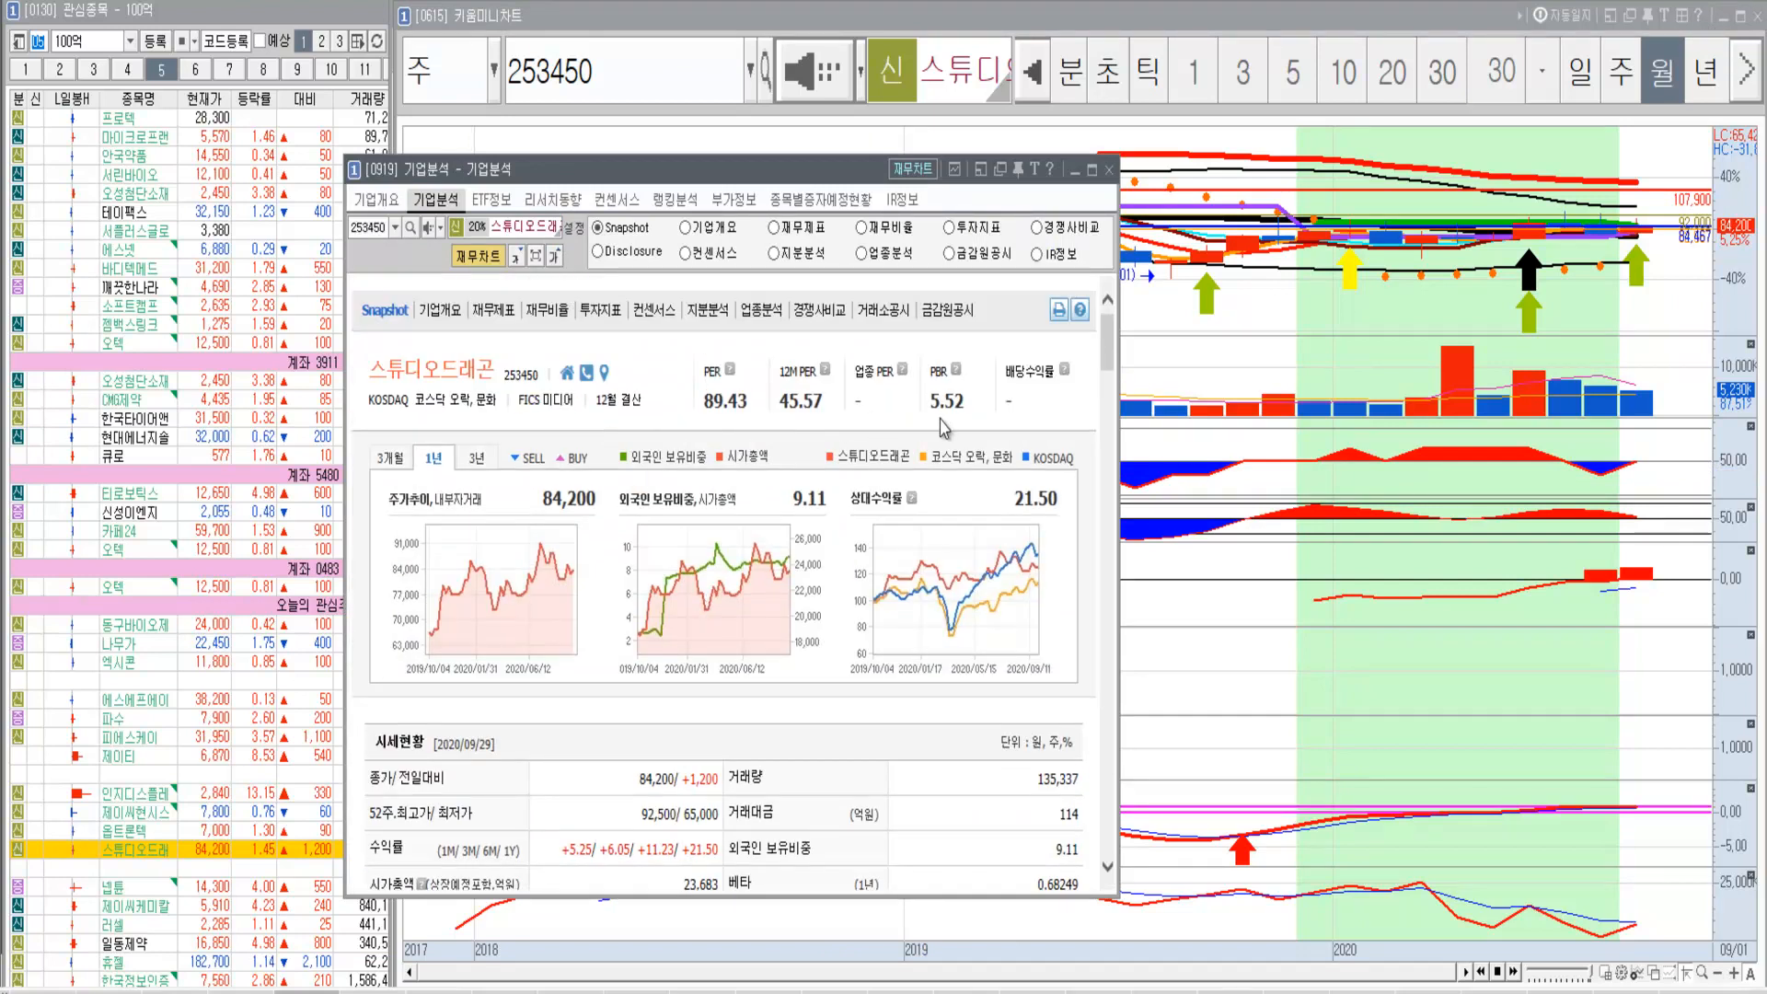
pyautogui.moveTo(738, 415)
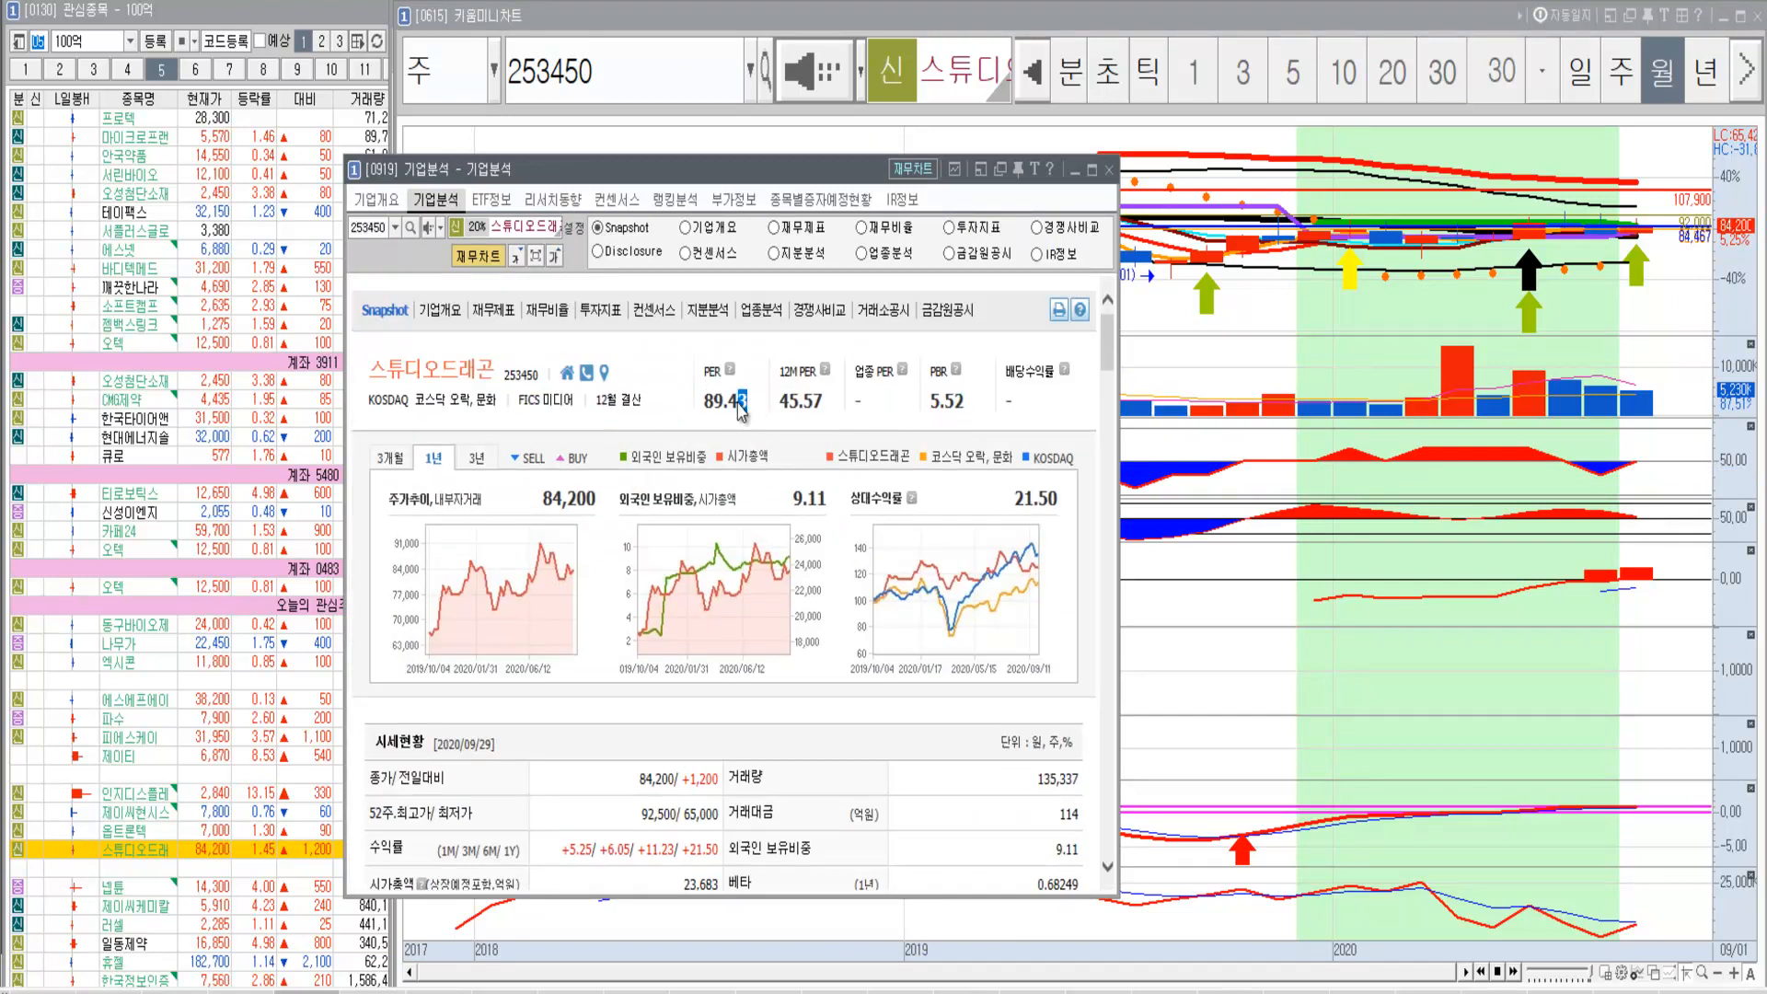
pyautogui.scroll(-3)
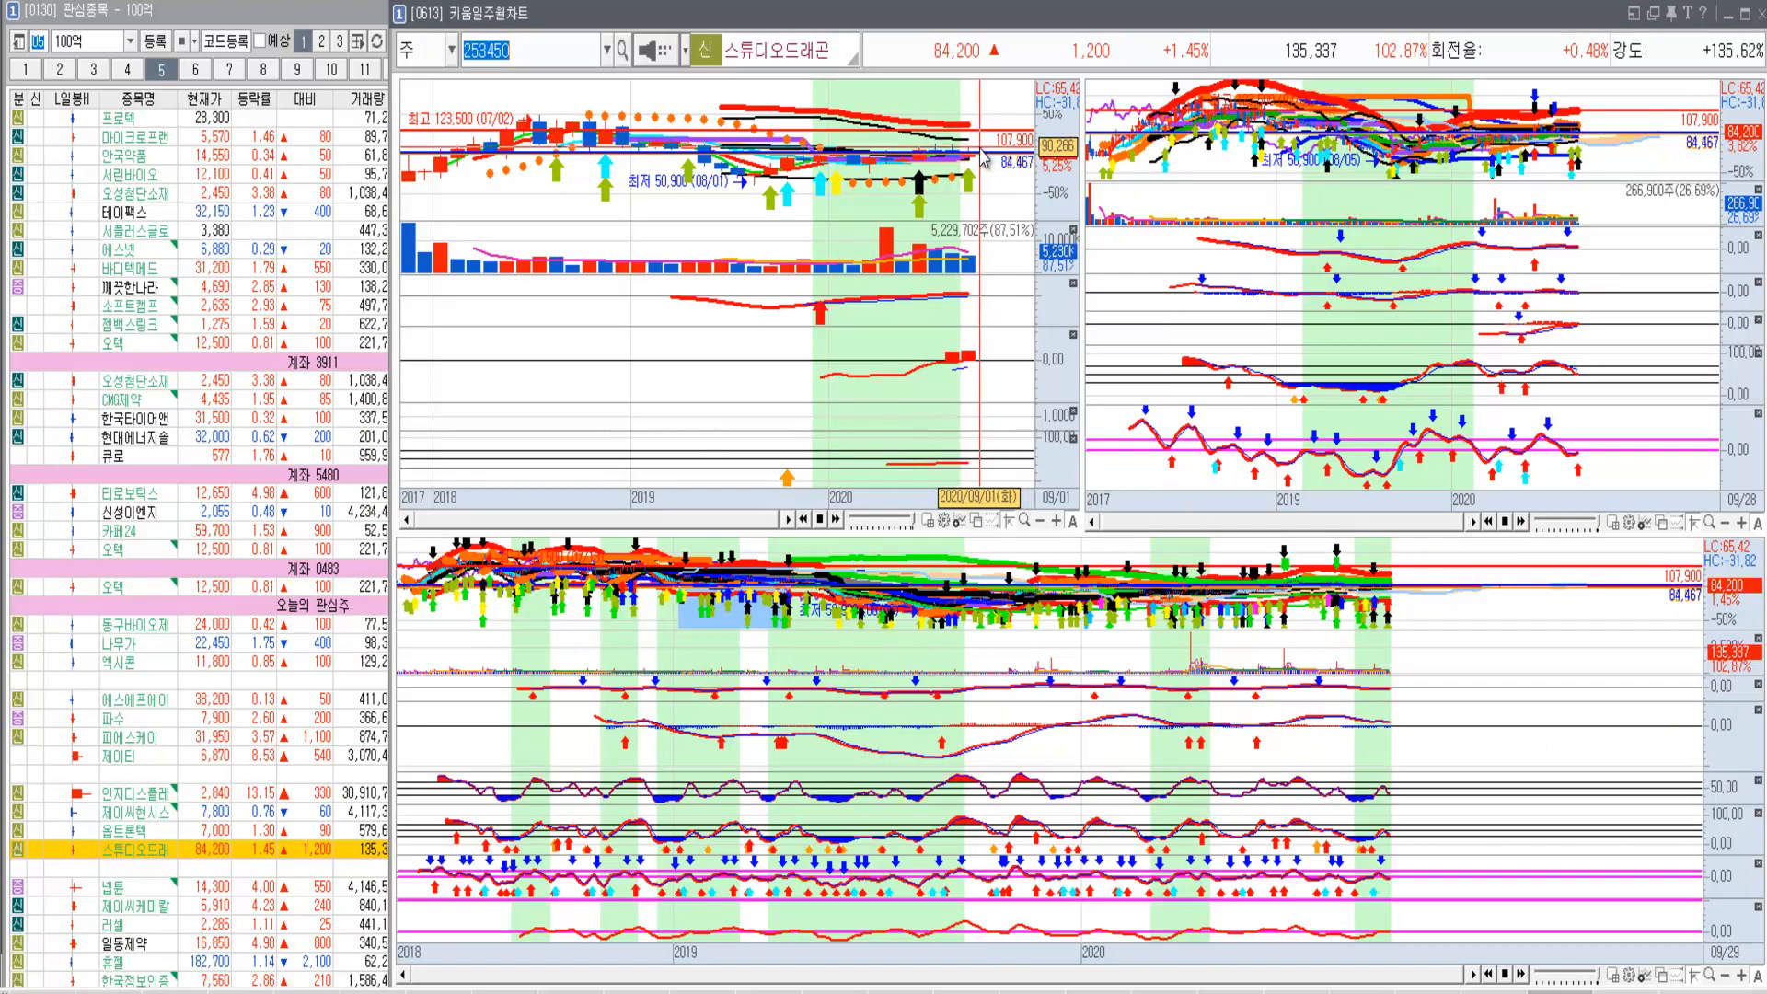
pyautogui.moveTo(979, 152)
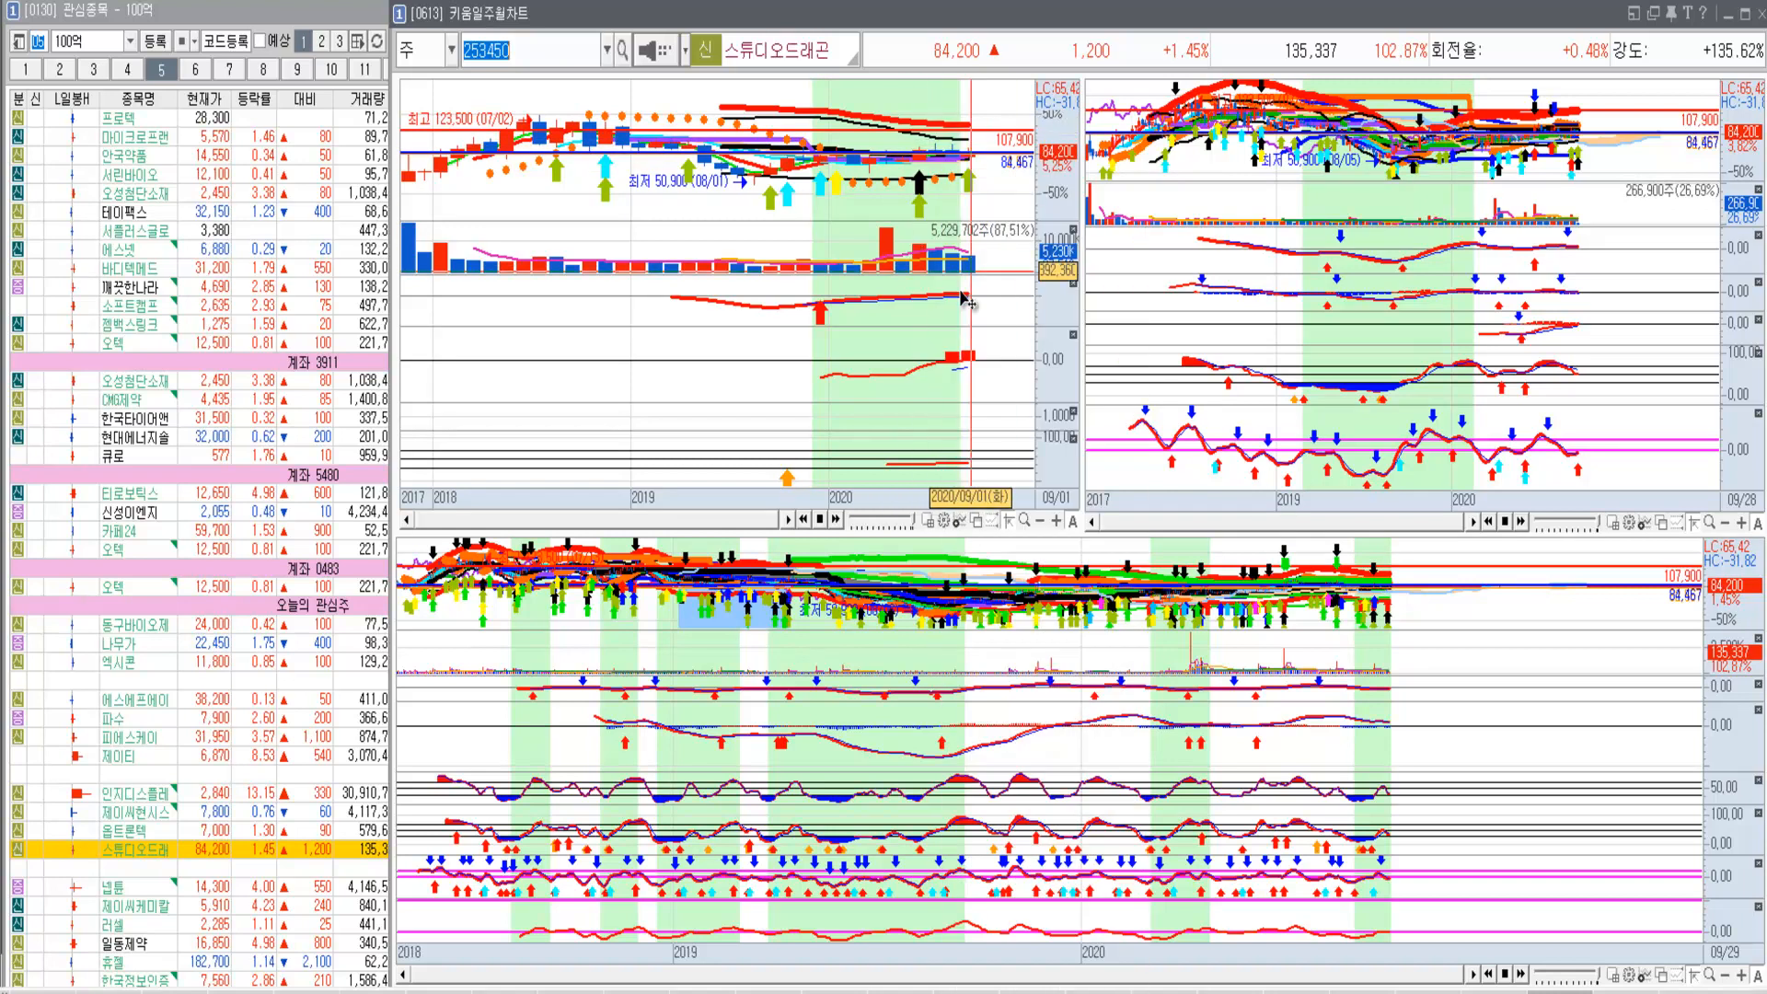
pyautogui.moveTo(964, 202)
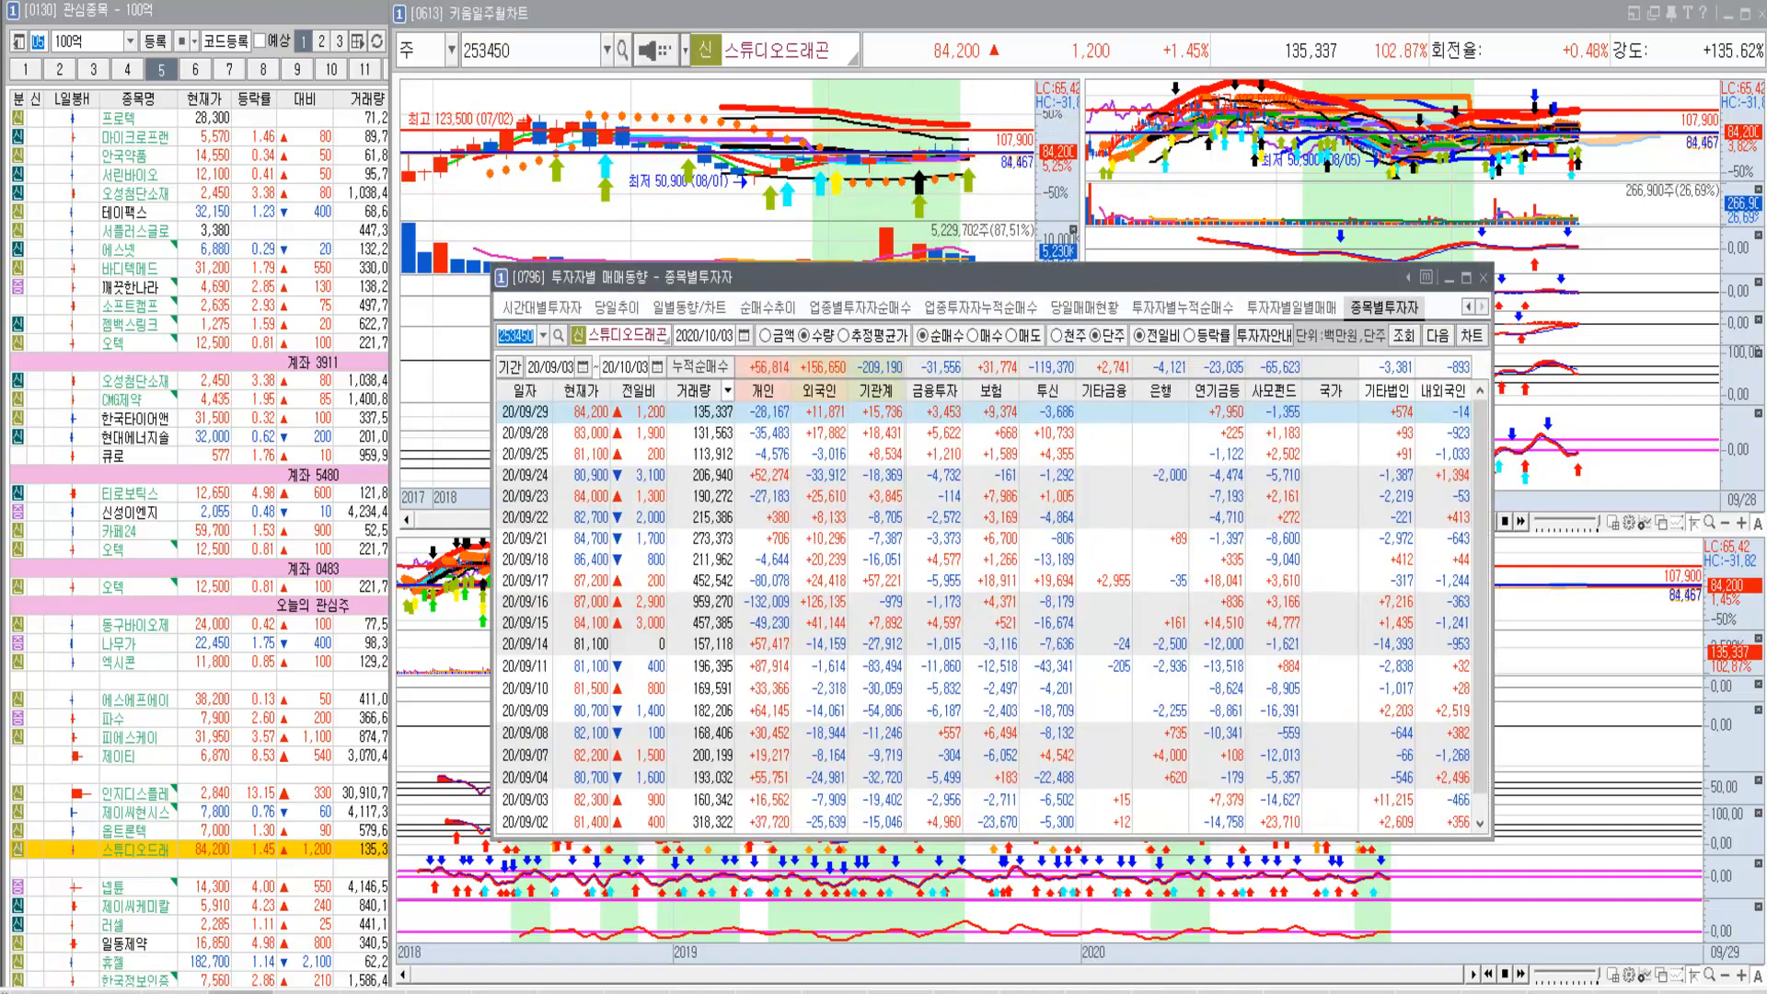
# Close the investor trading table, leaving 스튜디오드래곤's three-panel chart screen.
pyautogui.click(1482, 277)
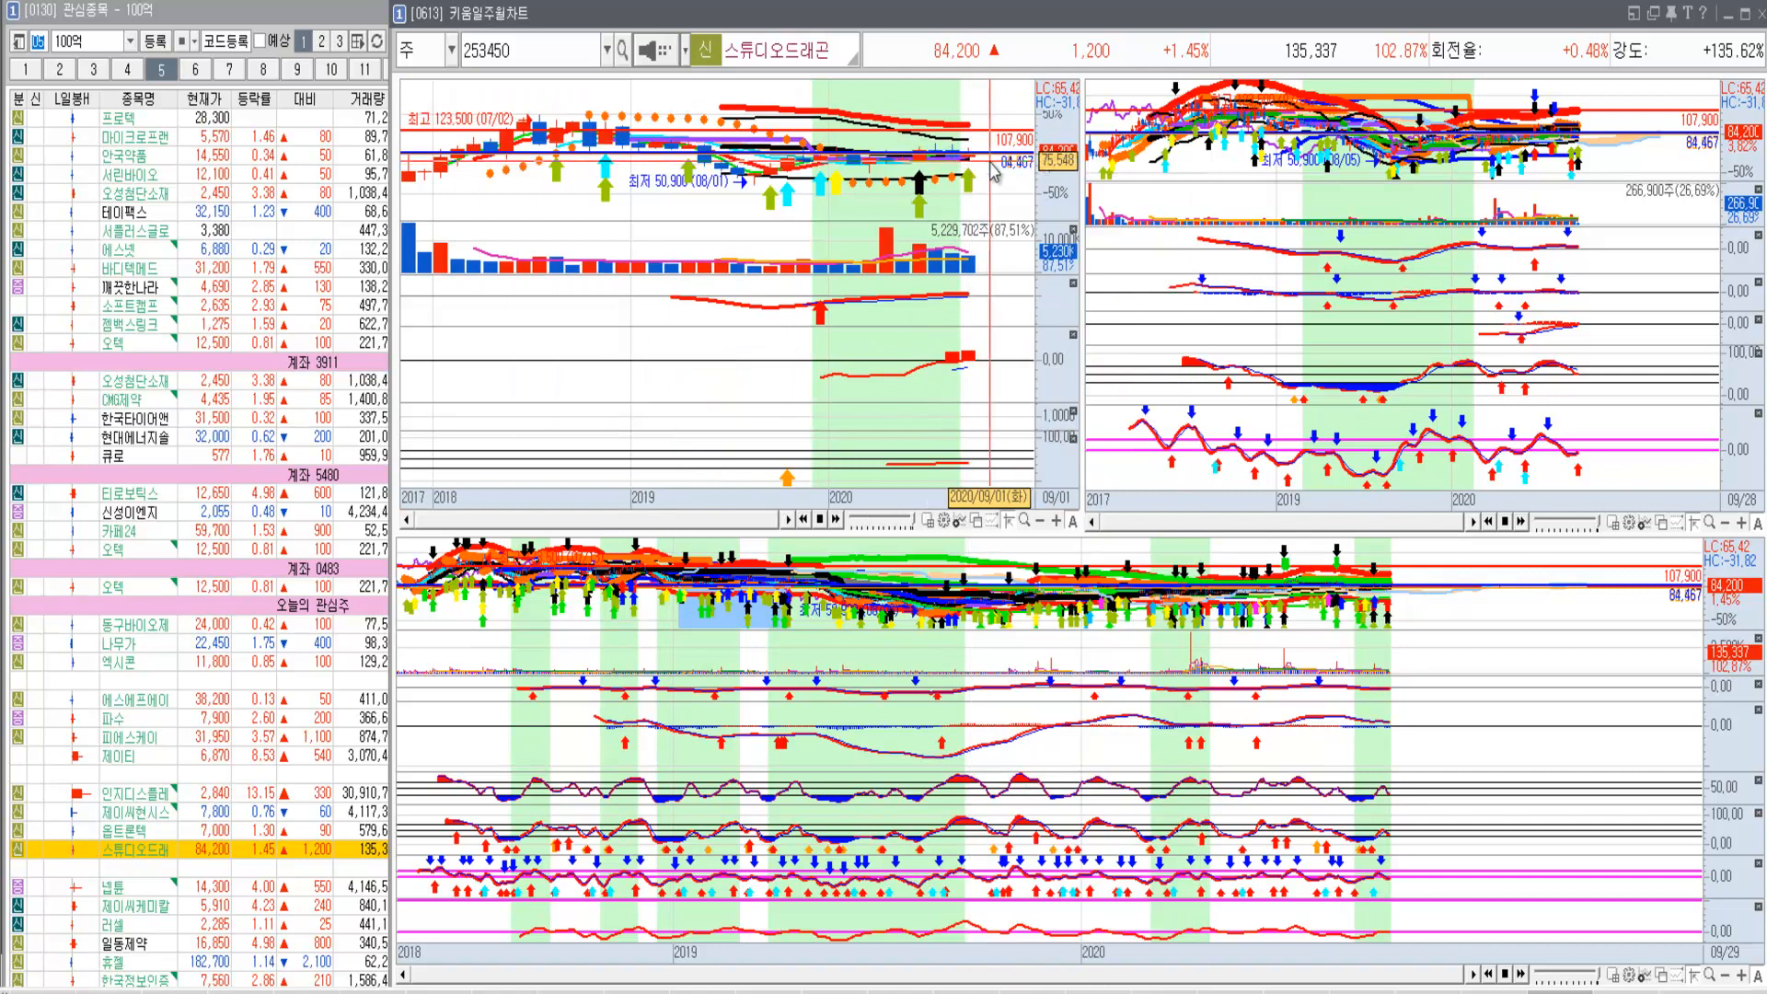
pyautogui.moveTo(990, 166)
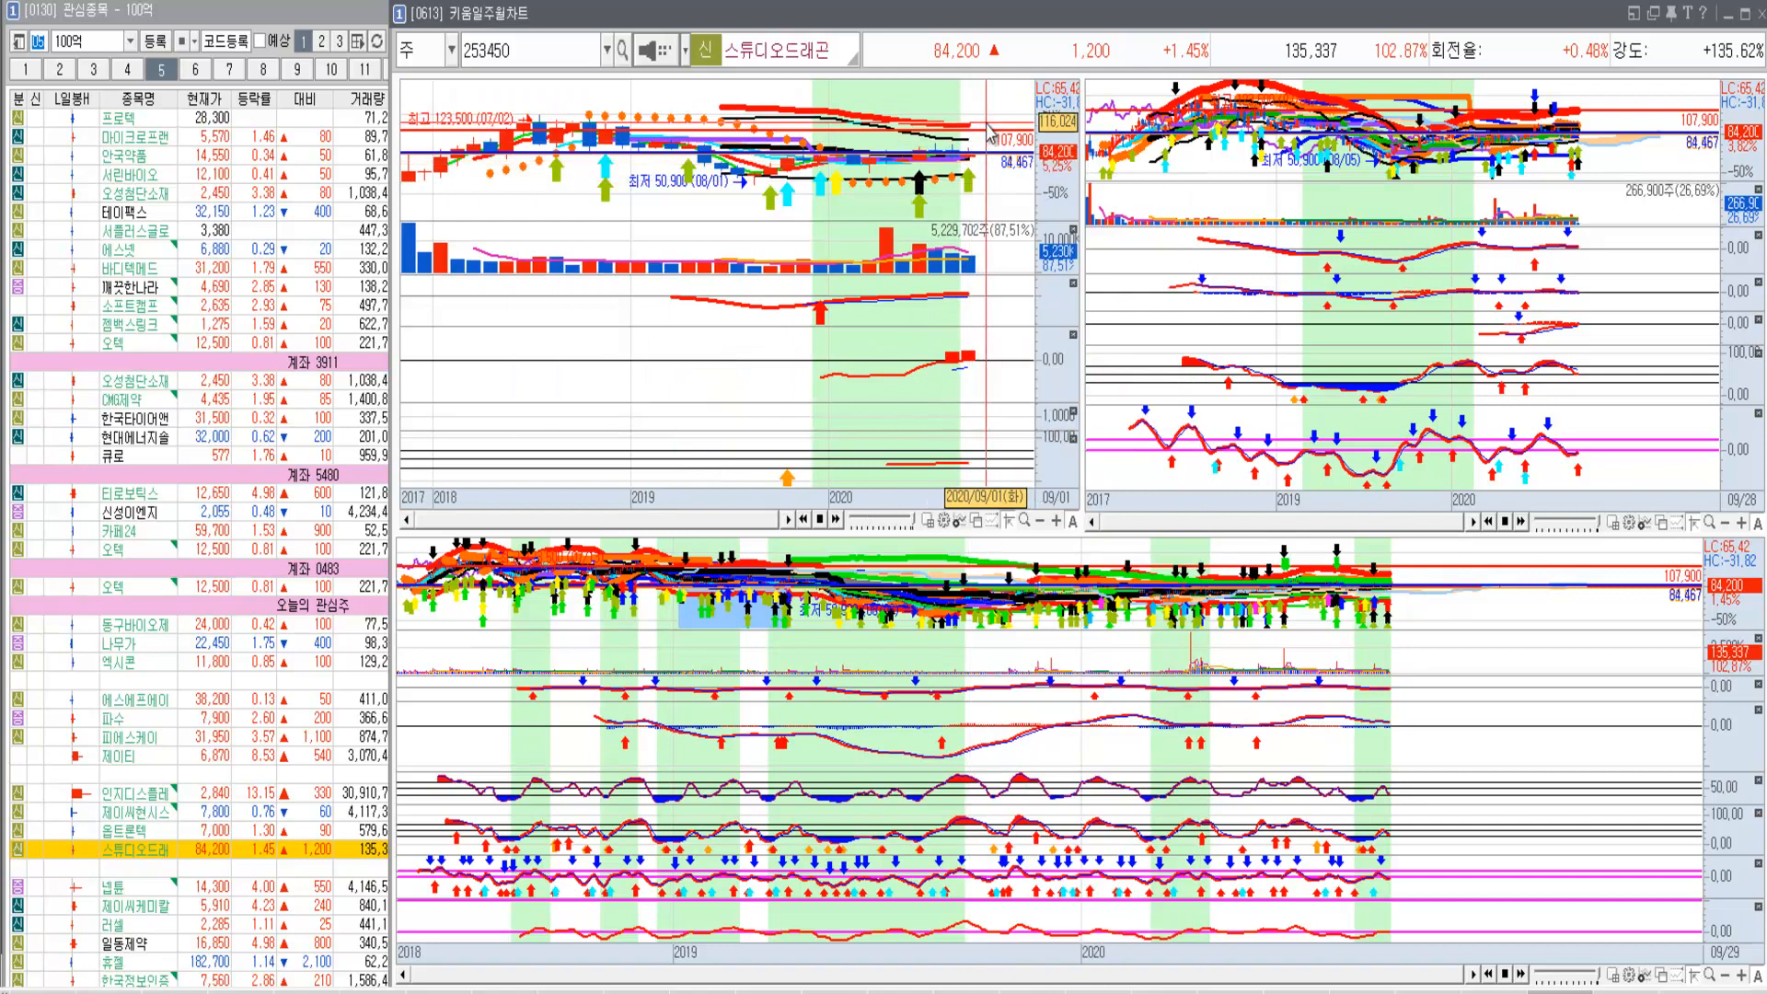
pyautogui.moveTo(664, 361)
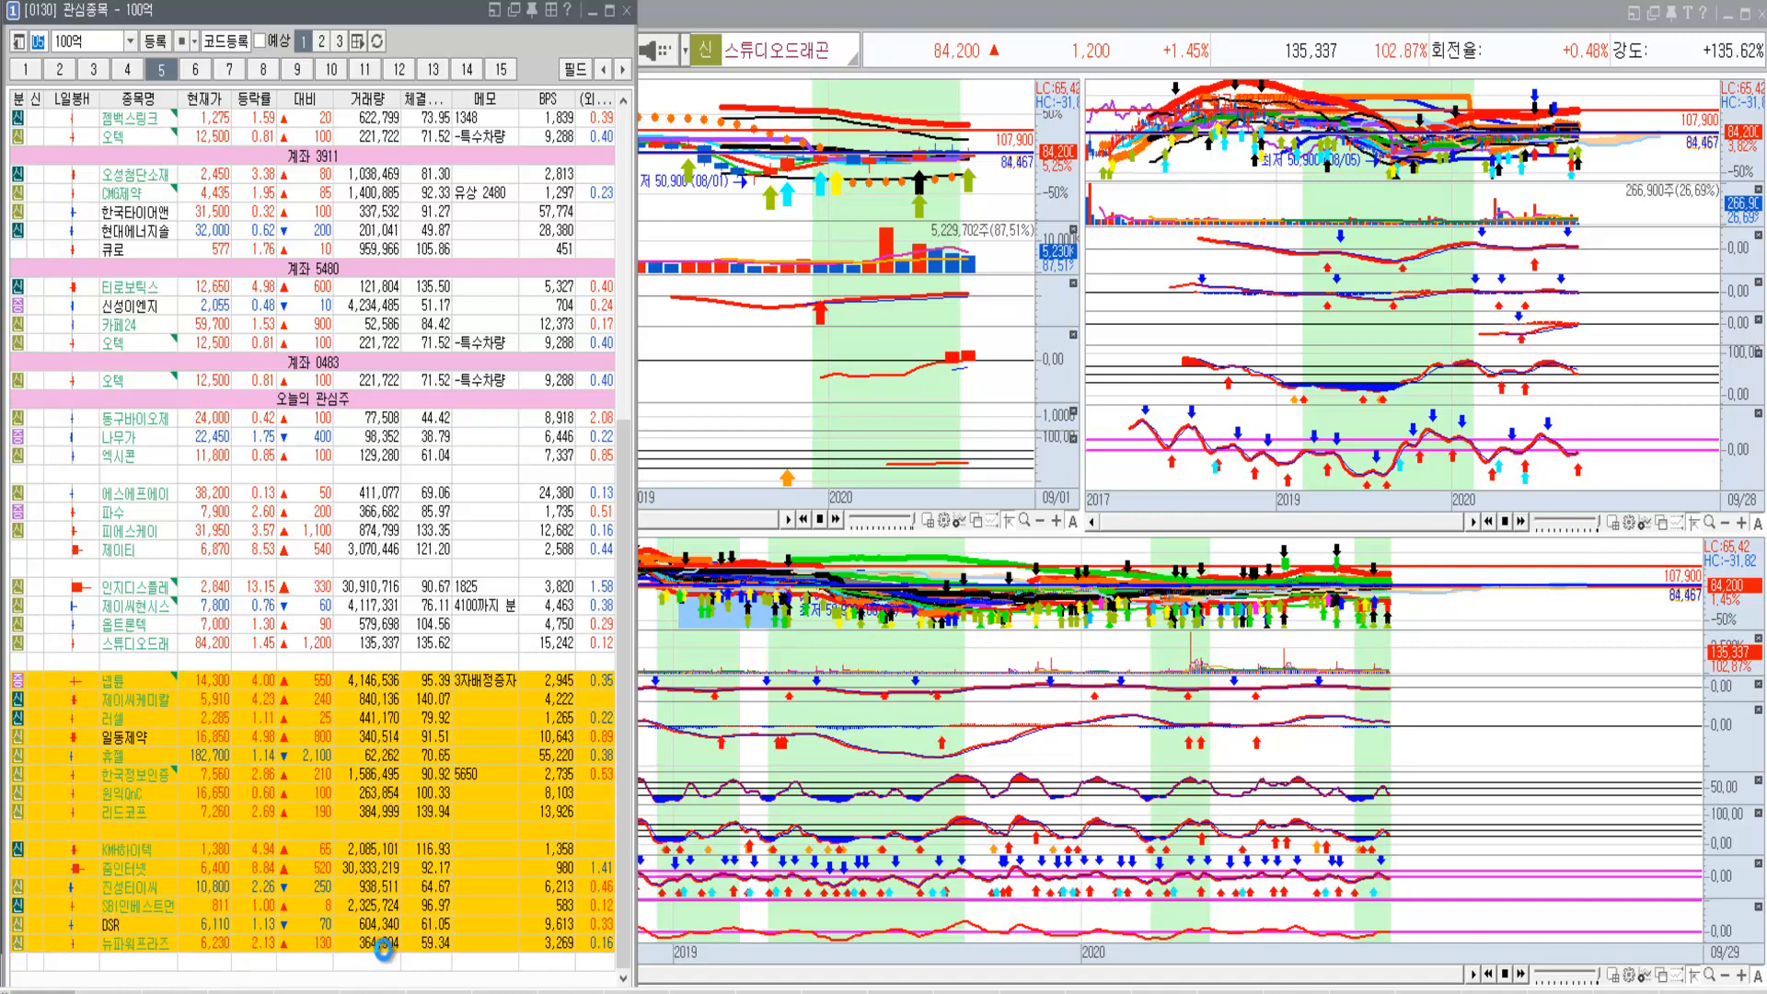
# Load 넵튠 into the charts, view group 6, then return to the 100억 watchlist group.
pyautogui.click(124, 688)
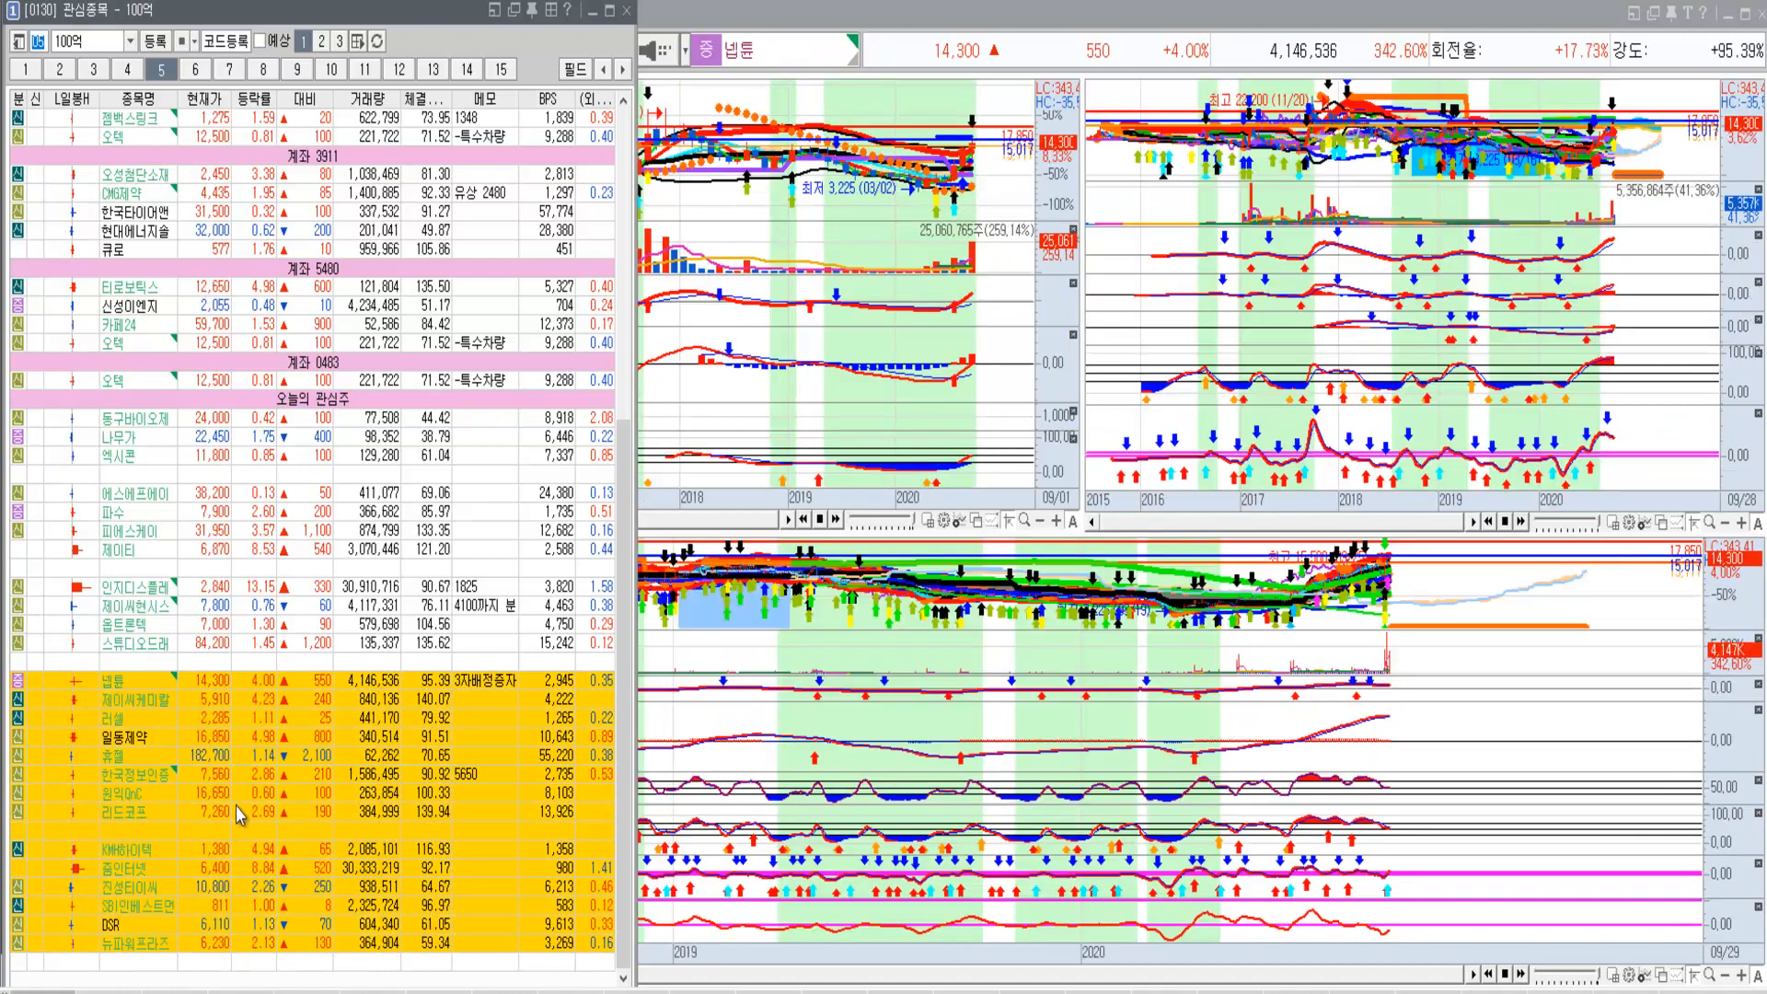
pyautogui.click(124, 671)
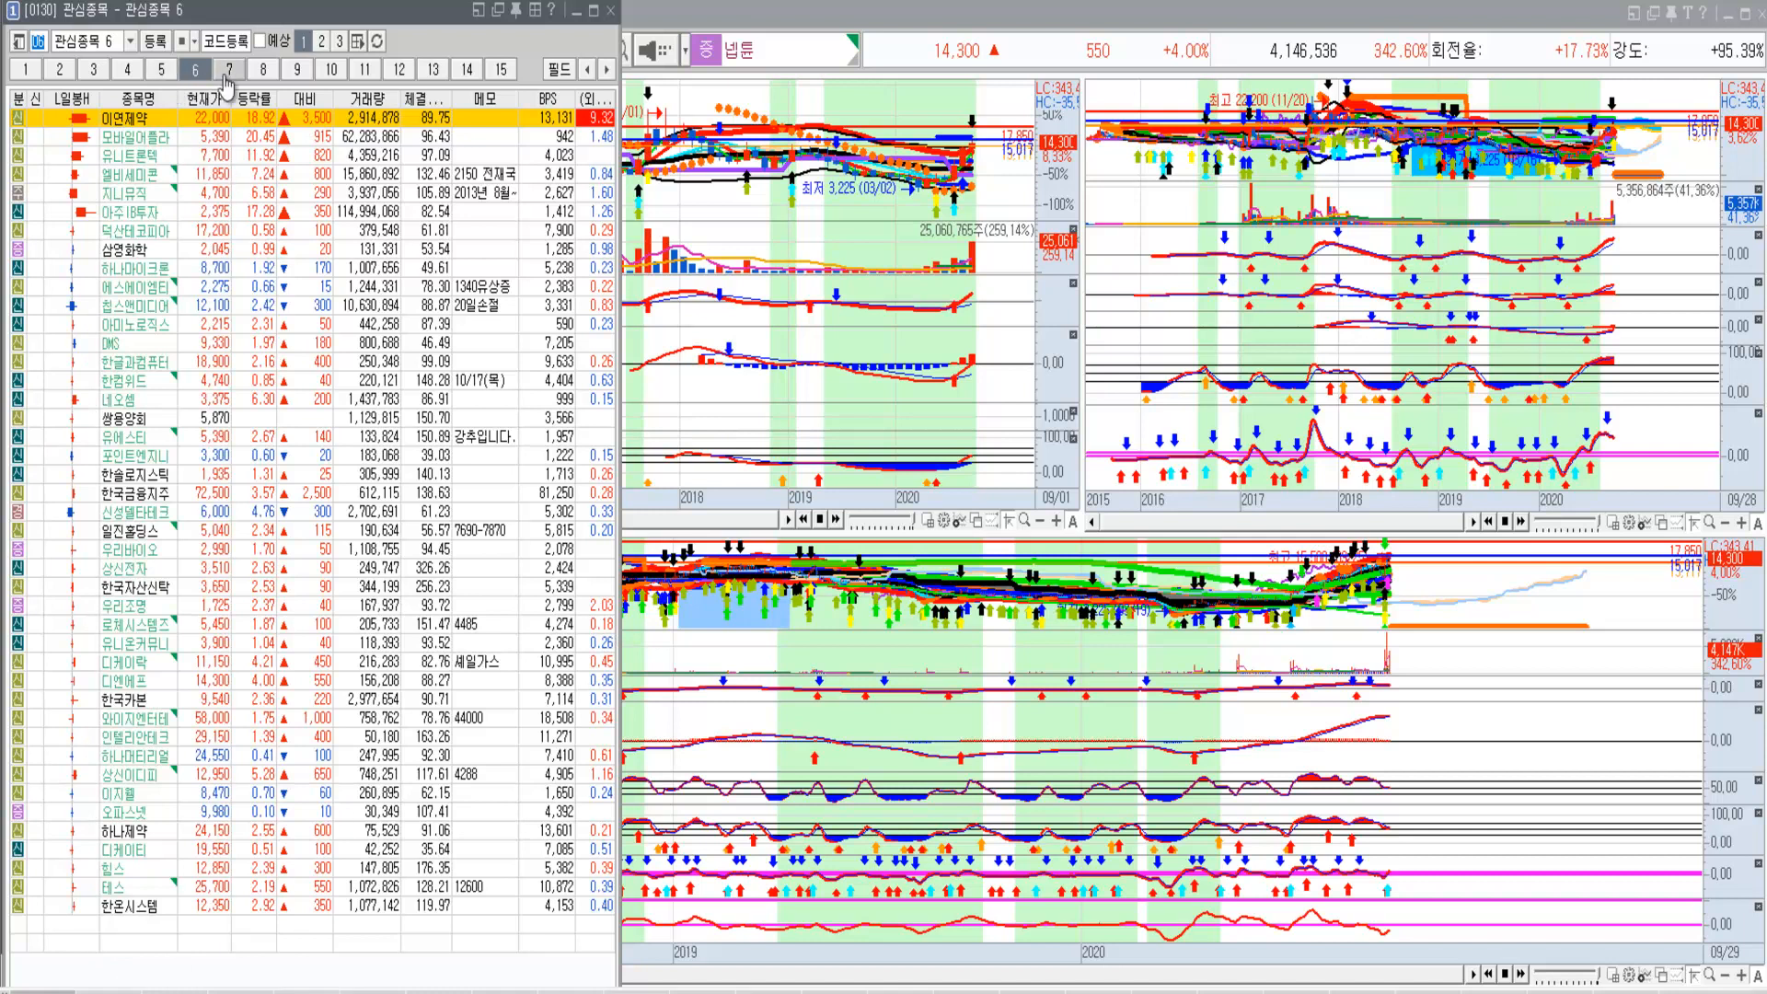
pyautogui.click(230, 70)
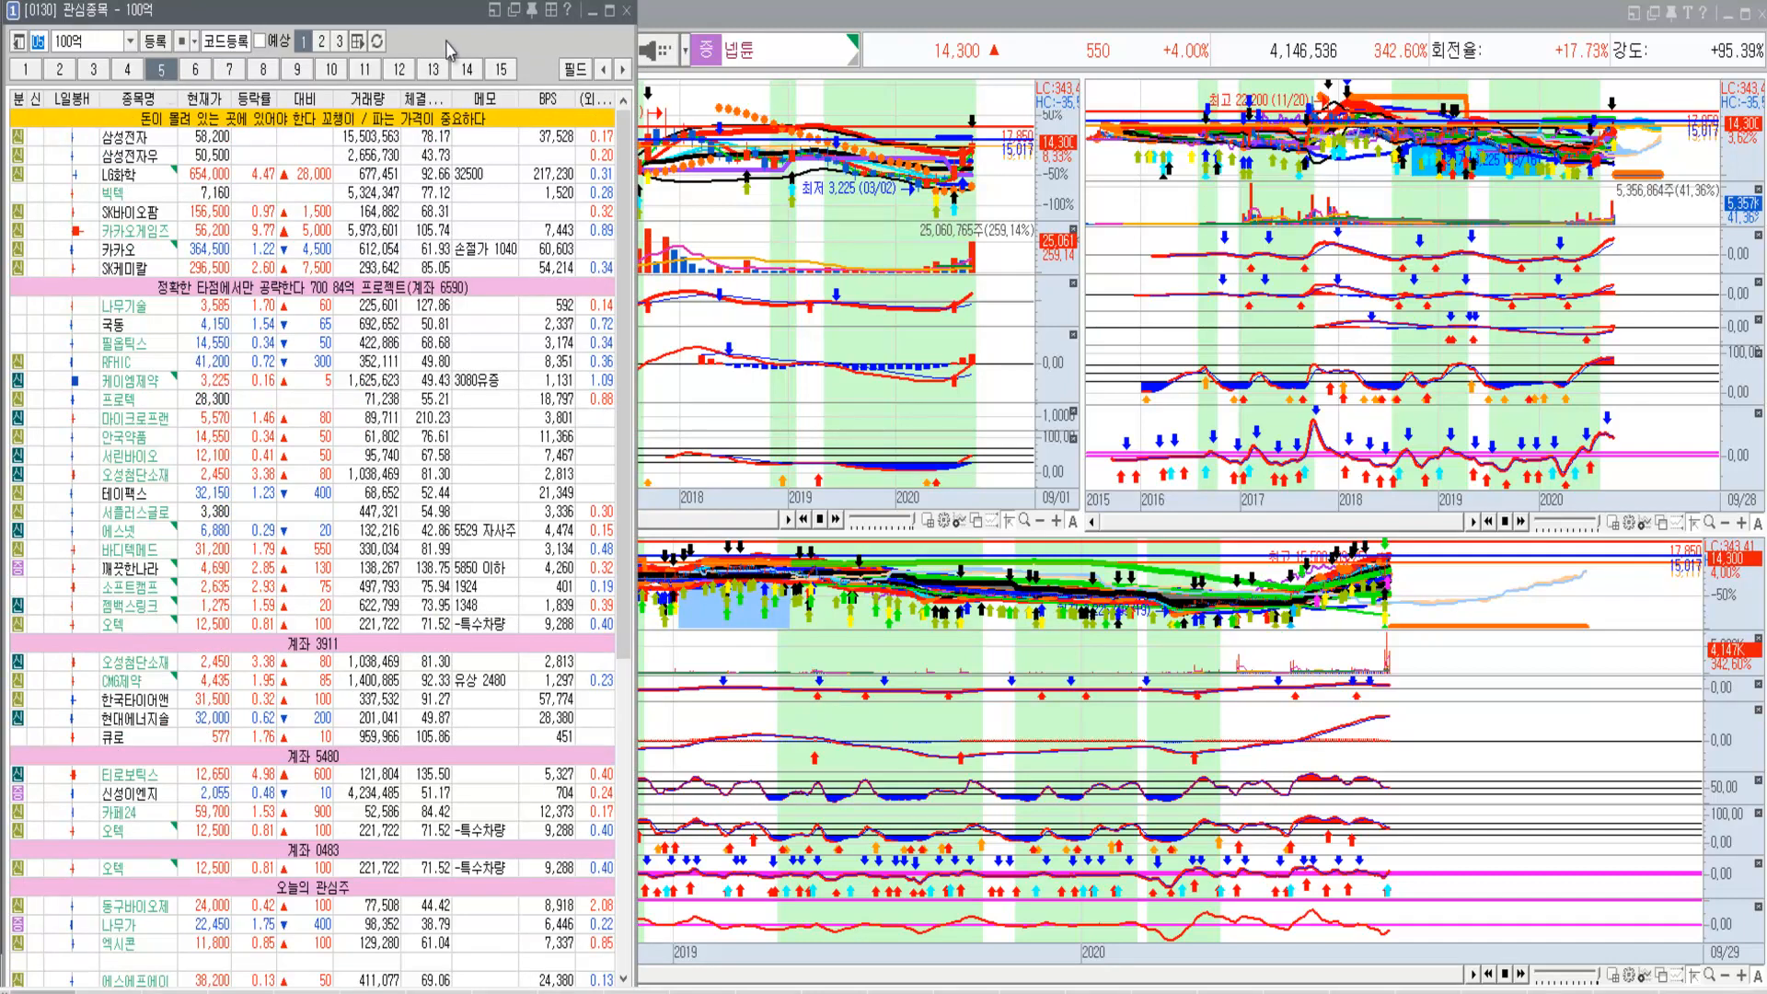
pyautogui.moveTo(448, 49)
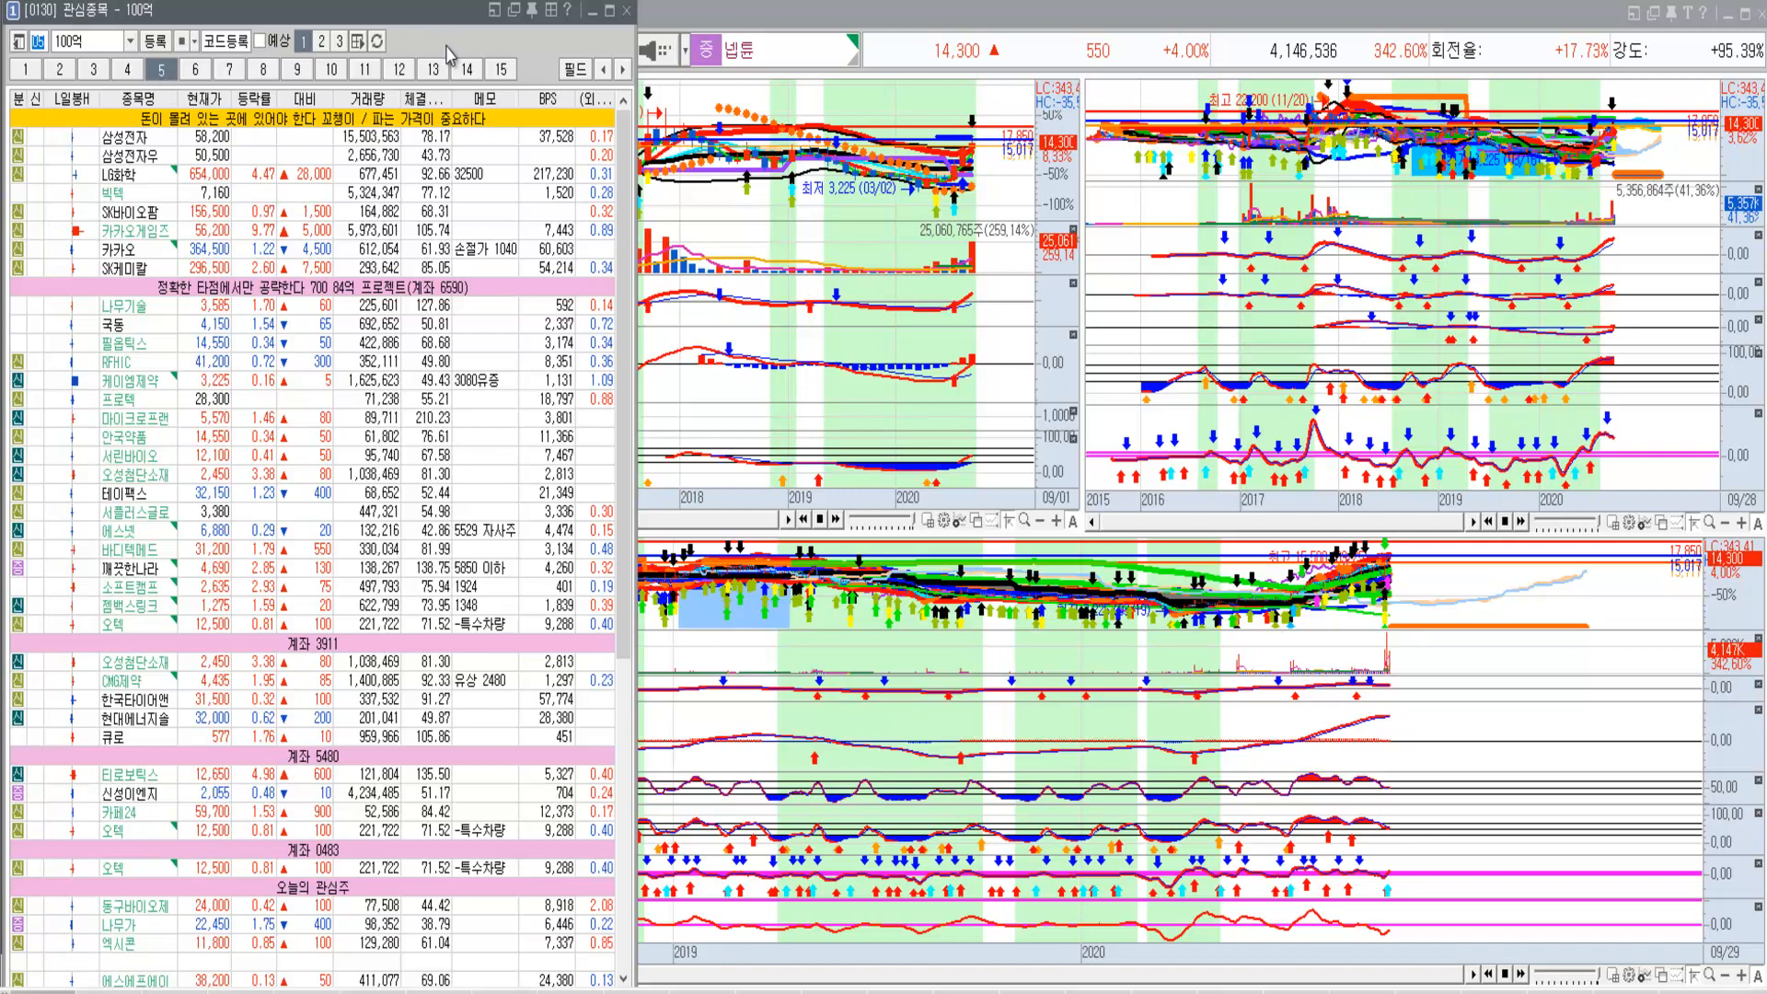